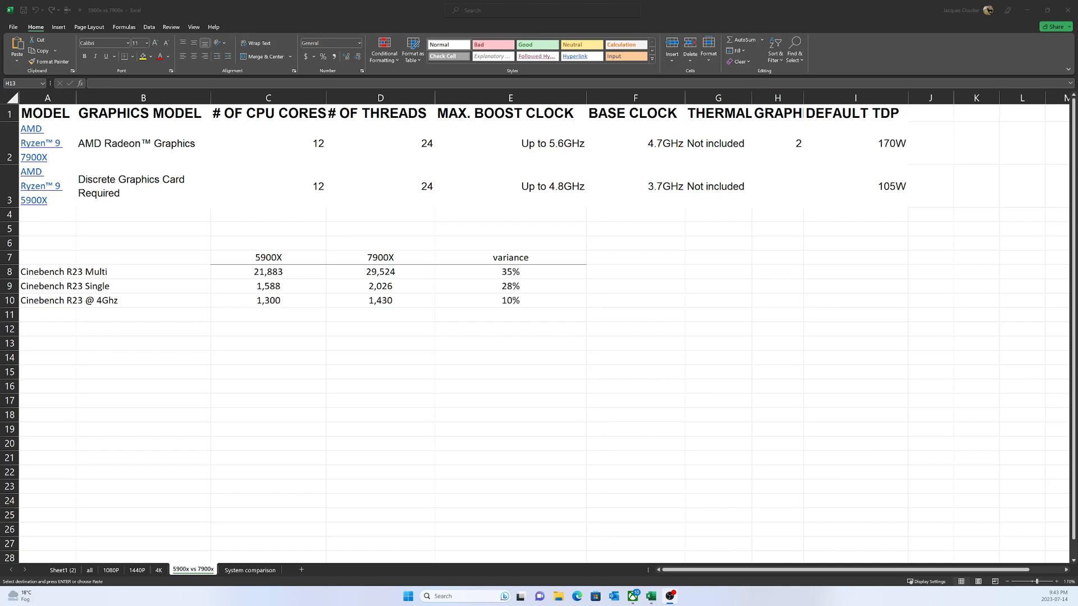
- Open the 'System comparison' sheet showing CPU, RAM, motherboard and GPU for both builds
left_click(250, 570)
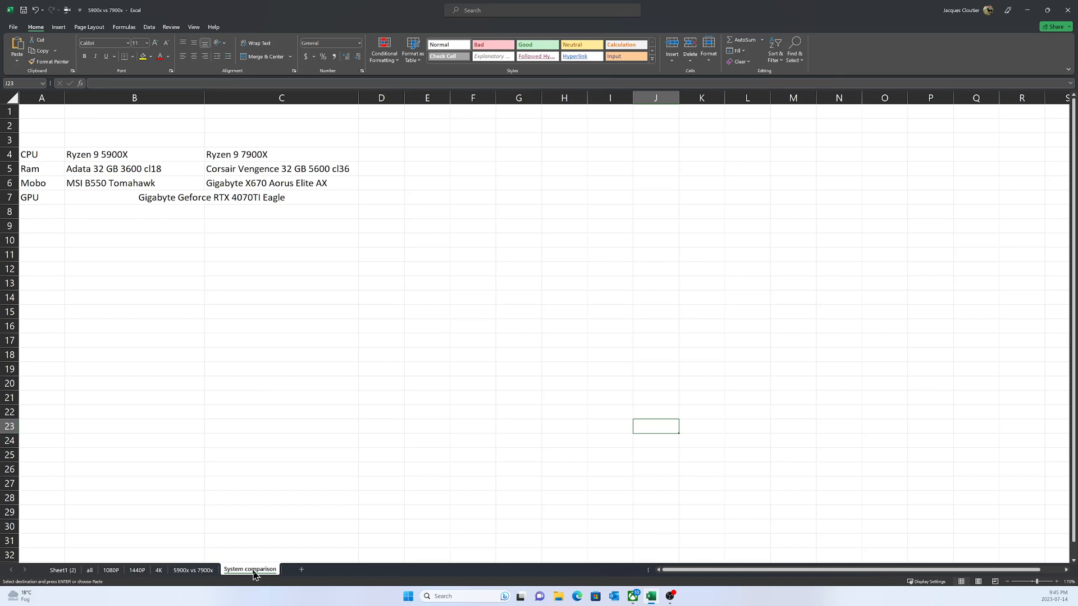
left_click(110, 570)
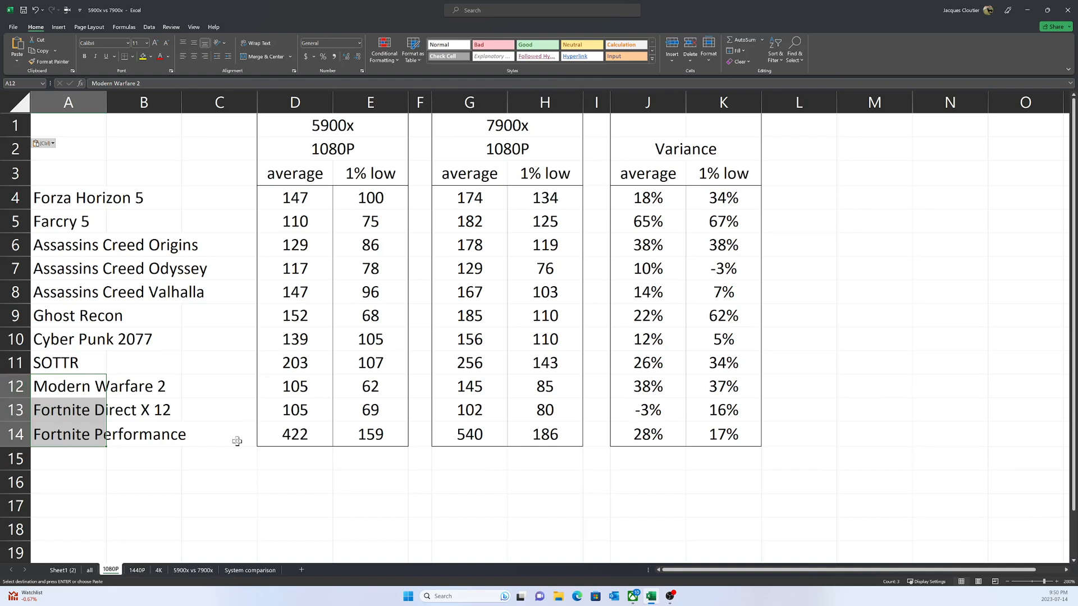
mouse_move(487, 429)
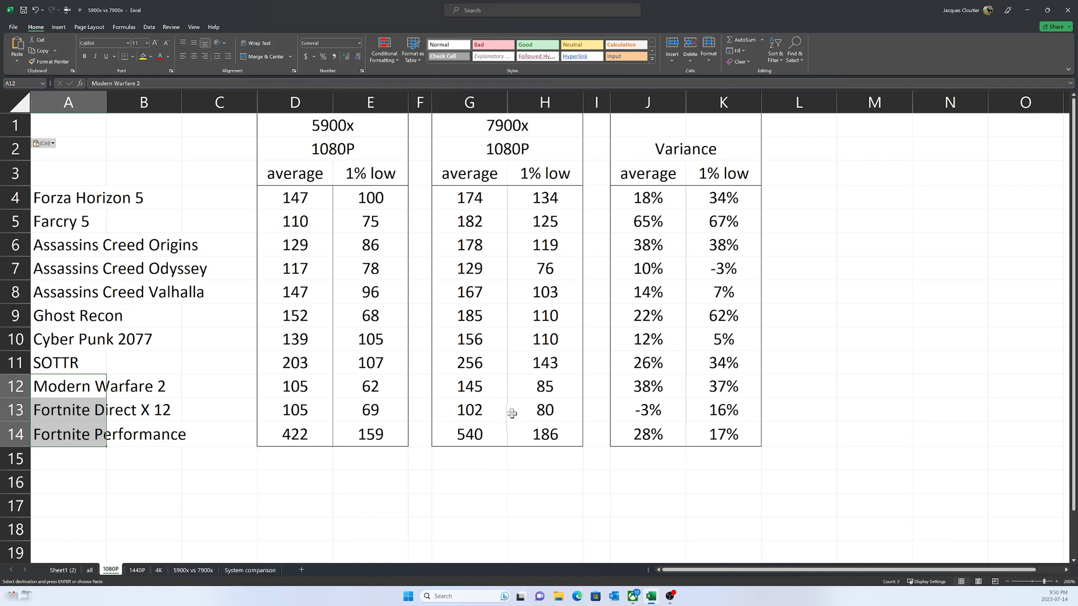
mouse_move(488, 468)
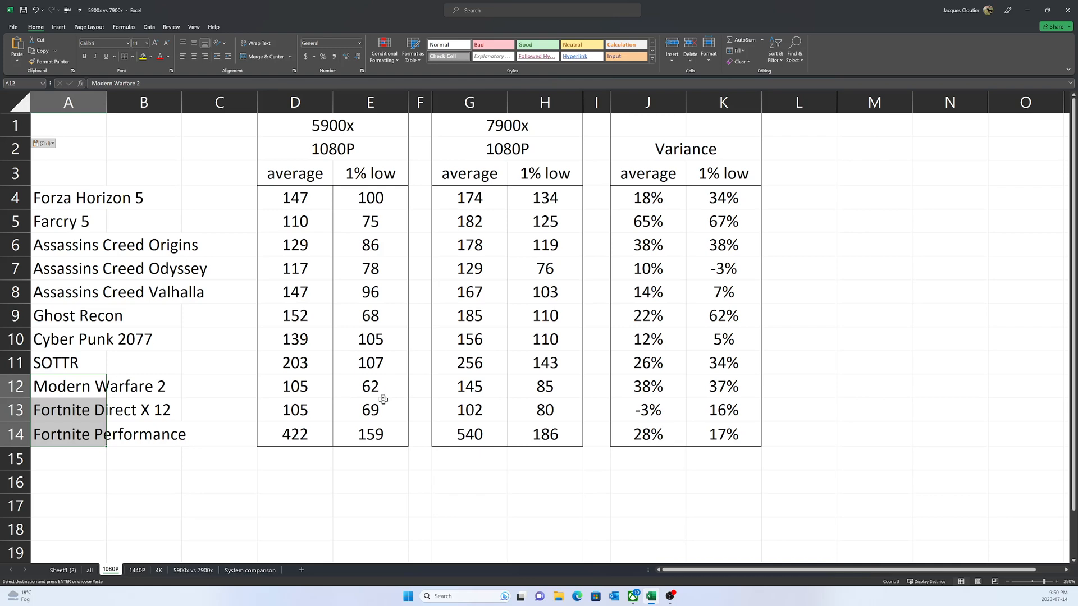
mouse_move(473, 380)
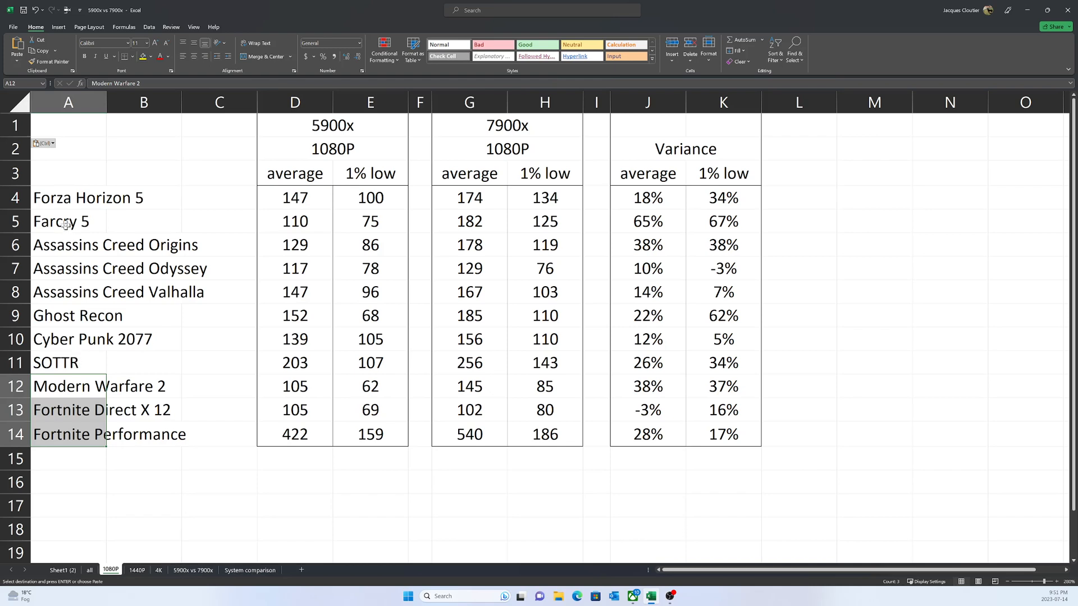
mouse_move(67, 226)
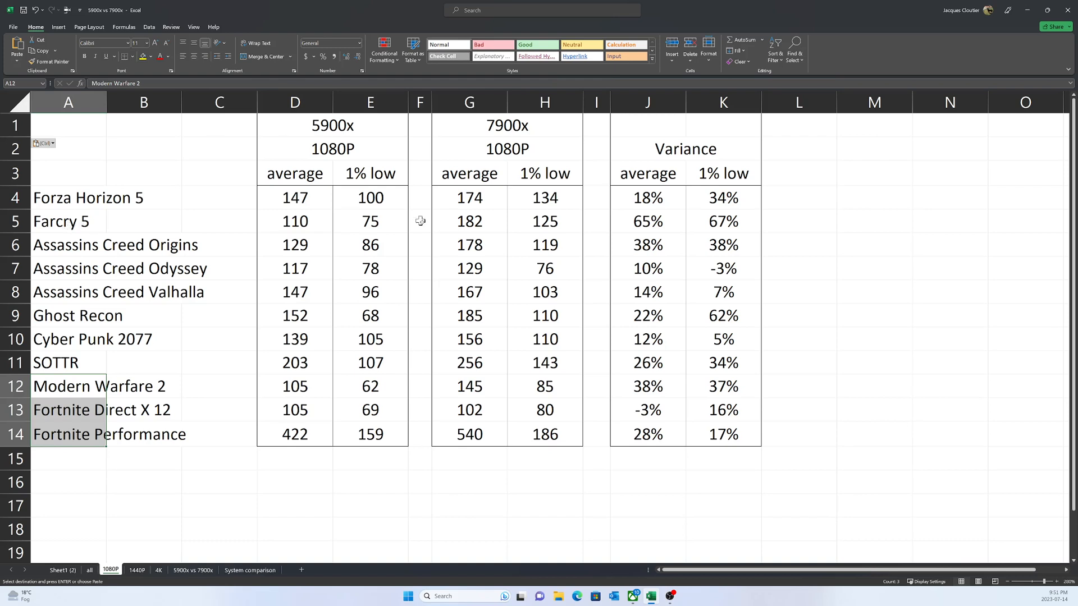
mouse_move(358, 315)
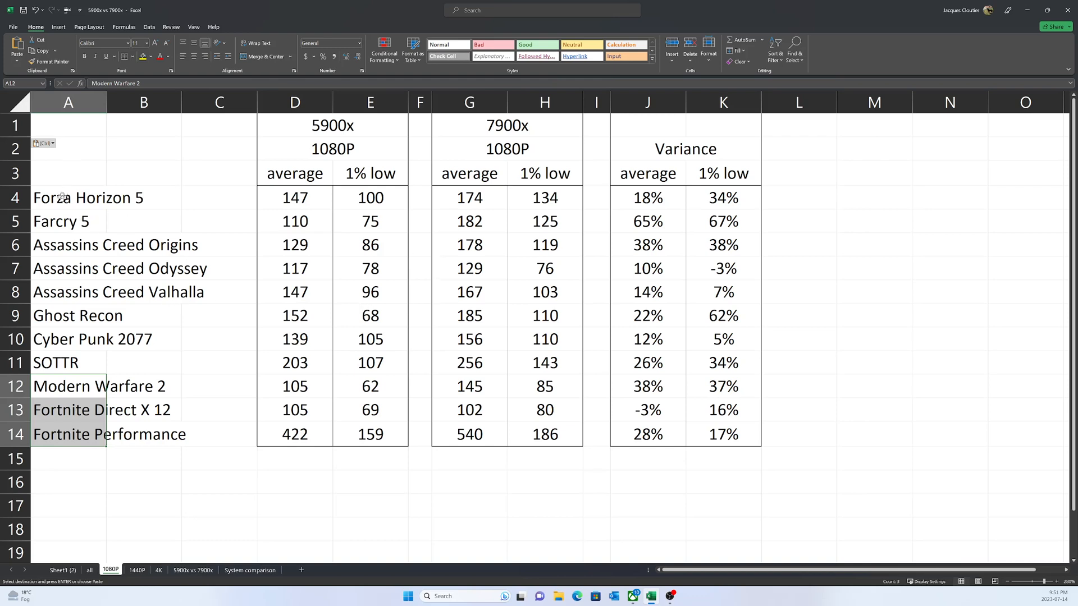
mouse_move(649, 209)
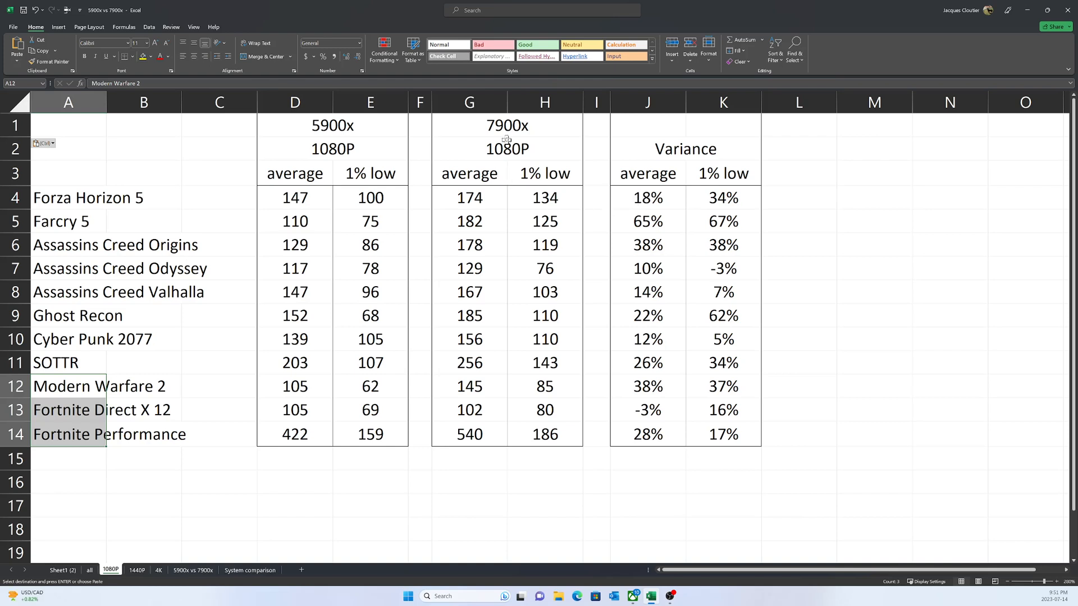
mouse_move(655, 217)
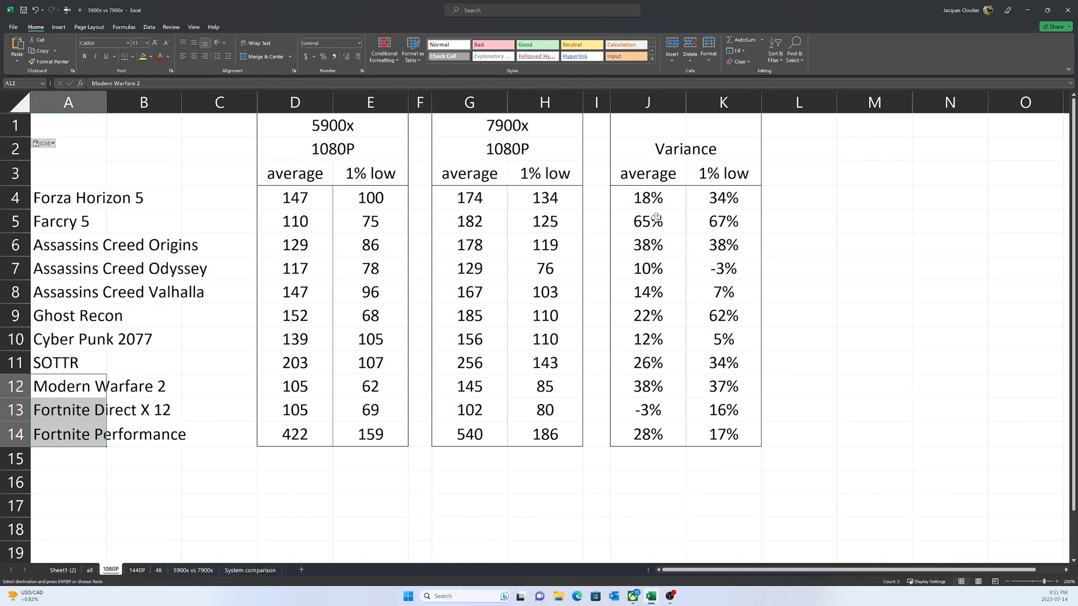
left_click(647, 197)
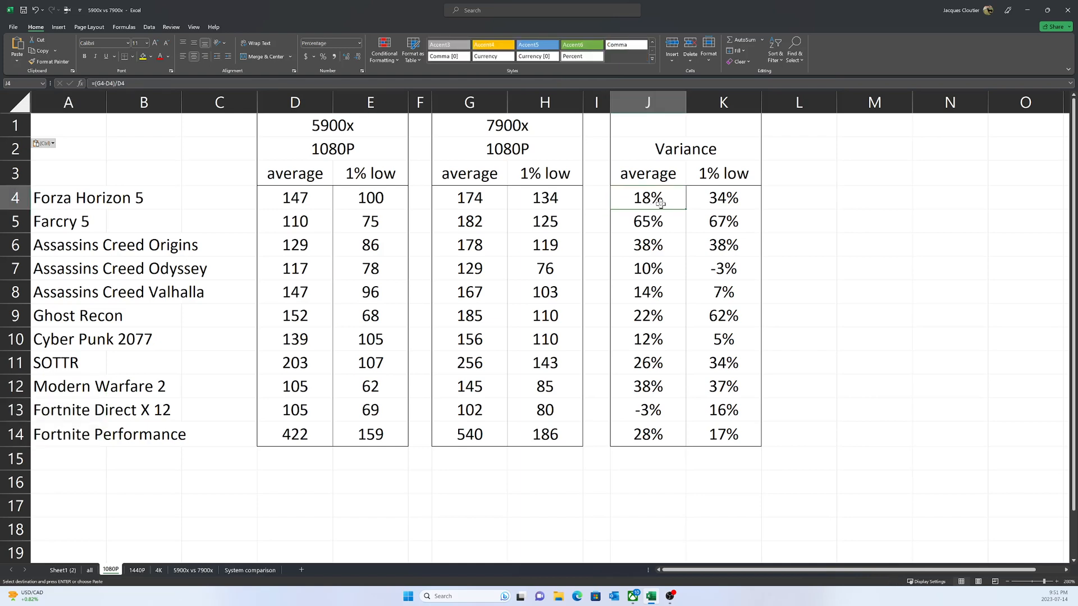
mouse_move(631, 316)
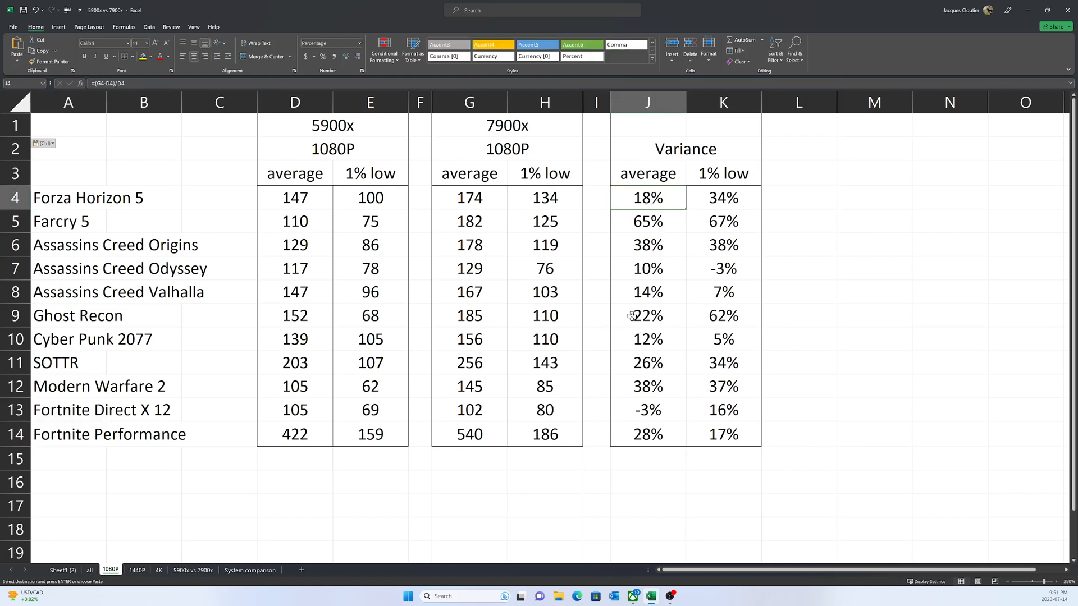
mouse_move(646, 269)
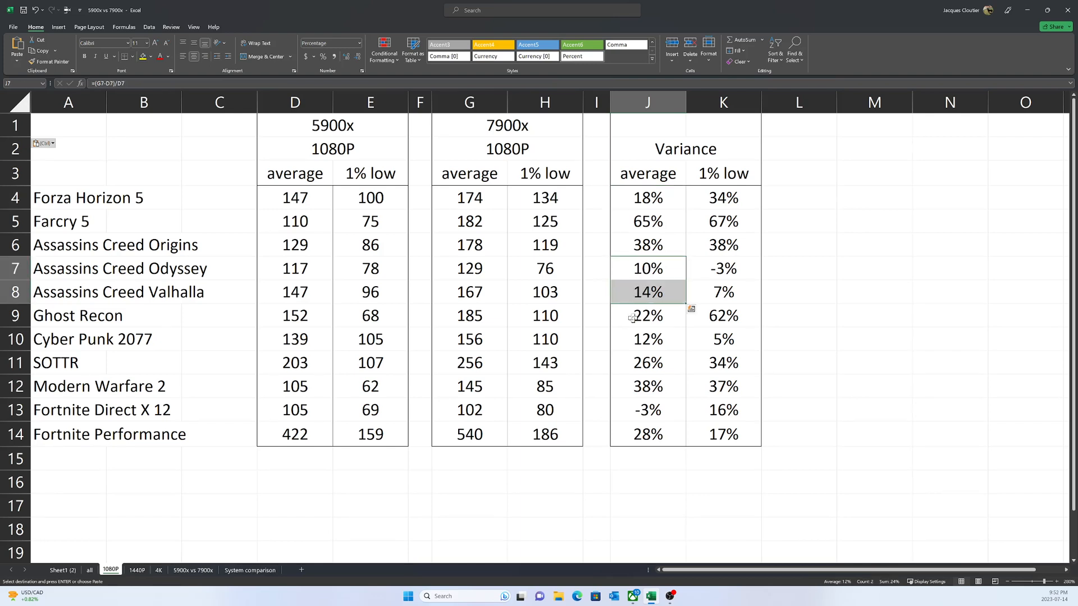
left_click(647, 315)
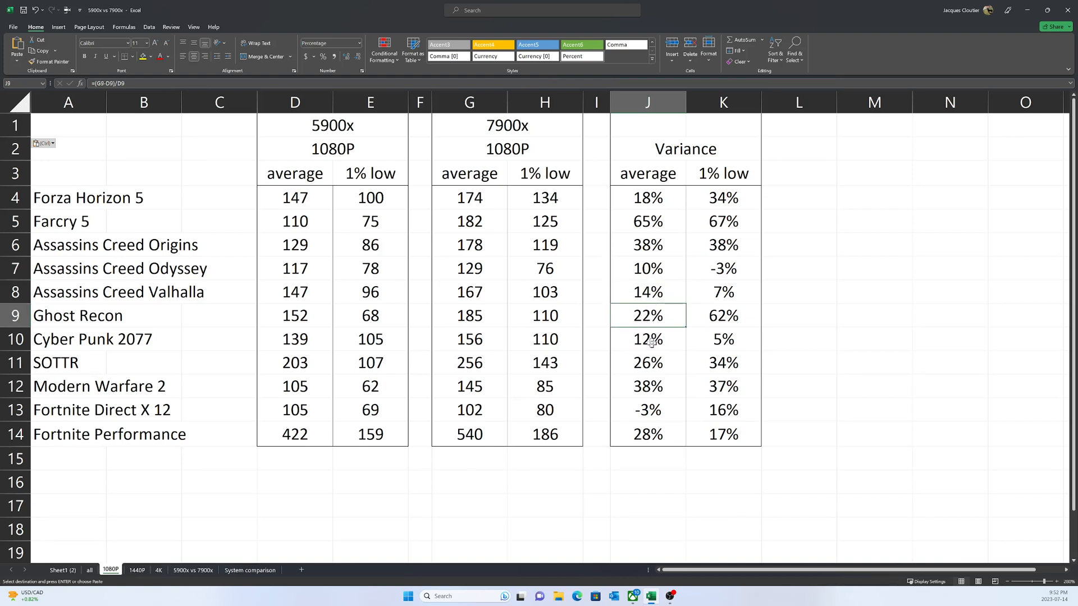
left_click(646, 340)
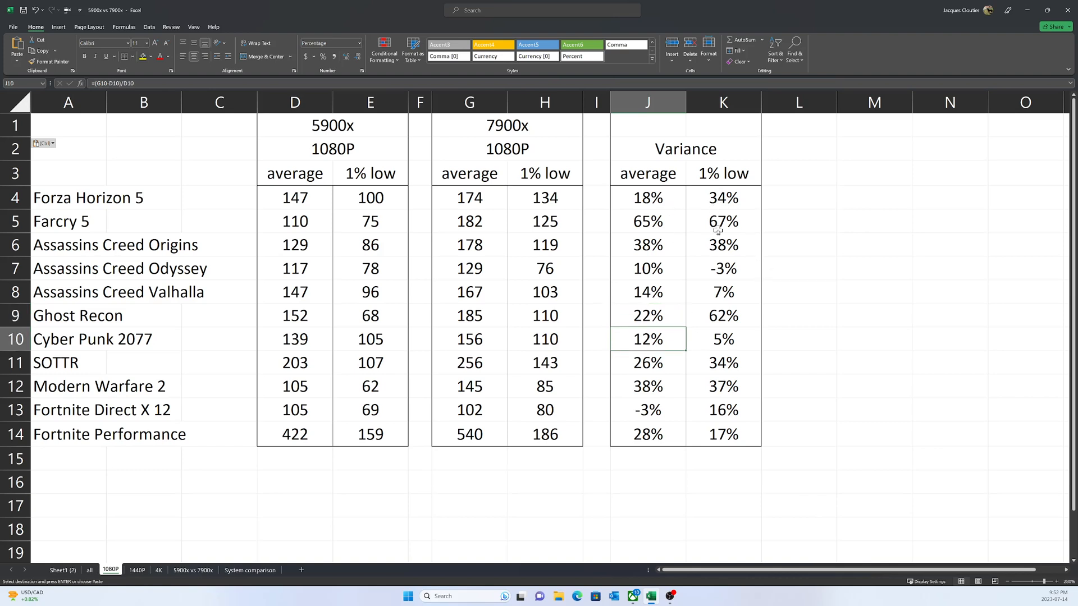
mouse_move(728, 198)
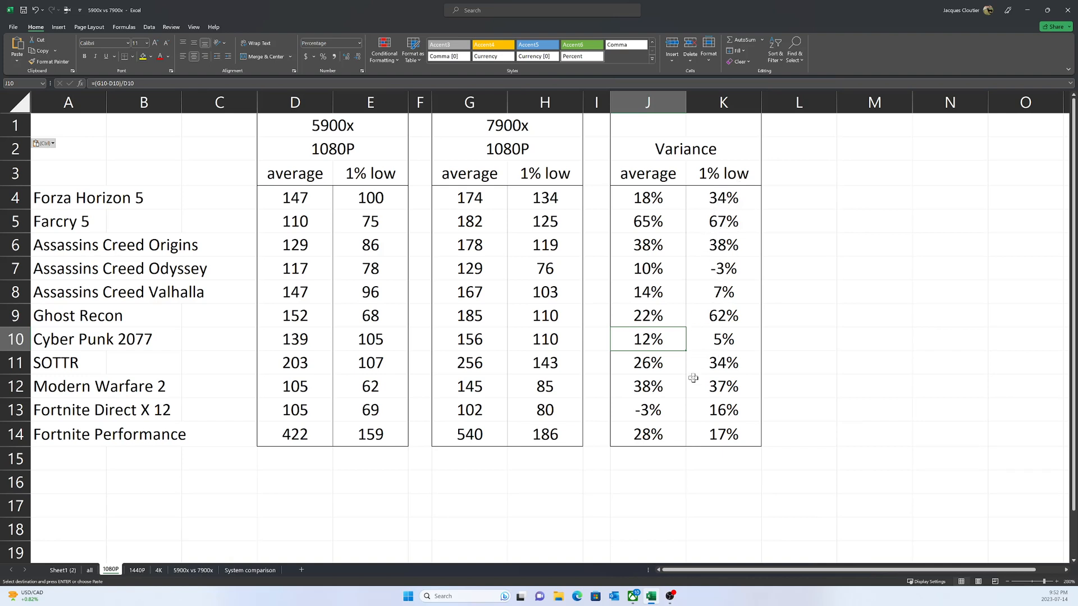
mouse_move(671, 370)
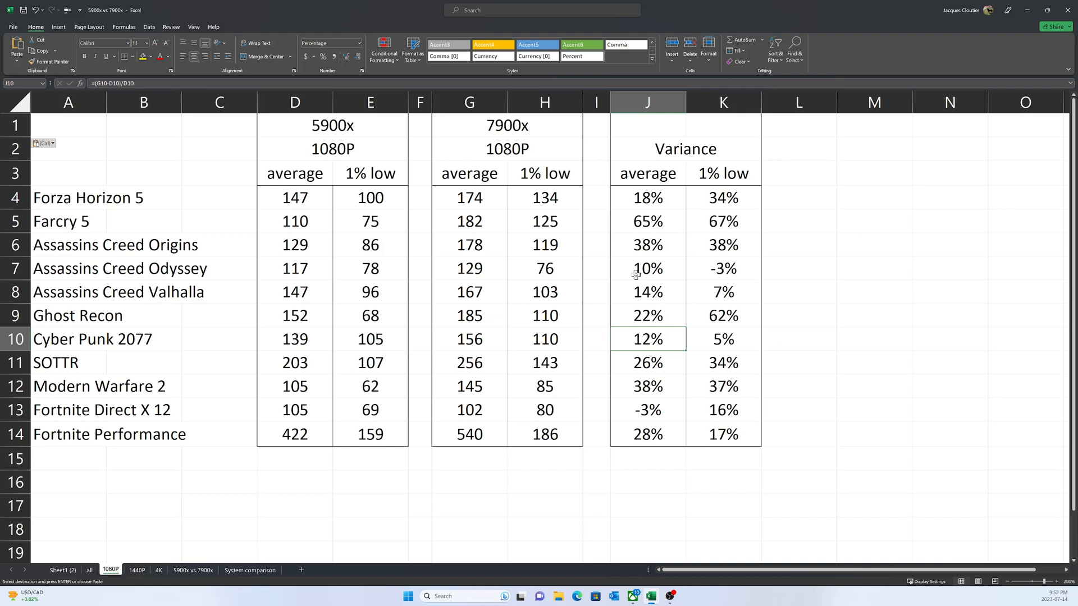
left_click(646, 221)
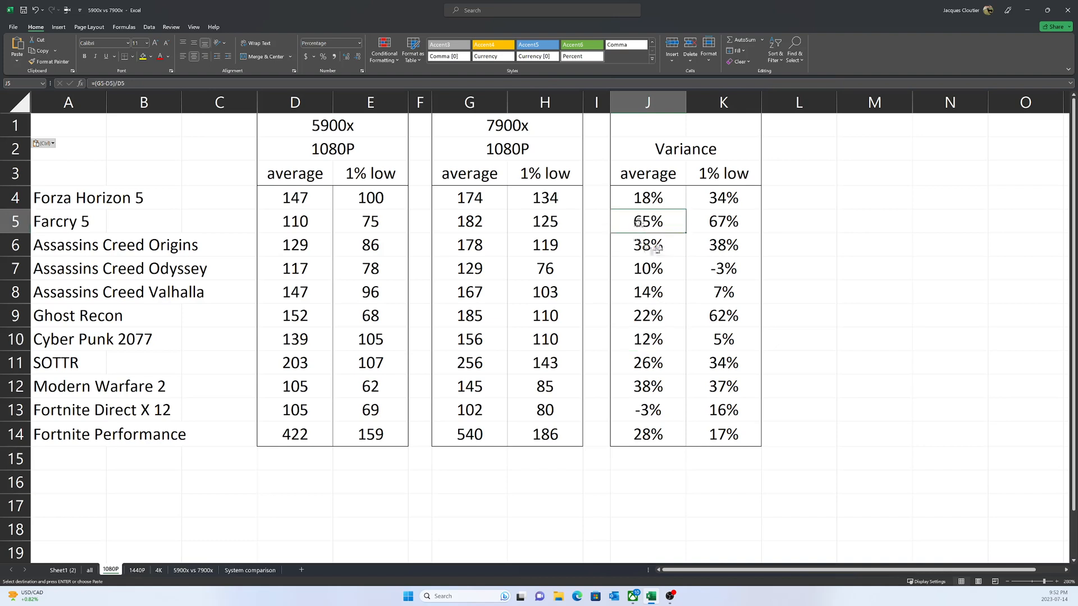
mouse_move(658, 229)
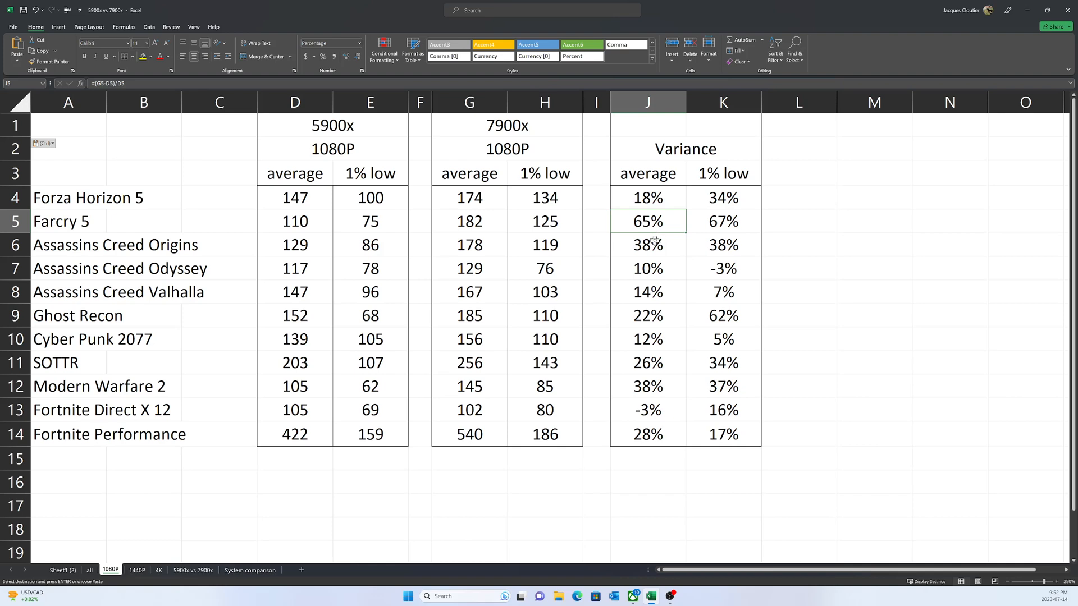
mouse_move(631, 255)
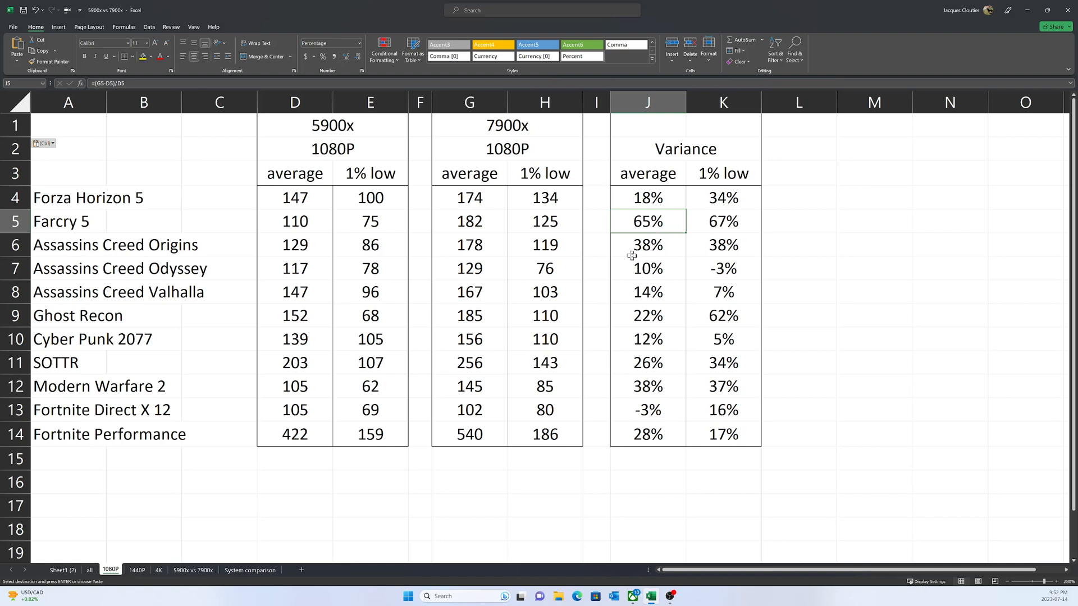
left_click(647, 244)
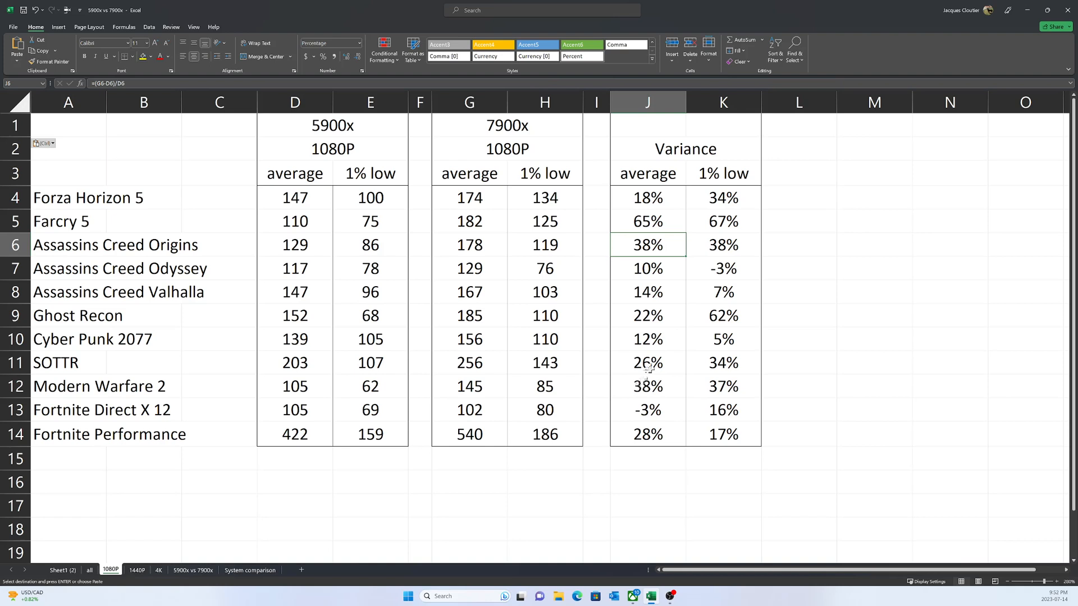
left_click(646, 363)
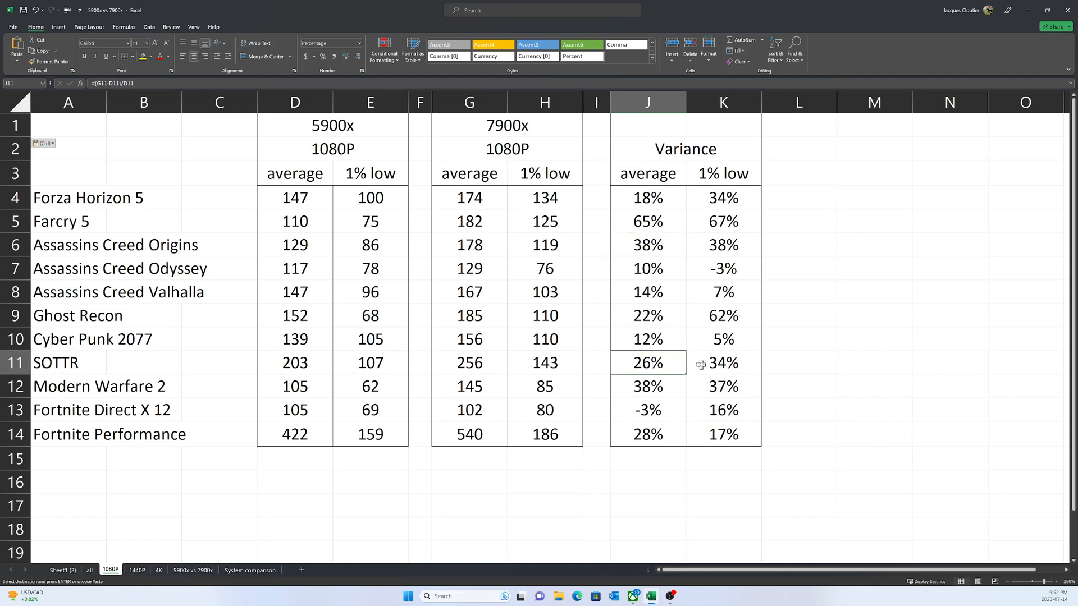
left_click(723, 362)
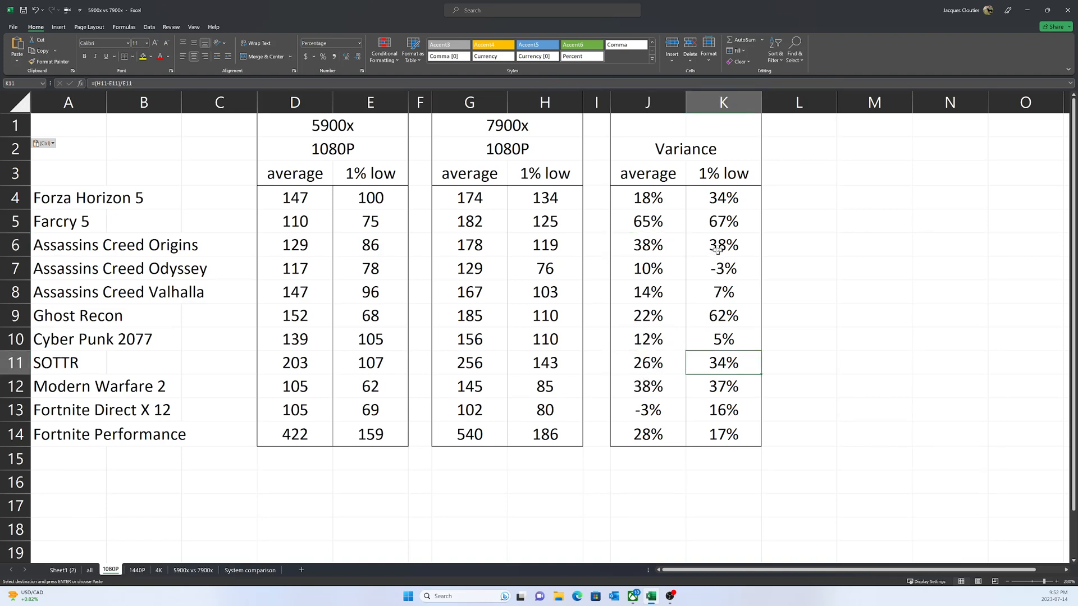
left_click(722, 221)
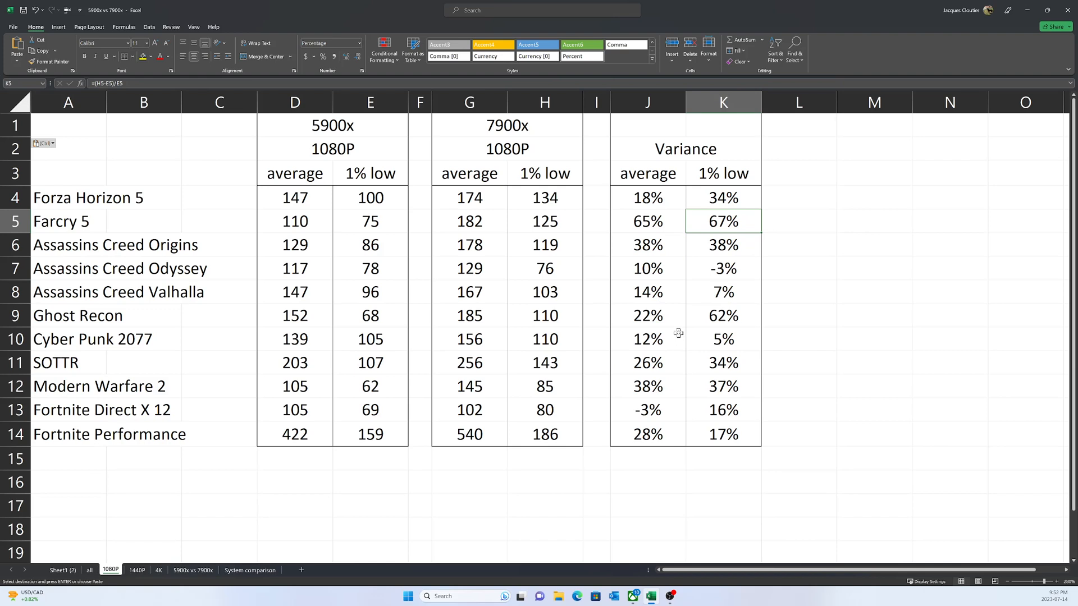
mouse_move(683, 298)
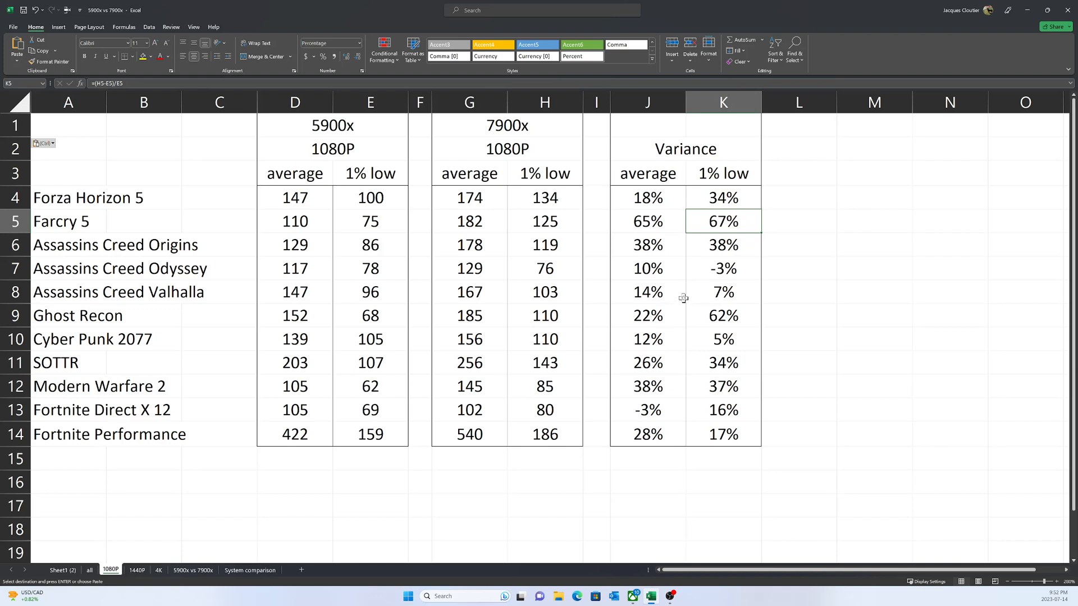
left_click(647, 409)
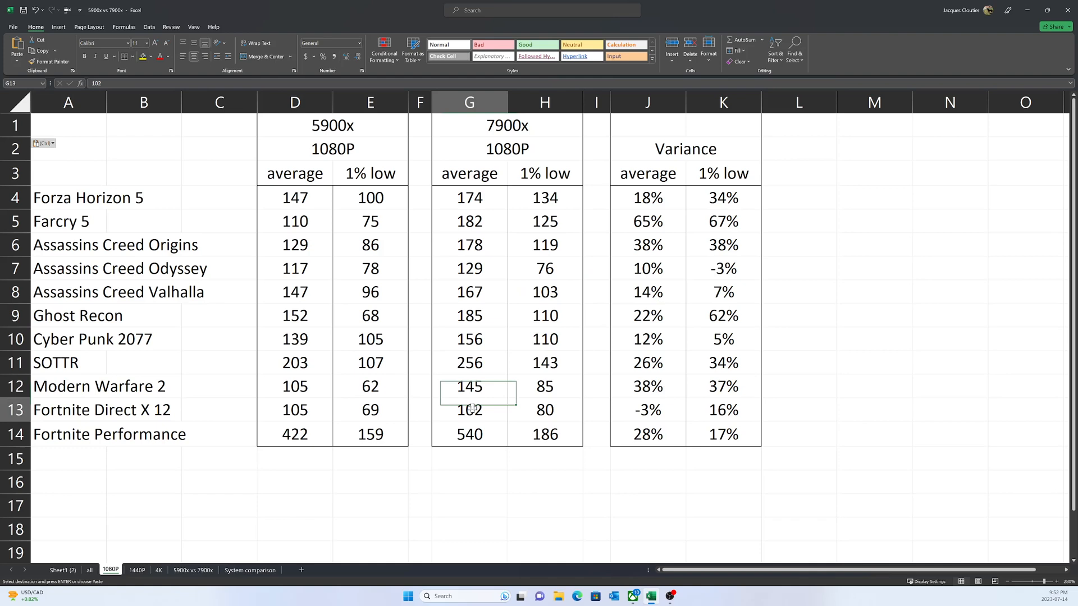
left_click(469, 410)
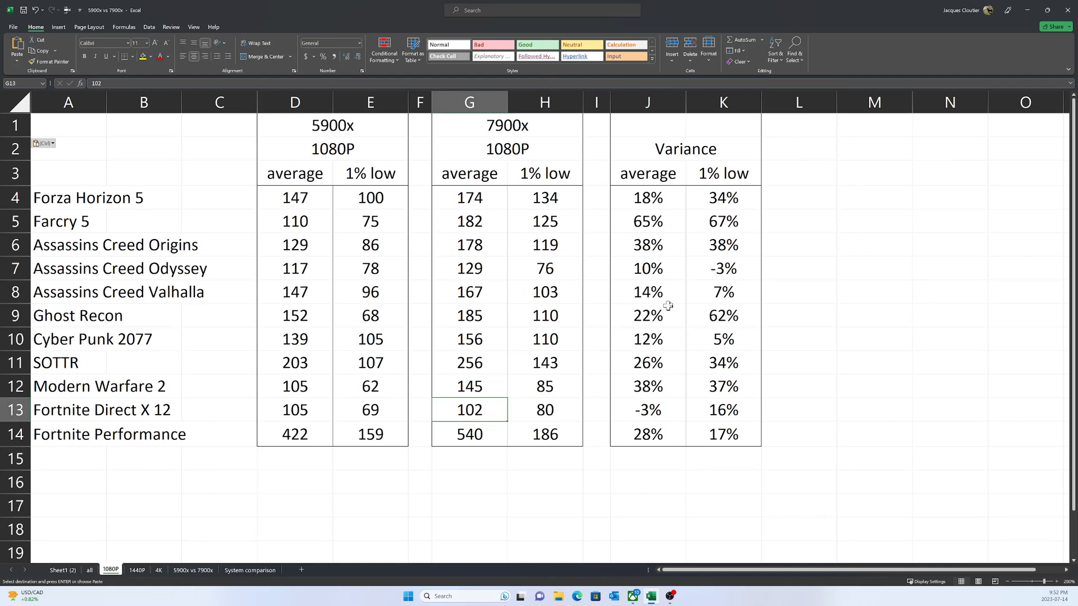
mouse_move(717, 267)
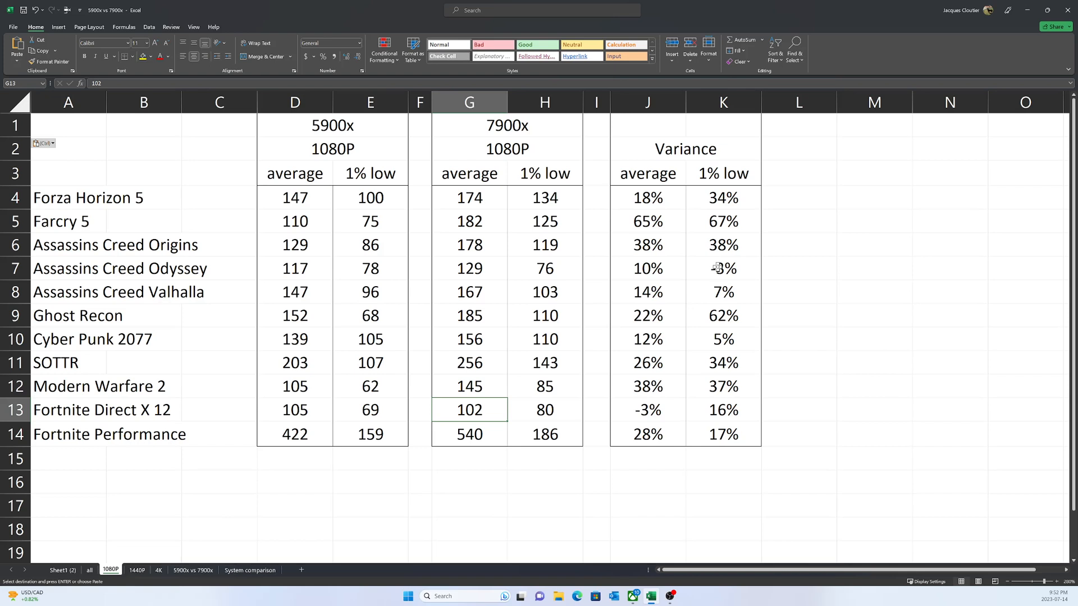
left_click(723, 269)
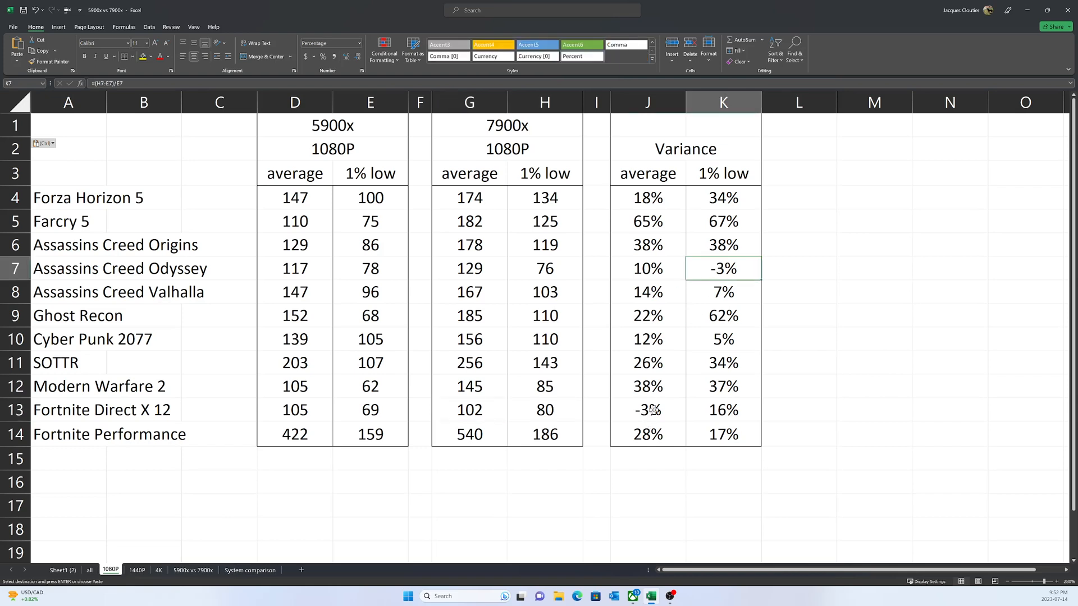
left_click(722, 410)
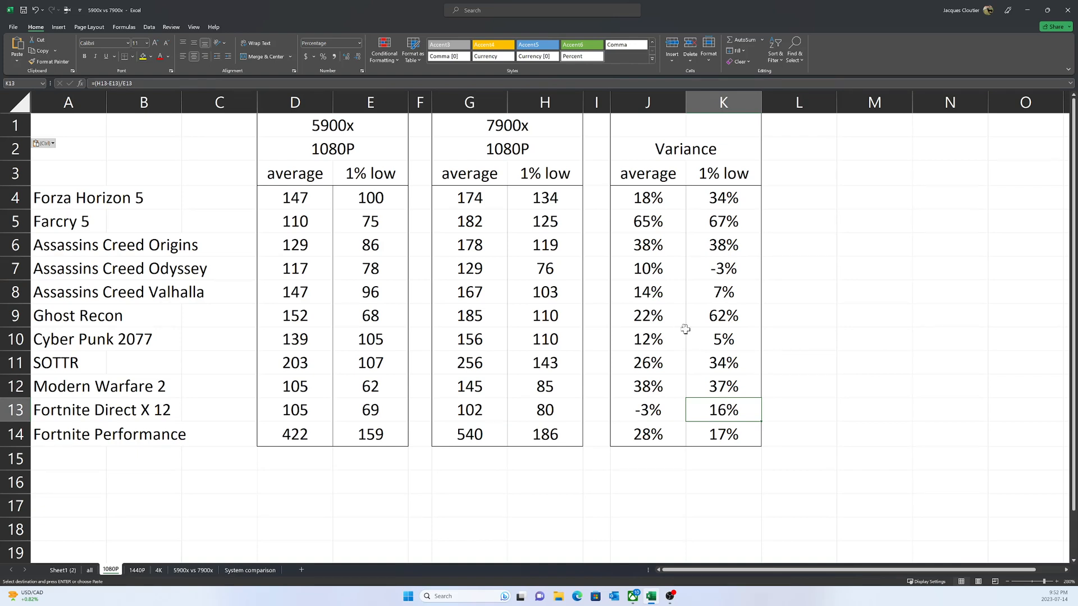
left_click(647, 268)
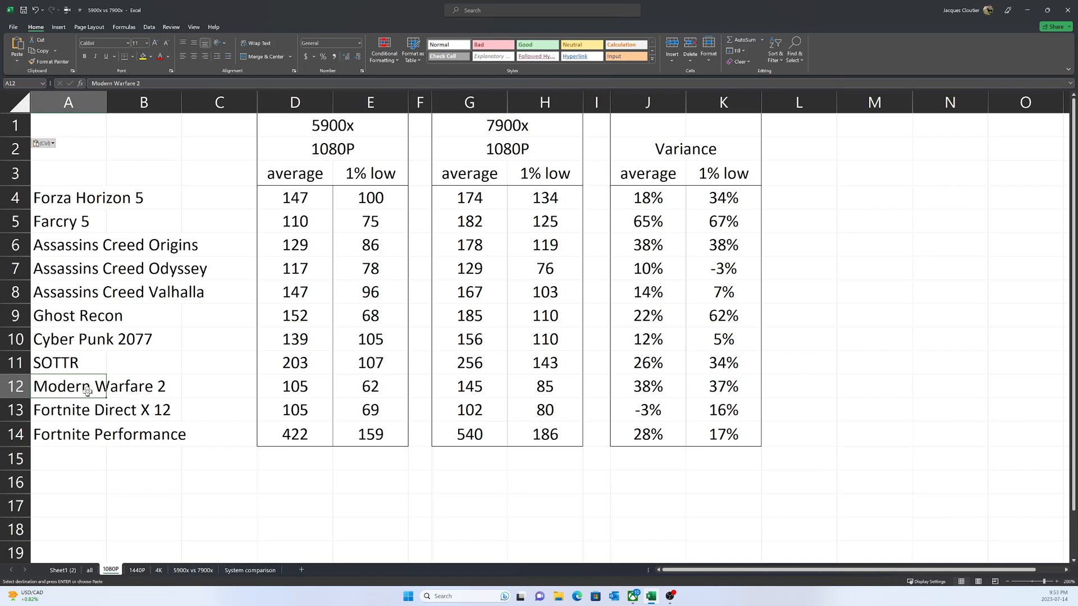
mouse_move(183, 386)
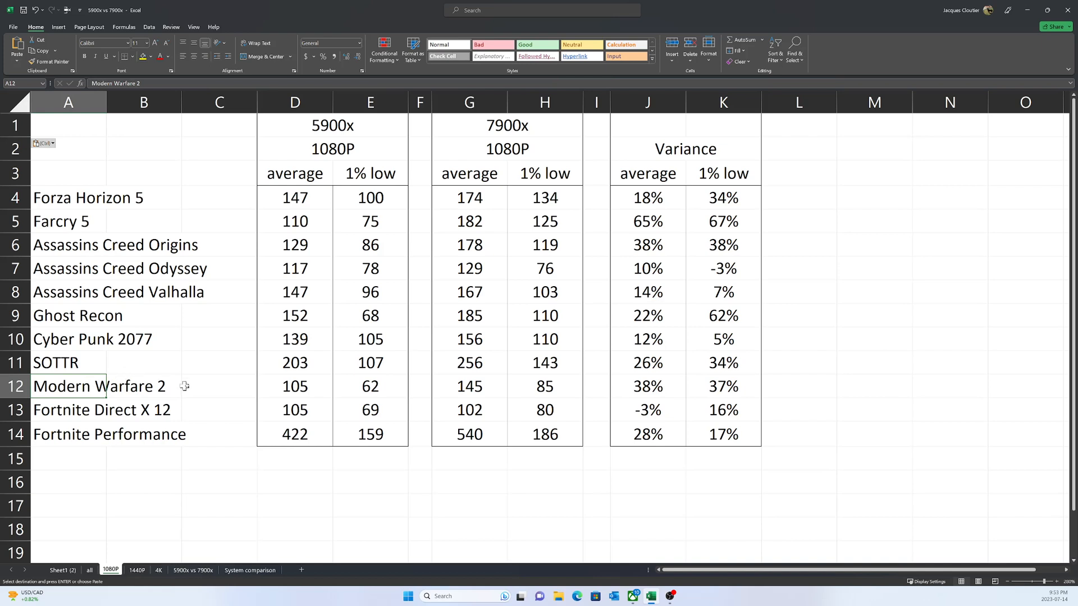
mouse_move(353, 394)
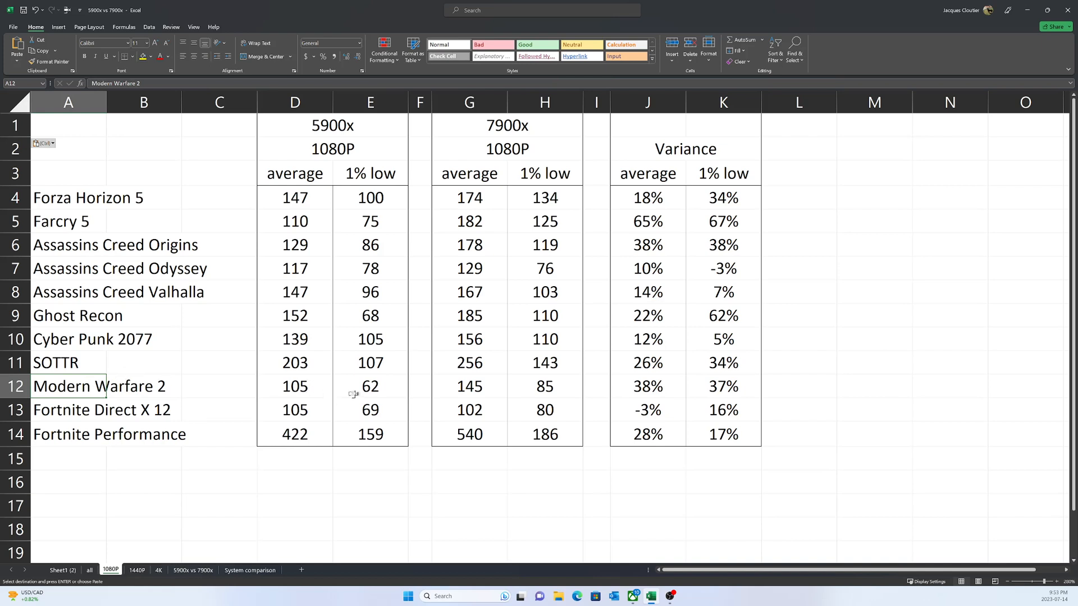
mouse_move(496, 268)
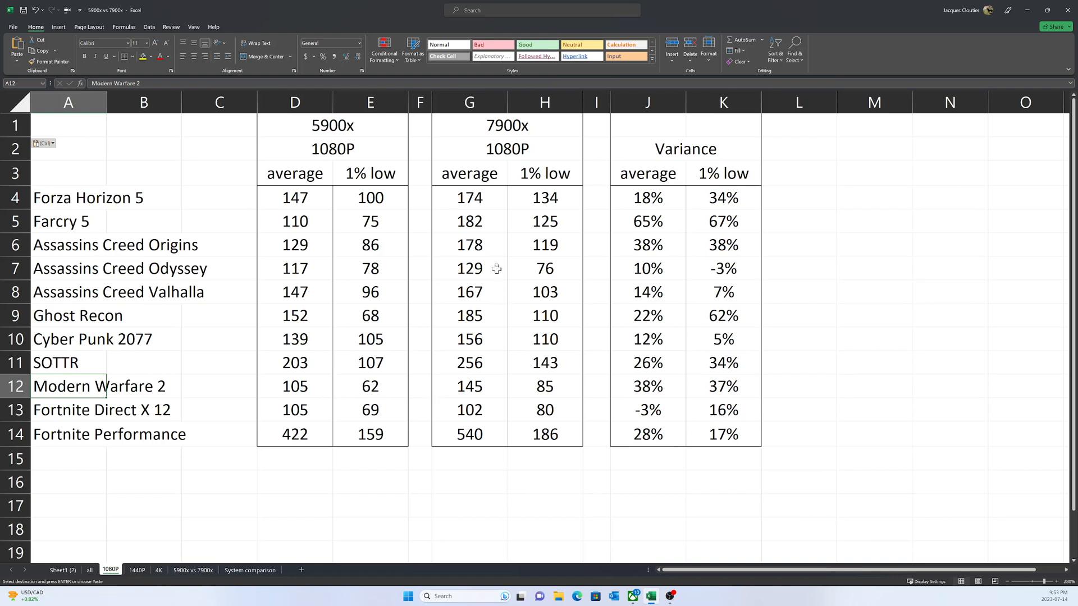
mouse_move(609, 385)
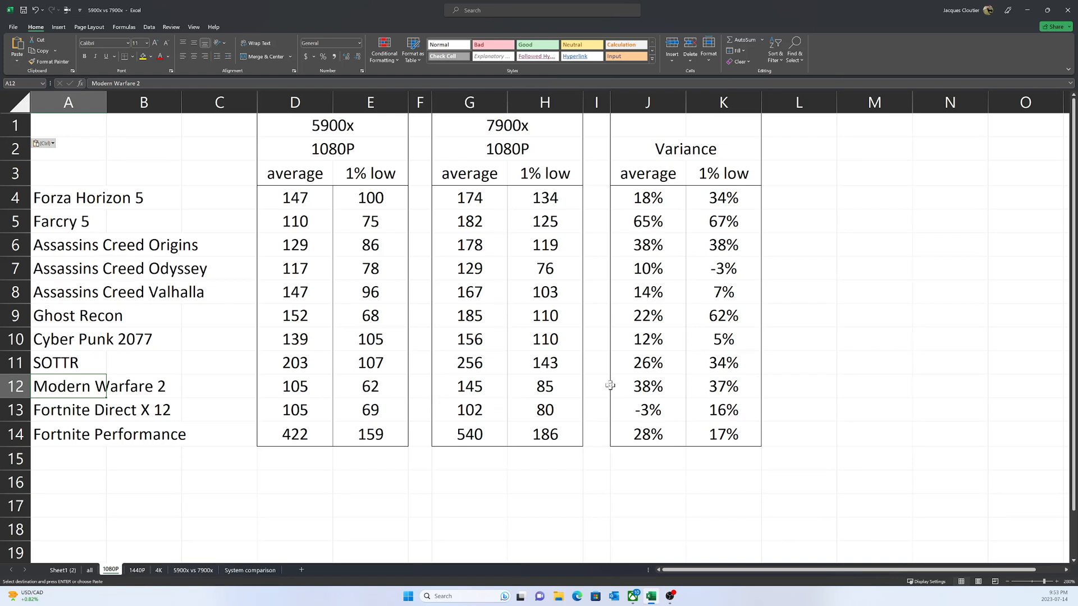
left_click(646, 385)
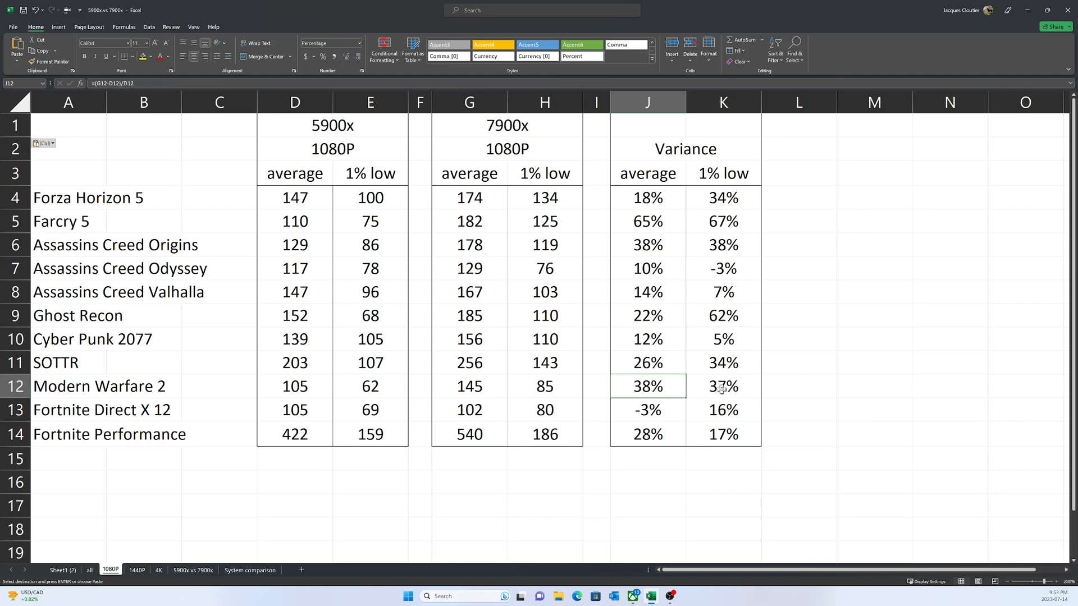
left_click(723, 386)
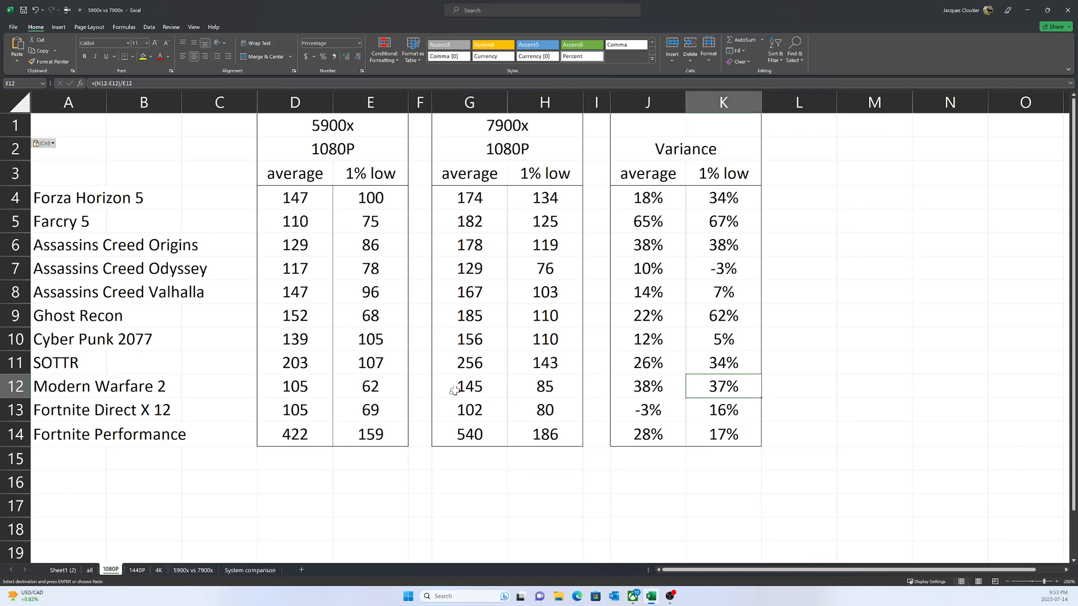
left_click(68, 410)
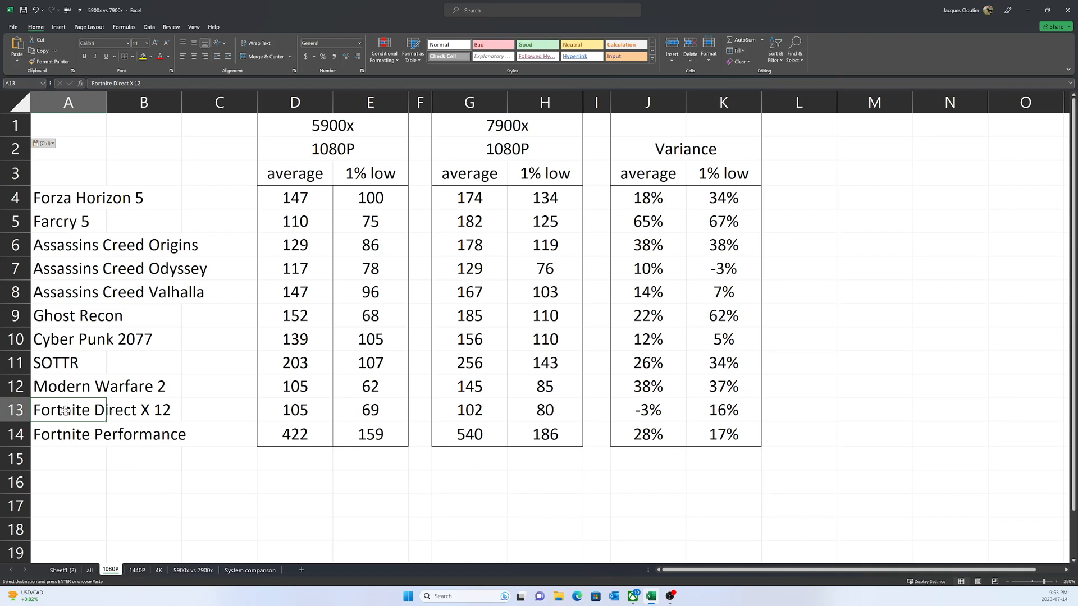
mouse_move(88, 411)
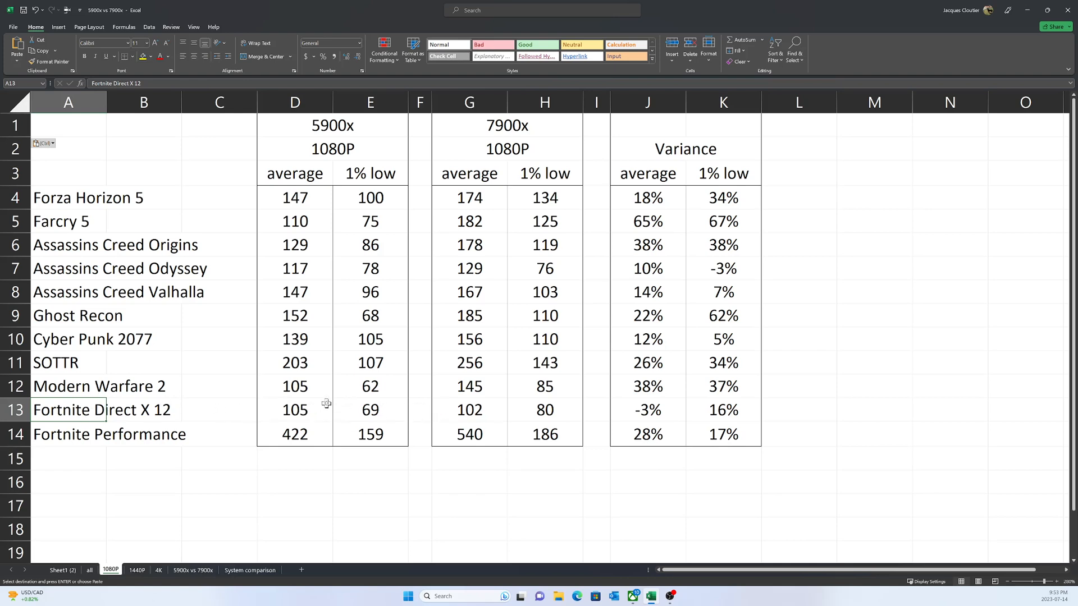
mouse_move(741, 413)
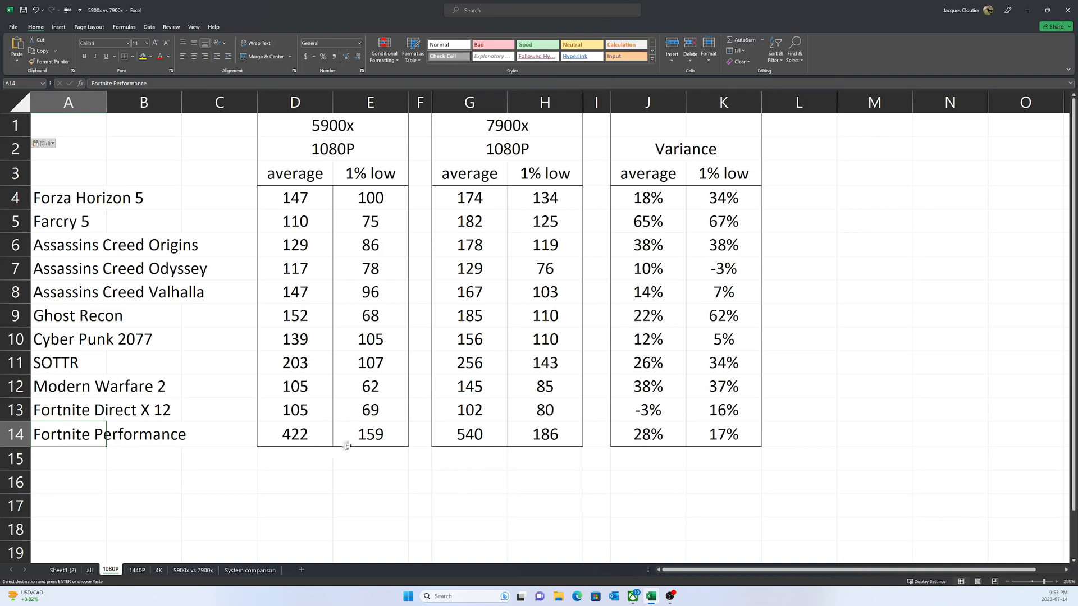
mouse_move(644, 444)
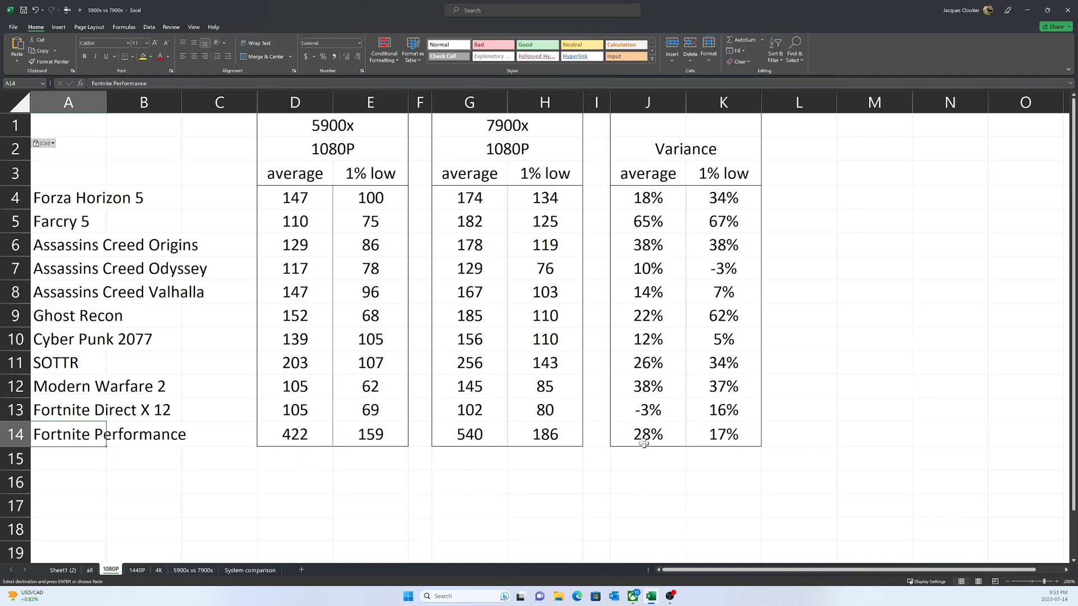
left_click(294, 434)
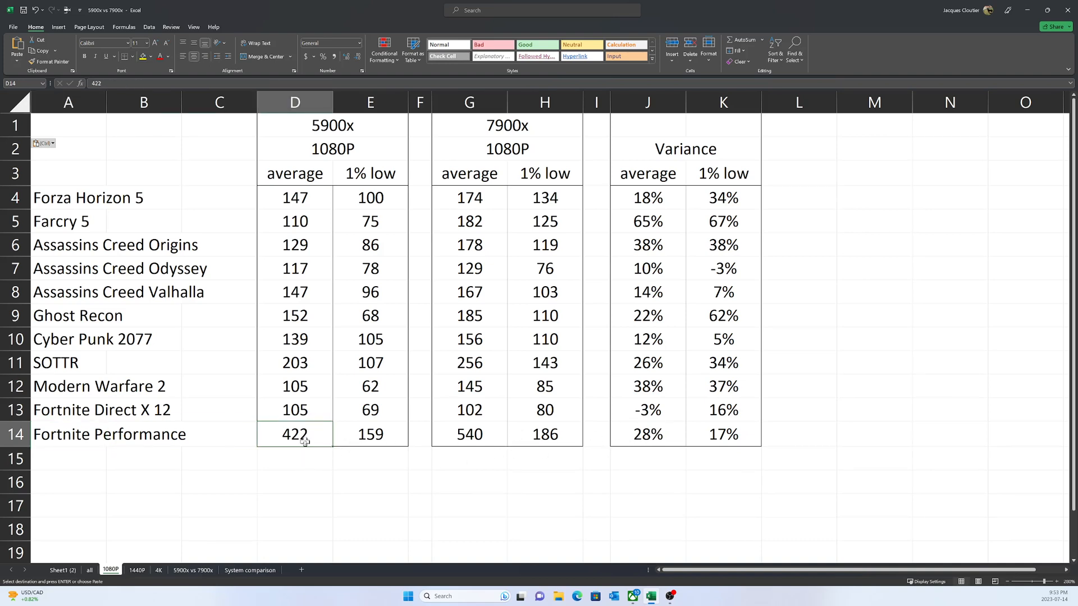
left_click(470, 434)
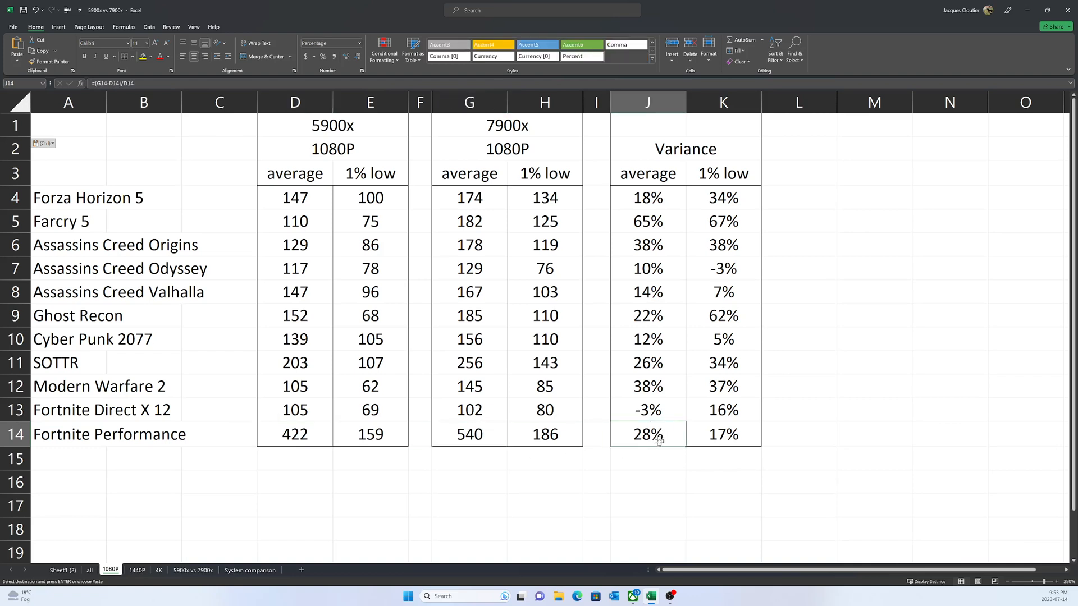
mouse_move(735, 441)
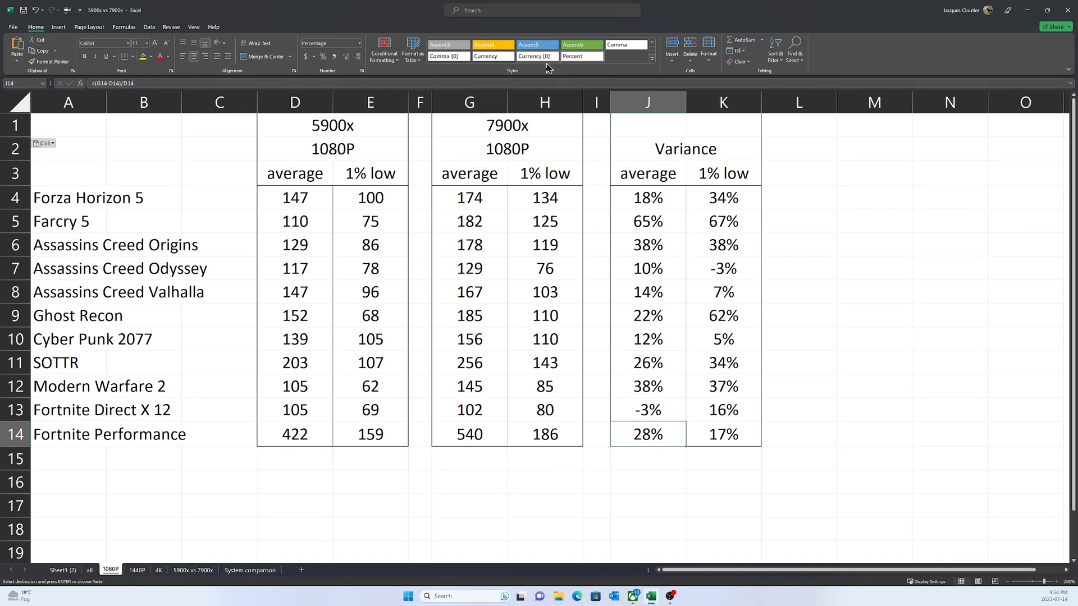
mouse_move(505, 433)
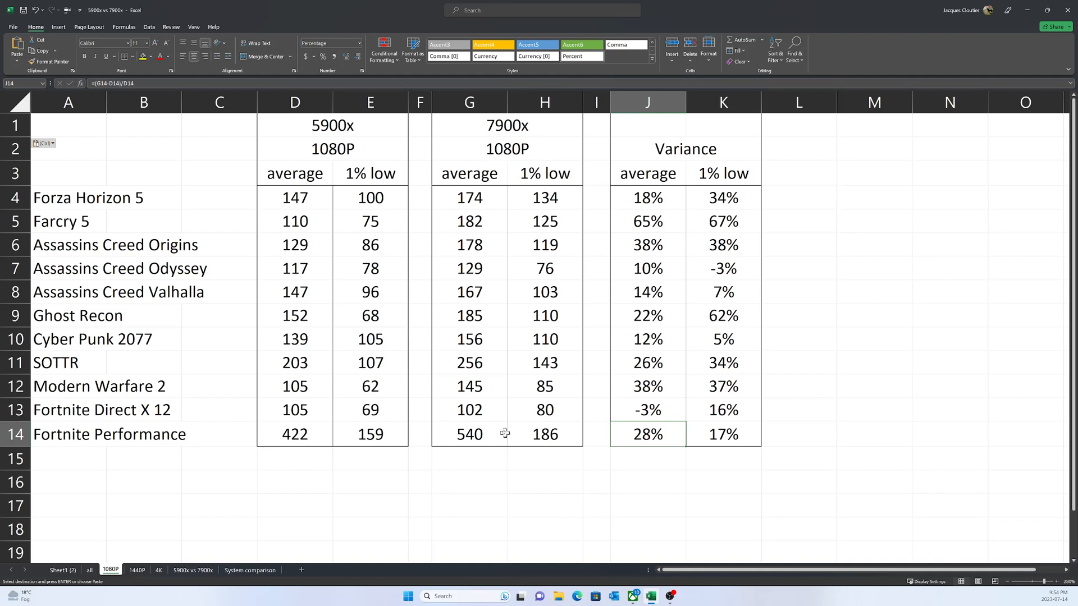
mouse_move(473, 439)
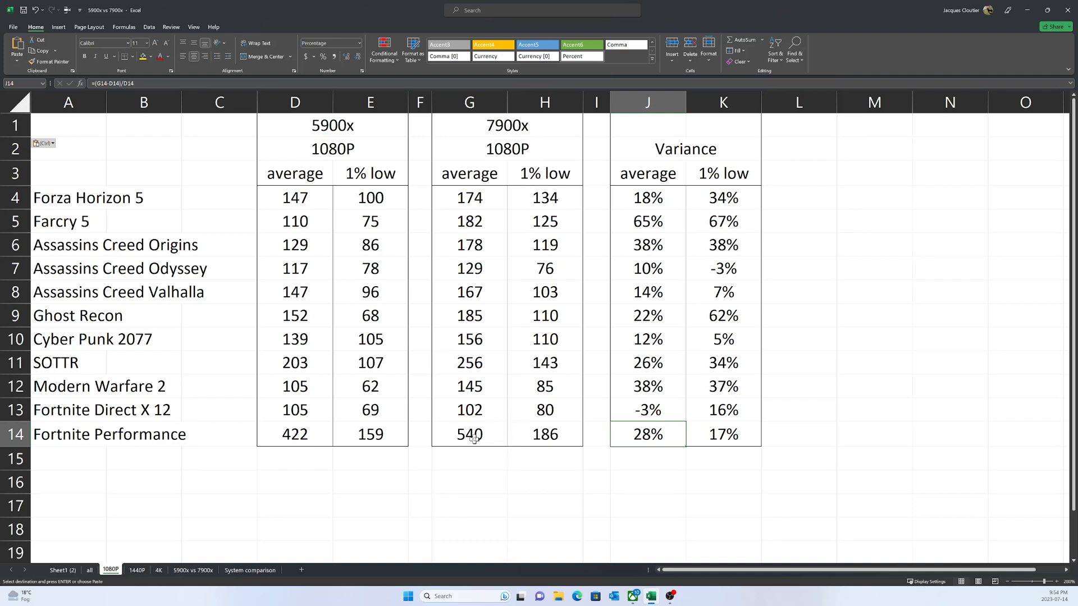
mouse_move(484, 439)
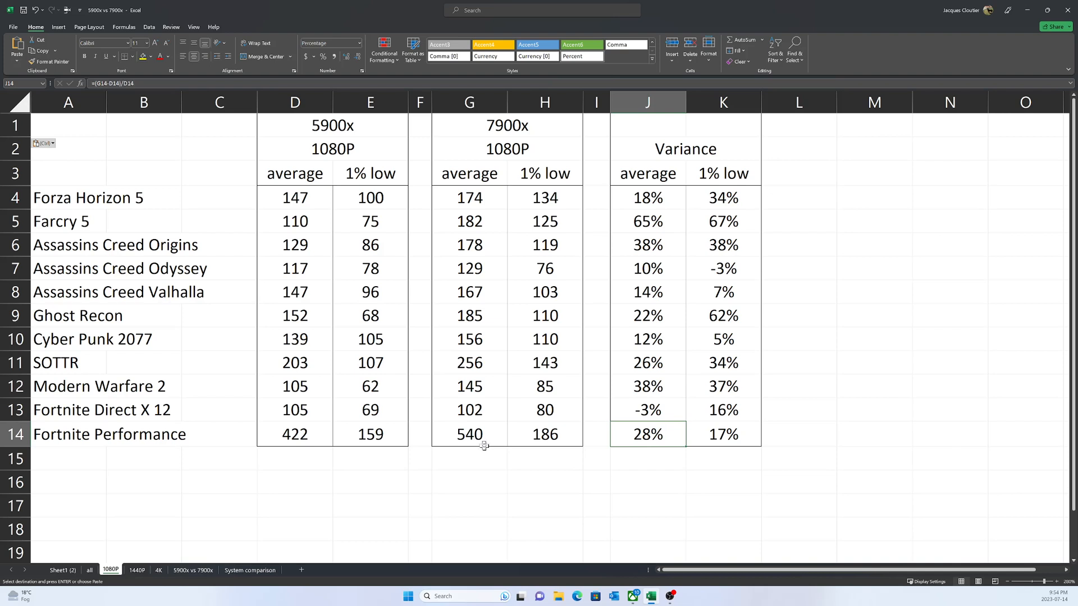
mouse_move(494, 379)
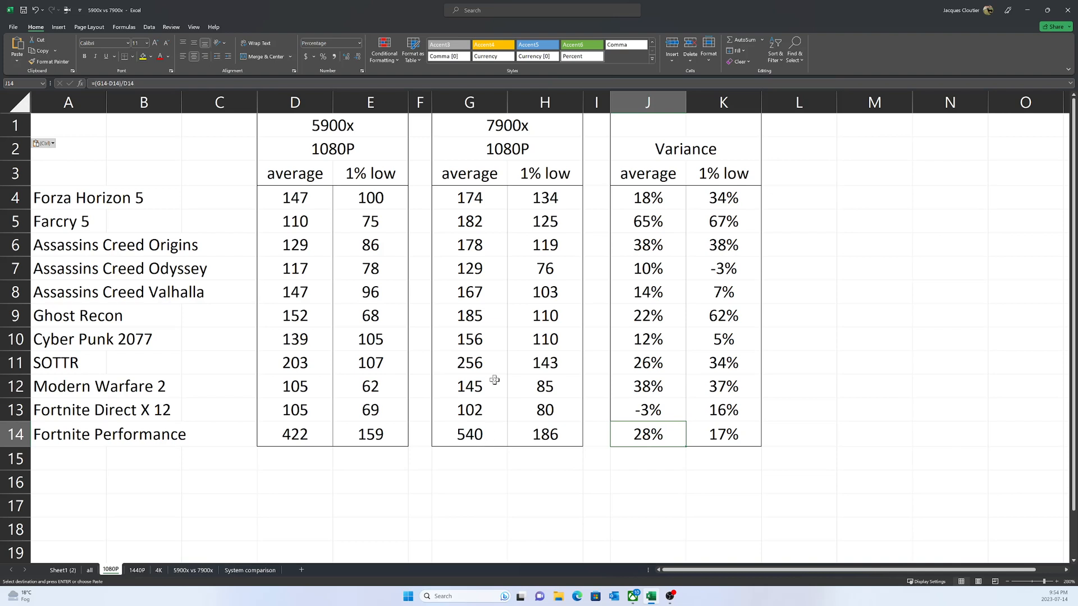
mouse_move(171, 458)
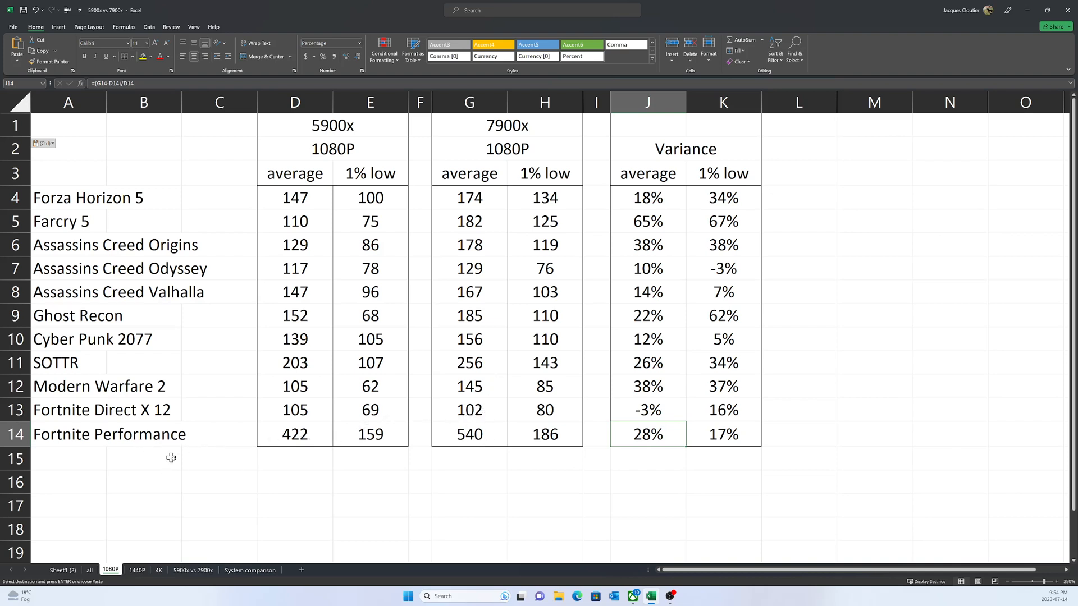
mouse_move(383, 453)
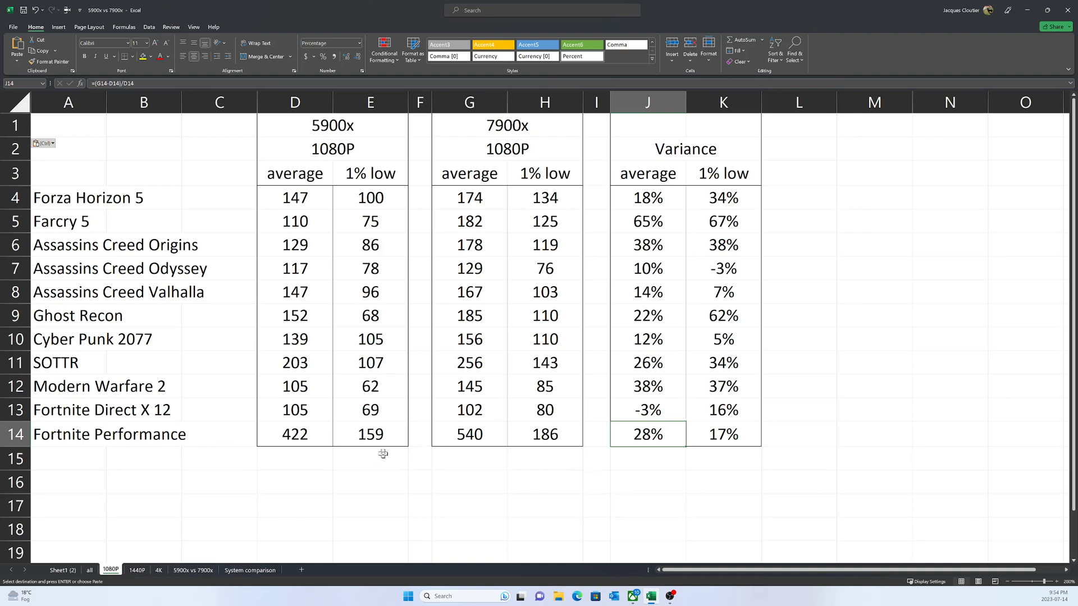
left_click(469, 434)
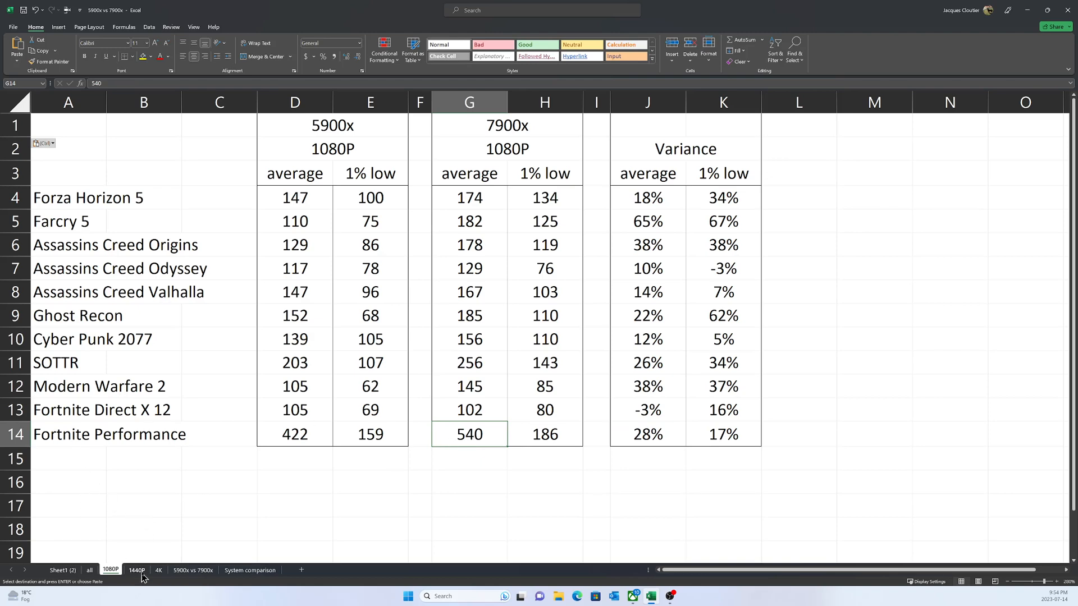
left_click(136, 573)
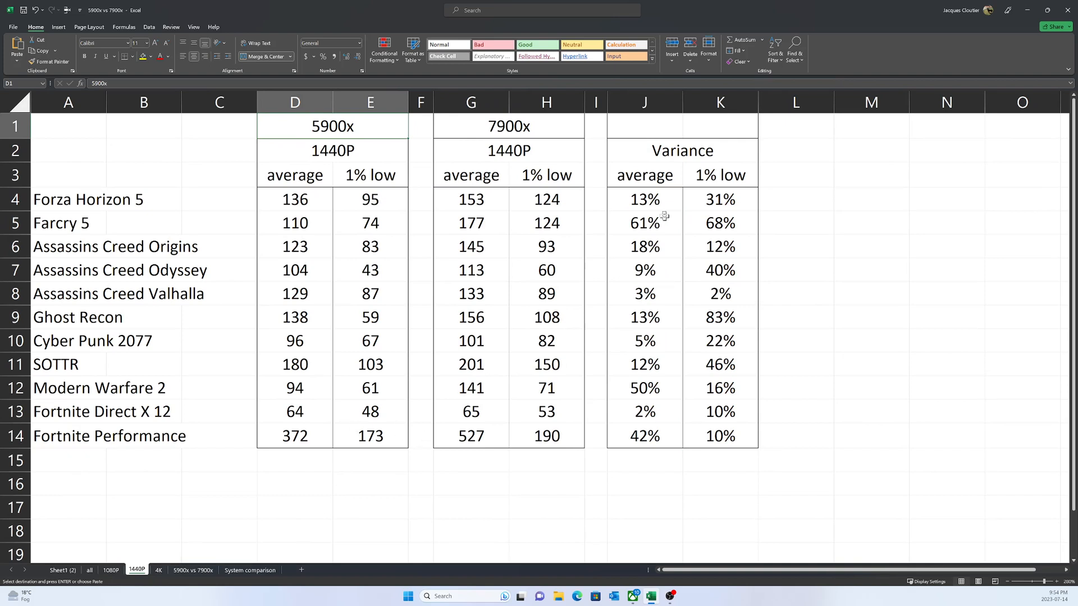
left_click(471, 223)
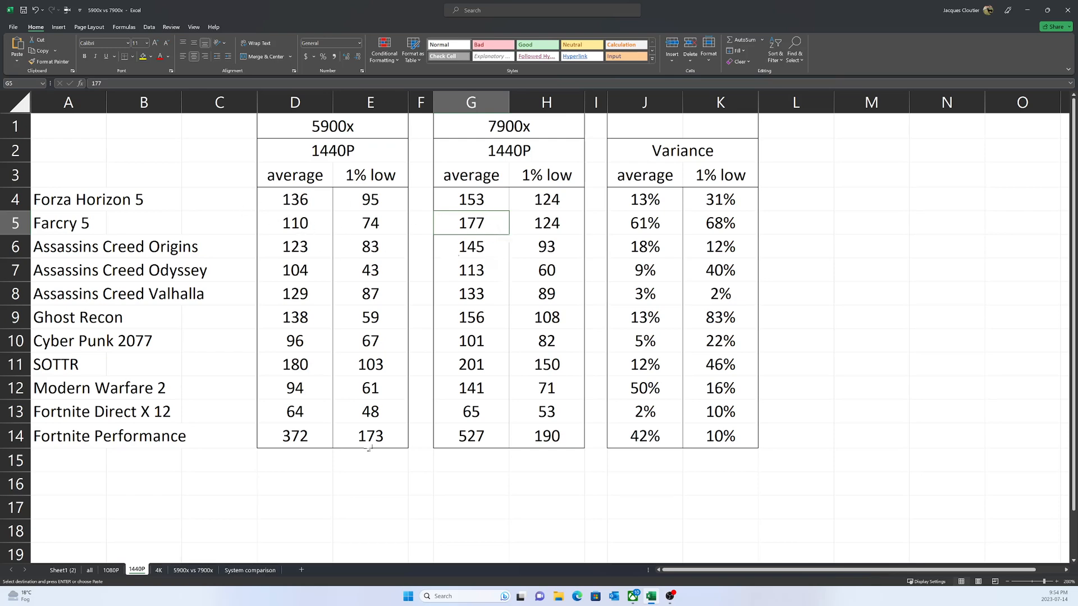
left_click(111, 570)
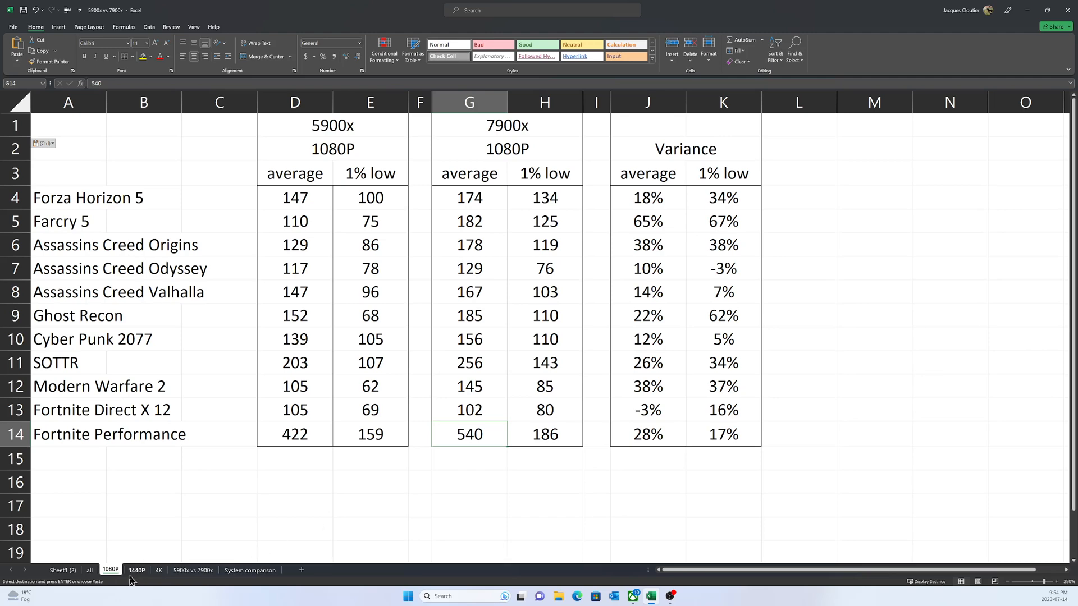
left_click(136, 570)
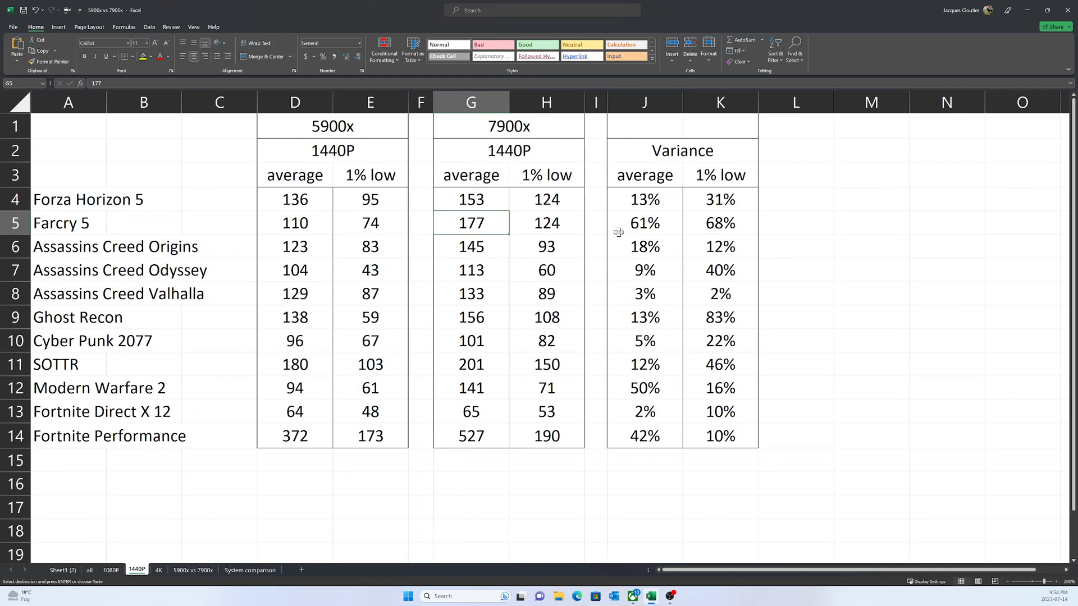
mouse_move(488, 200)
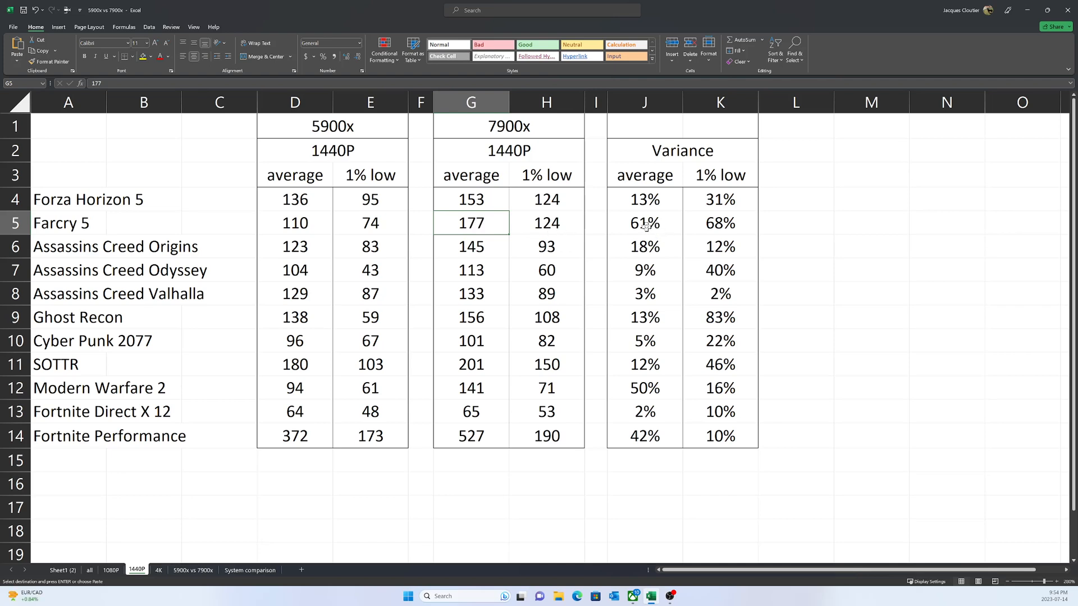
left_click(644, 222)
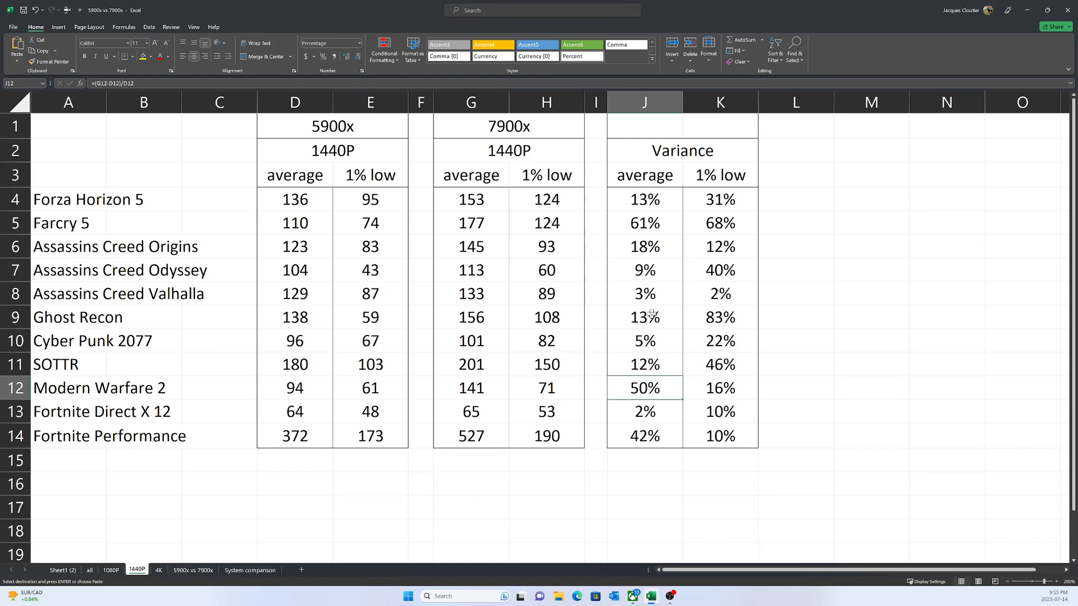
mouse_move(647, 215)
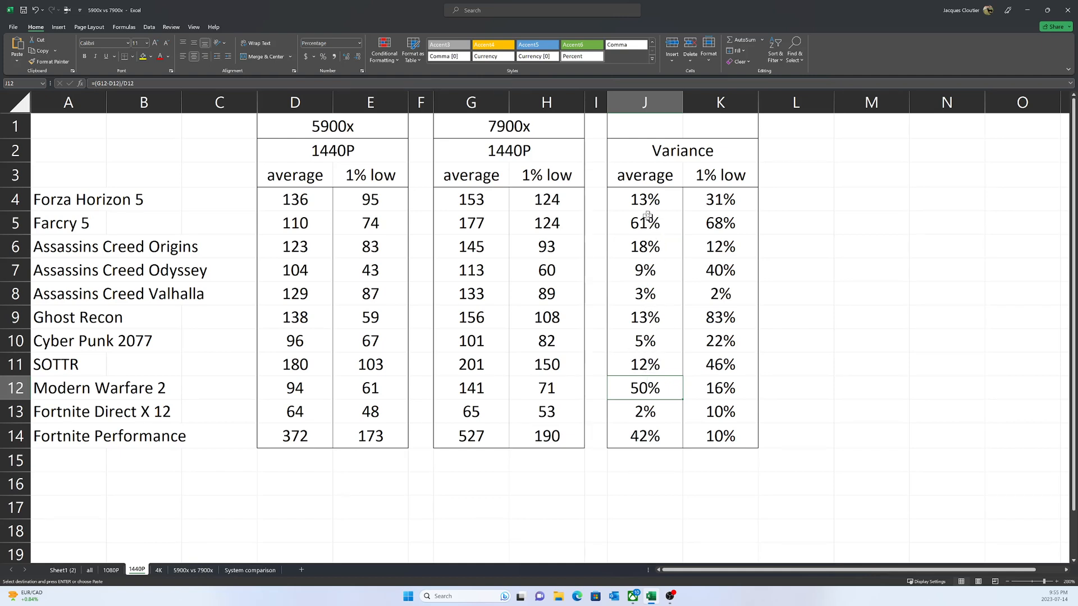
mouse_move(646, 245)
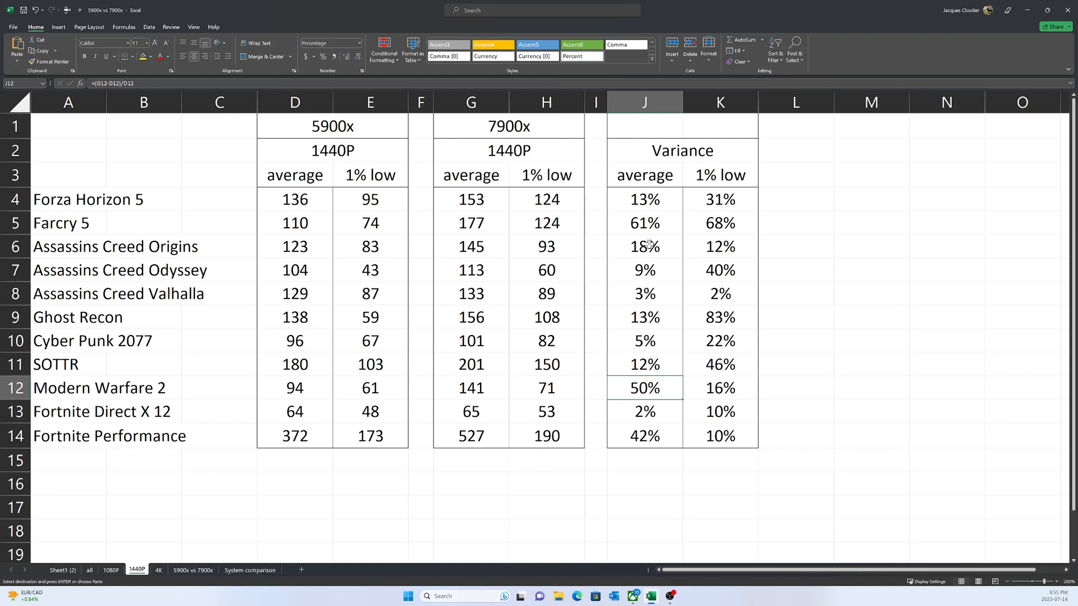
left_click(644, 199)
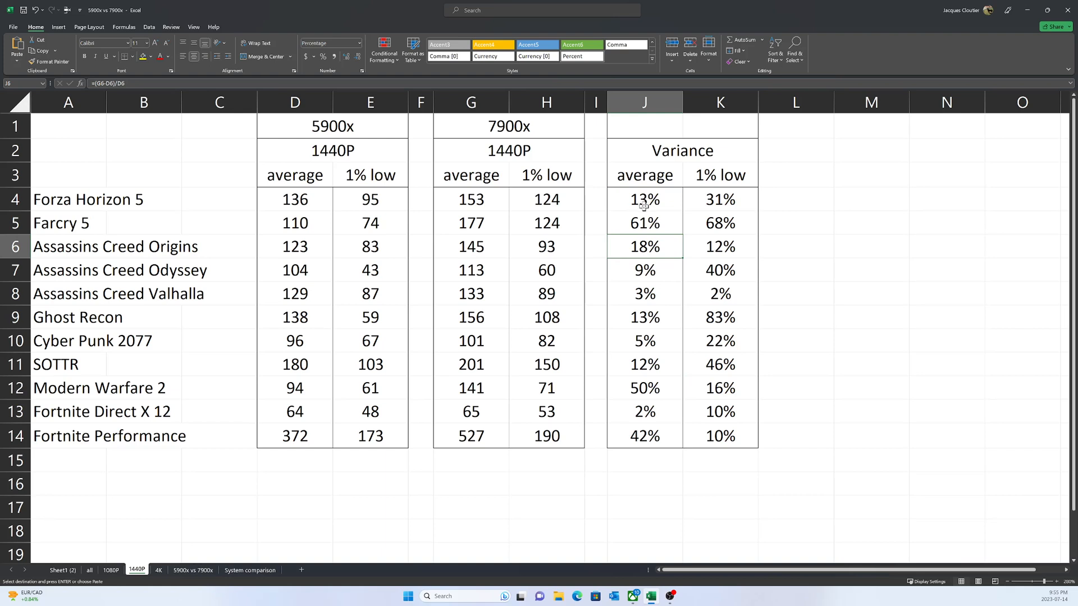
mouse_move(639, 364)
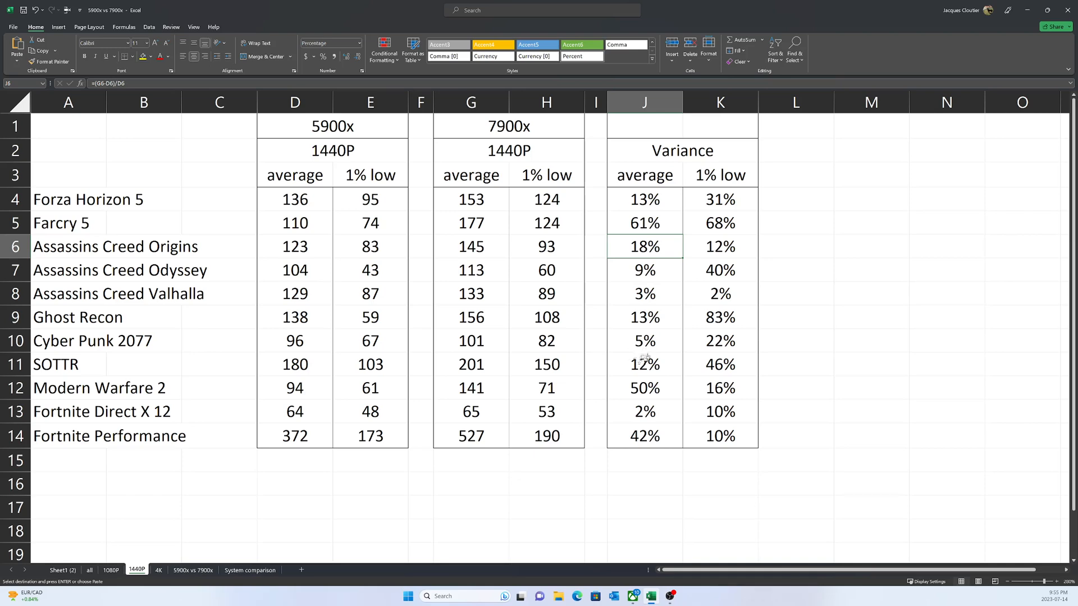
- Select 1440P average variances including SOTTR, then select 1080P J6:J11 from Assassins Creed Origins to SOTTR
left_click(110, 570)
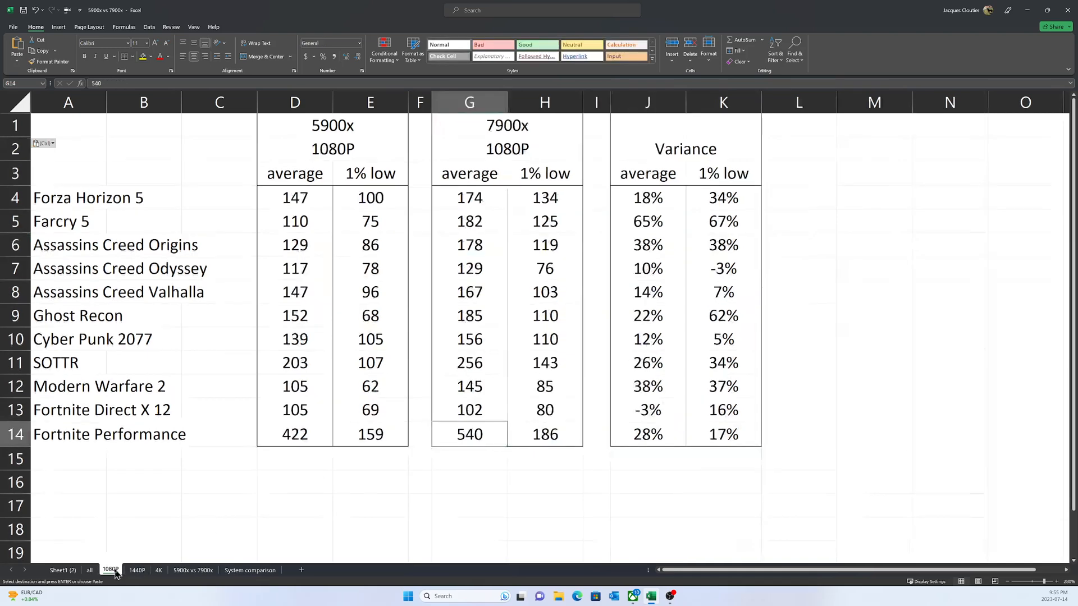
left_click(137, 573)
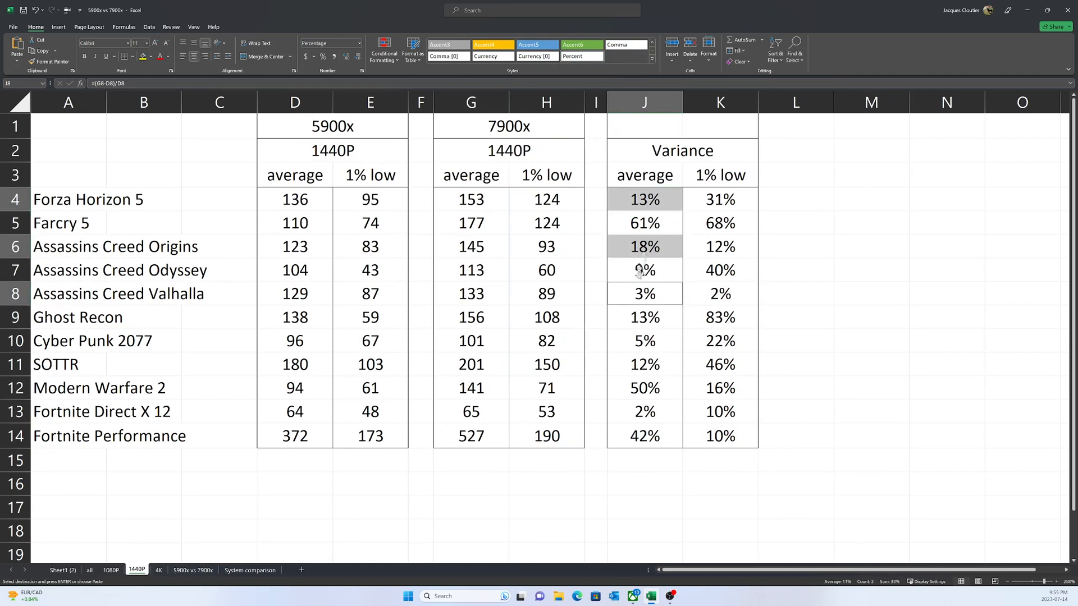
left_click(643, 340)
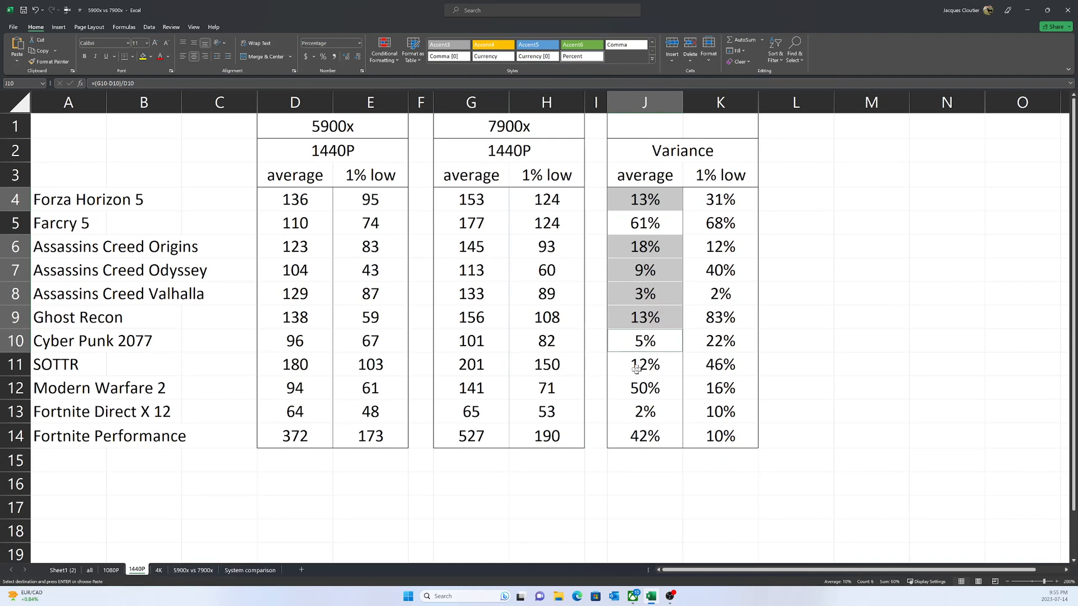
left_click(644, 365)
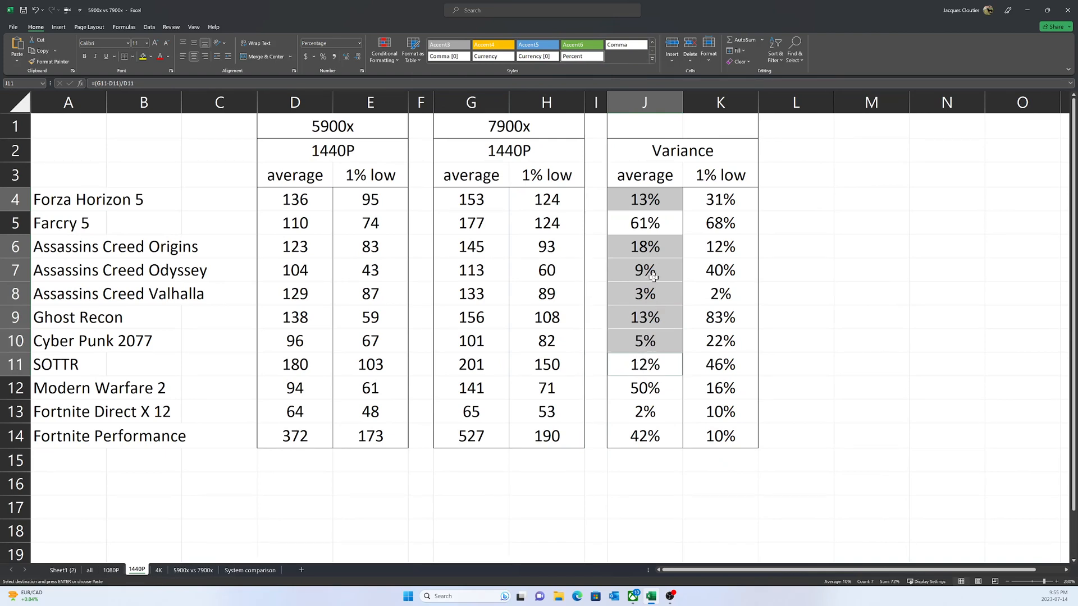
mouse_move(641, 350)
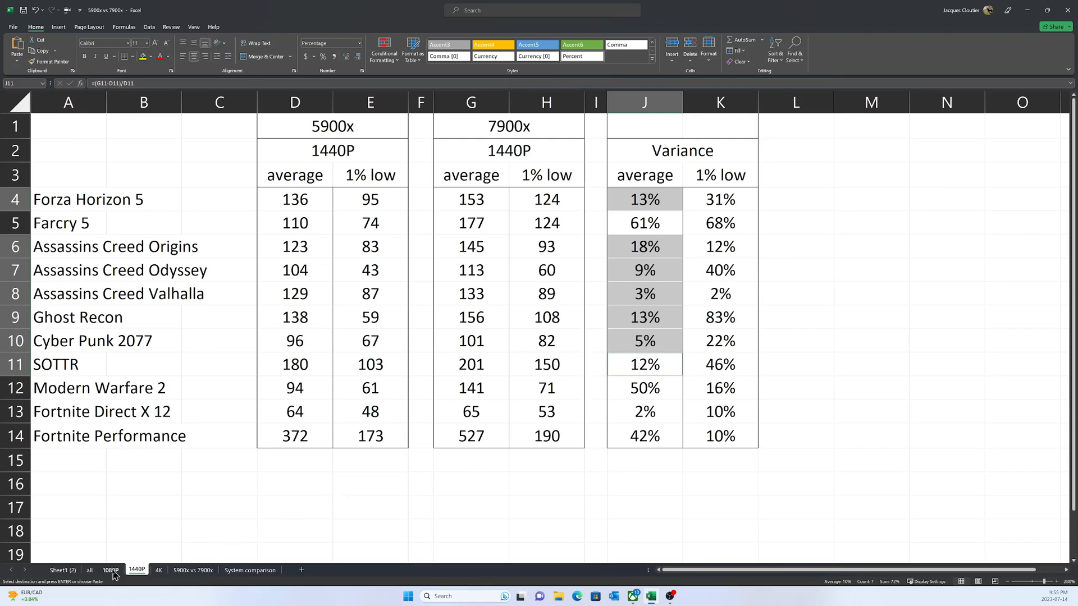
left_click(111, 570)
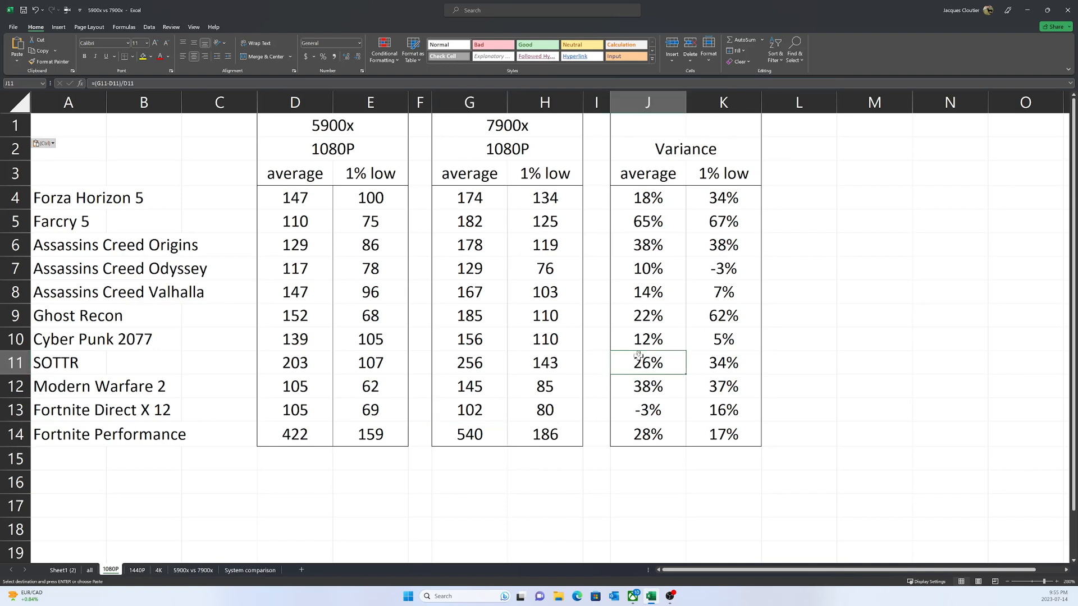
left_click_drag(647, 197, 647, 362)
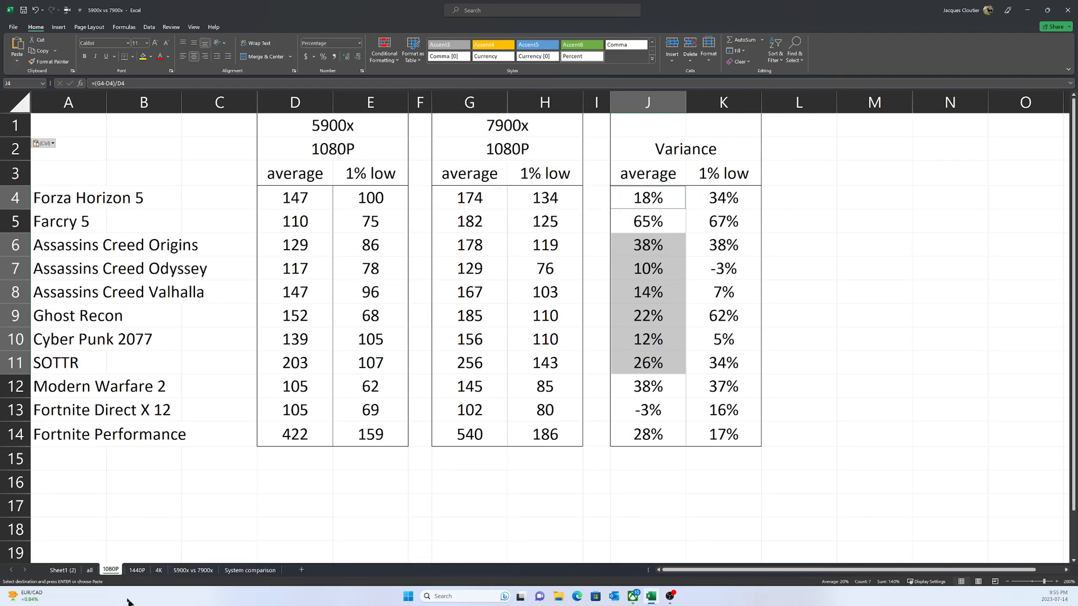
left_click(137, 570)
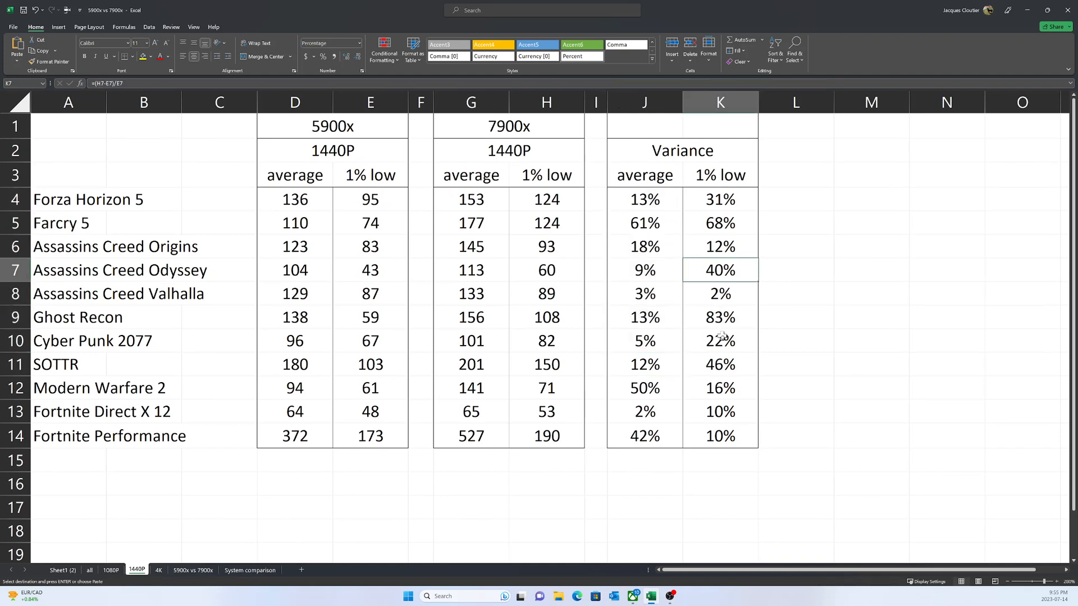
left_click(720, 363)
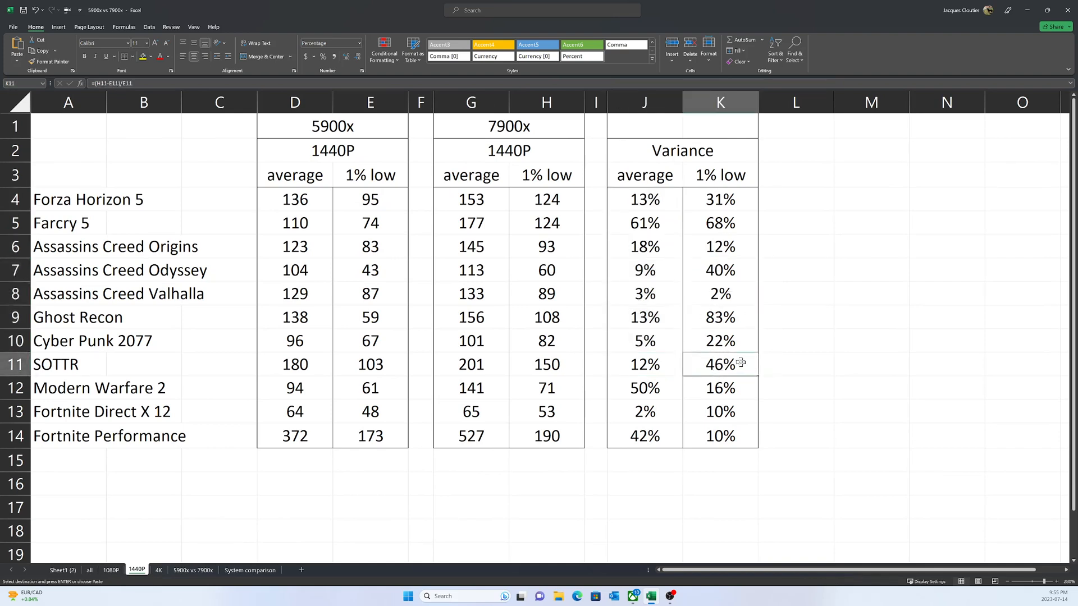
left_click(719, 317)
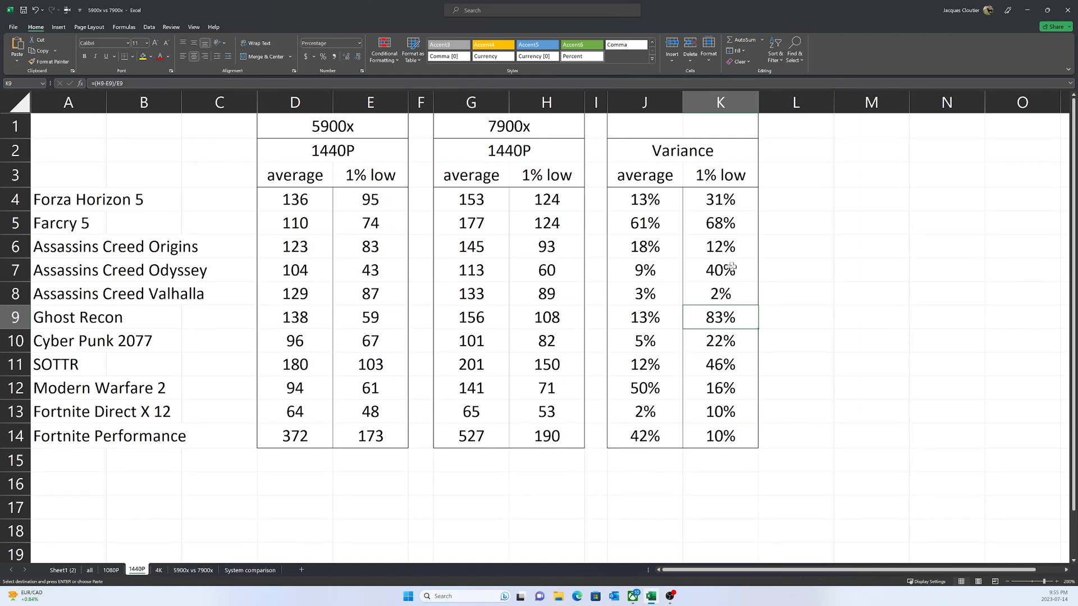
mouse_move(725, 269)
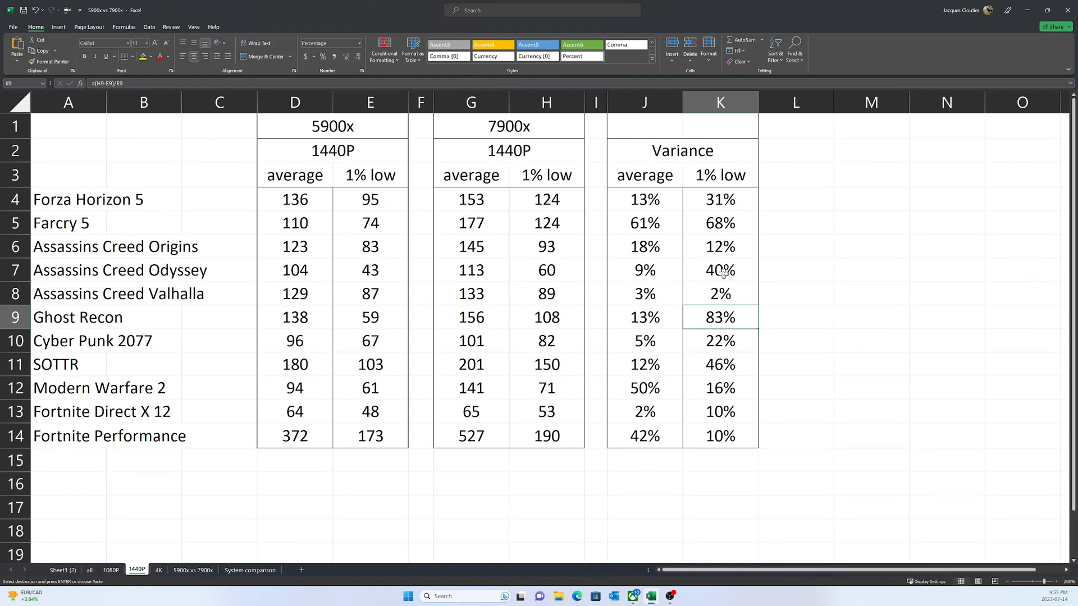
mouse_move(722, 226)
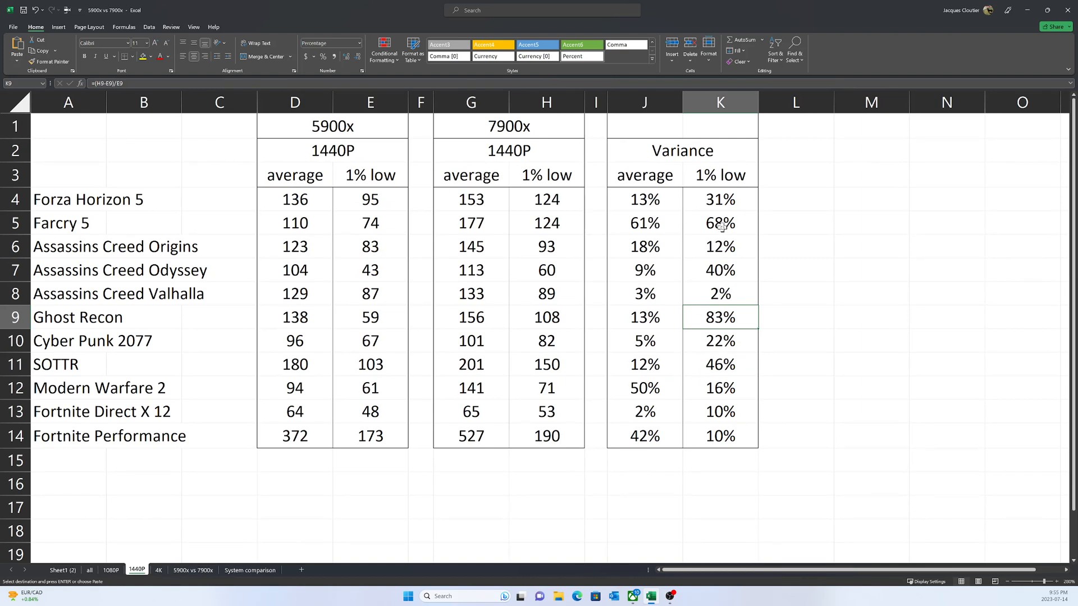
mouse_move(693, 274)
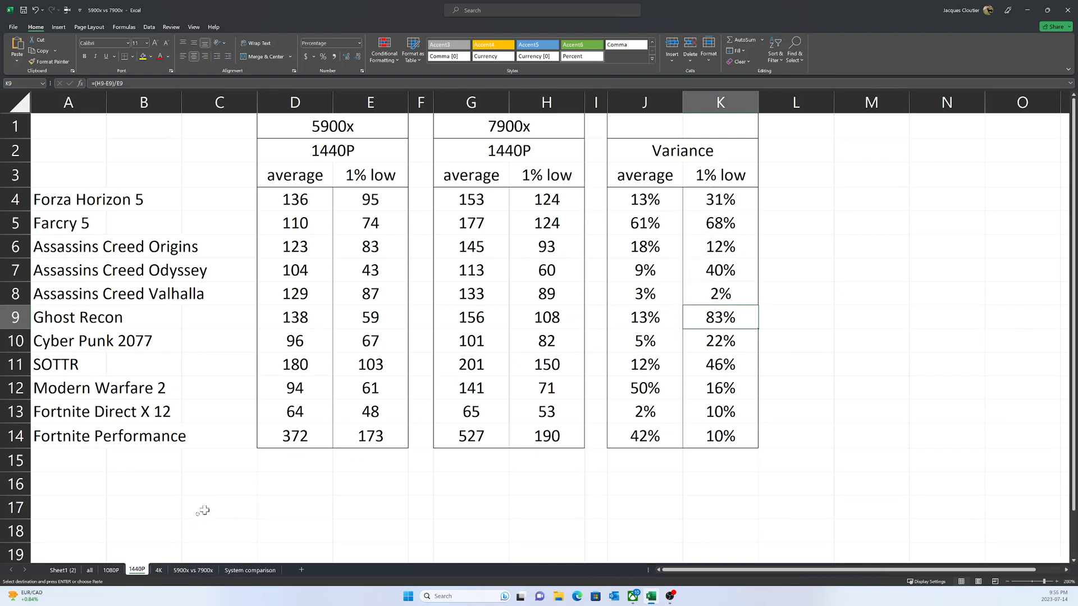
mouse_move(316, 353)
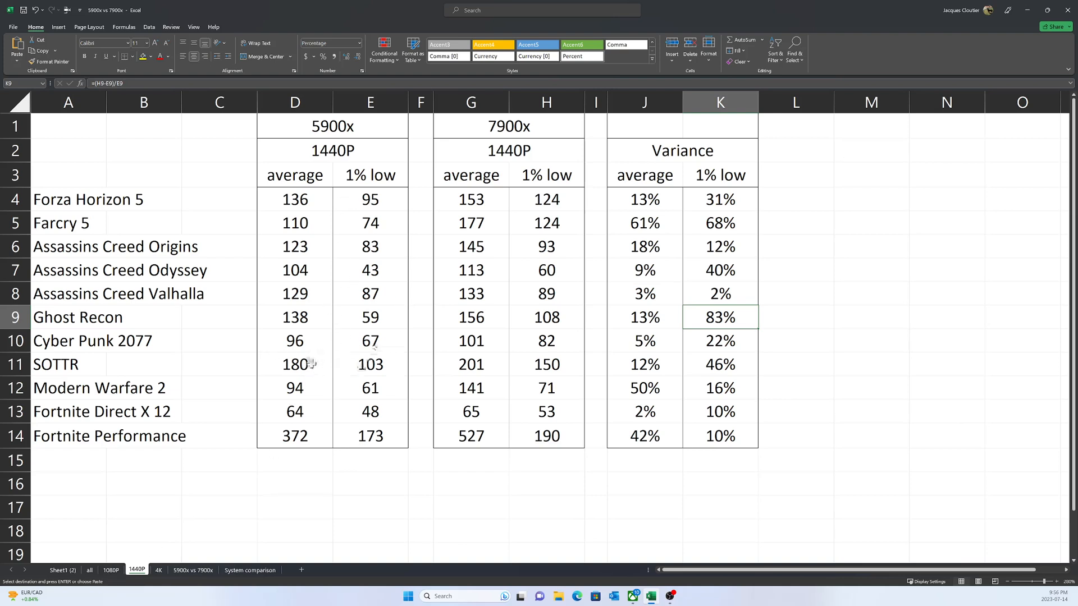
mouse_move(352, 536)
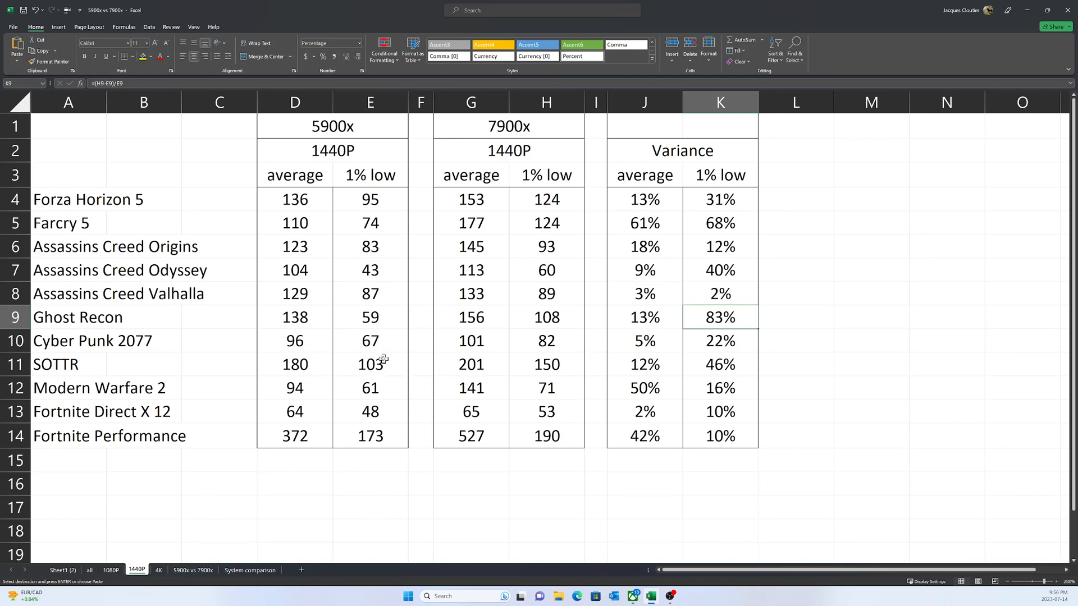
mouse_move(338, 358)
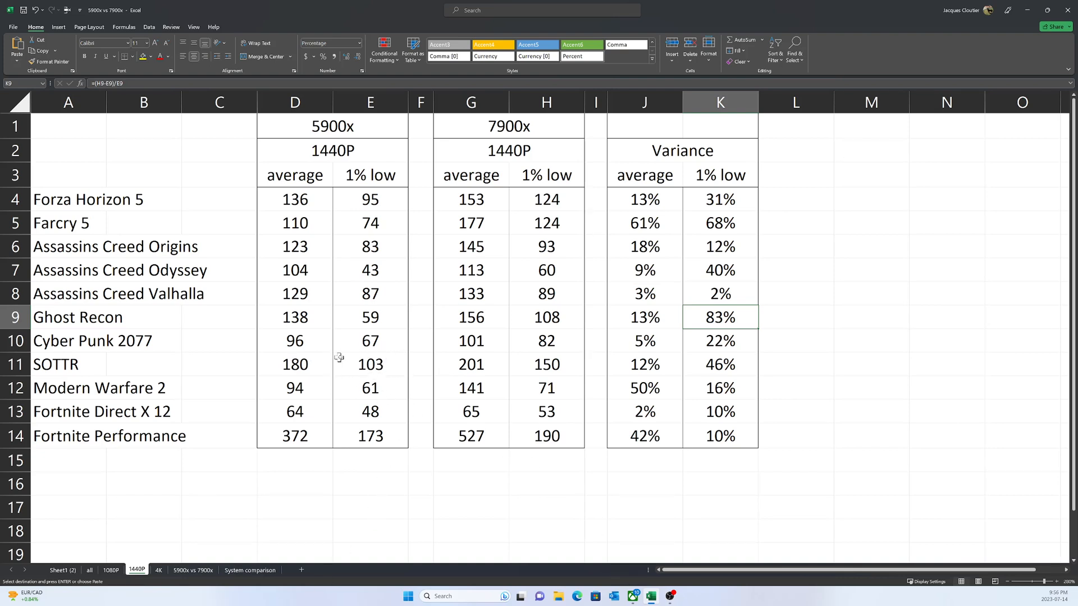
mouse_move(337, 367)
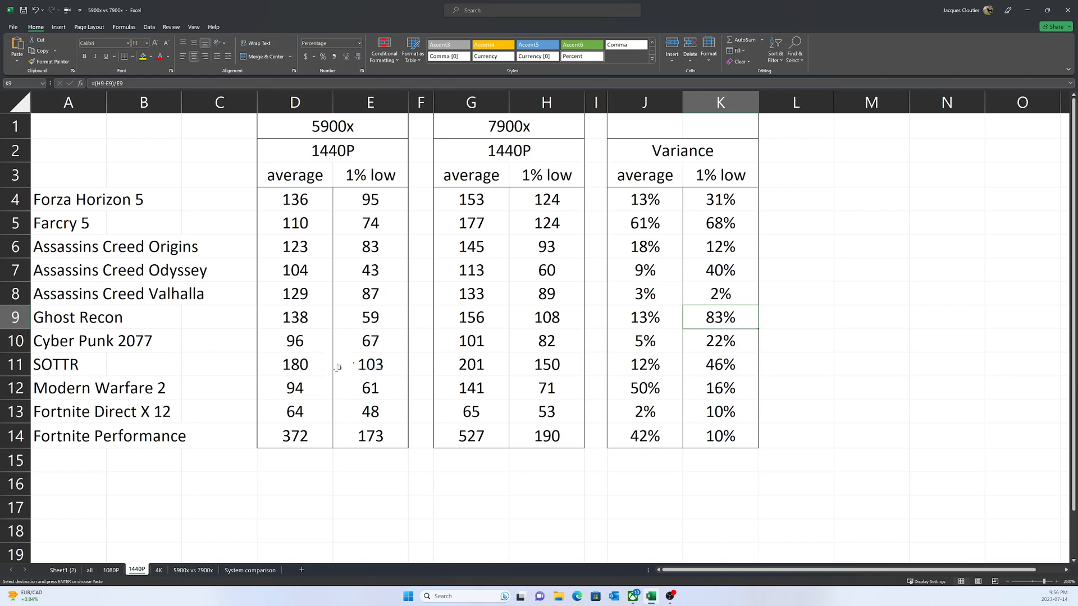
mouse_move(500, 365)
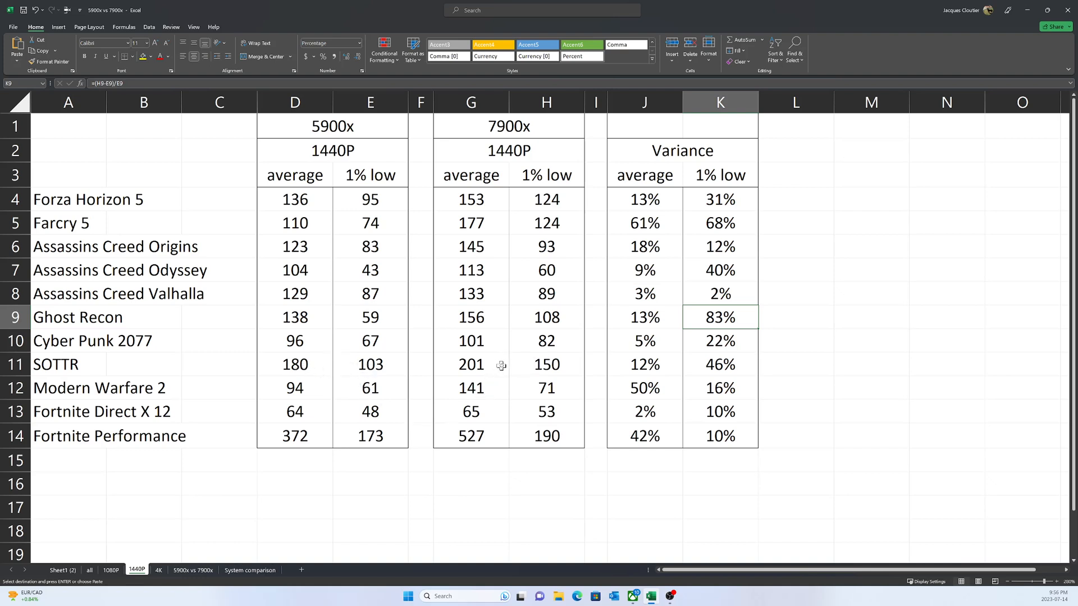
mouse_move(578, 349)
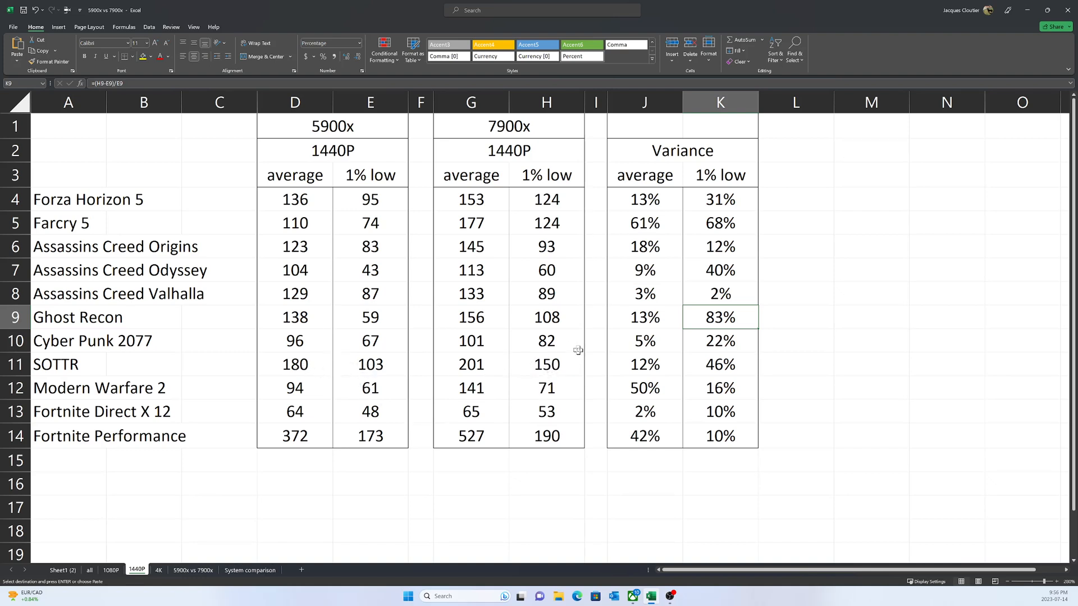
mouse_move(592, 349)
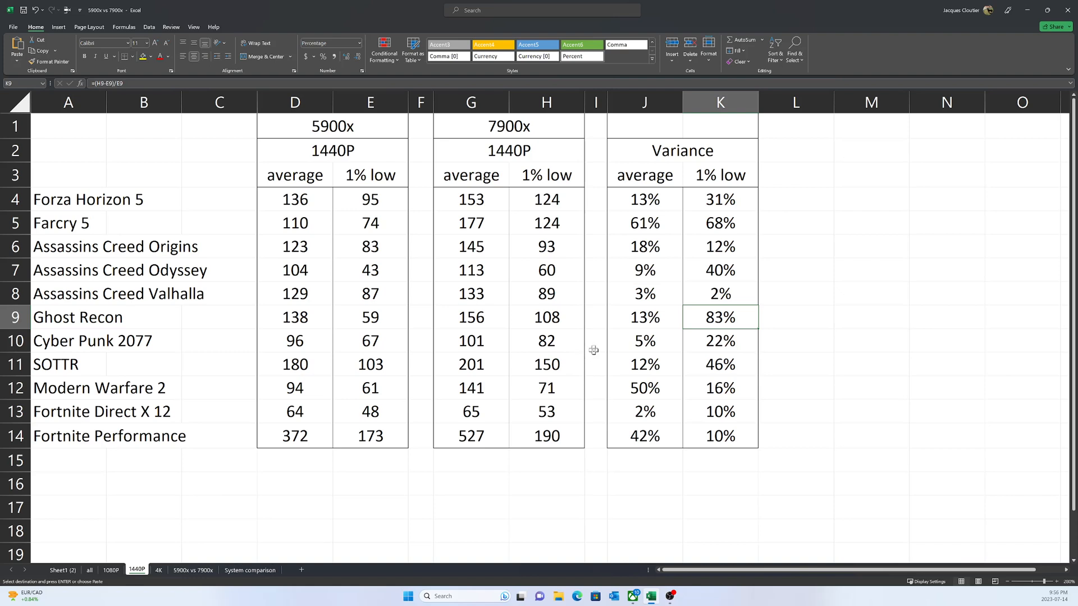
mouse_move(573, 226)
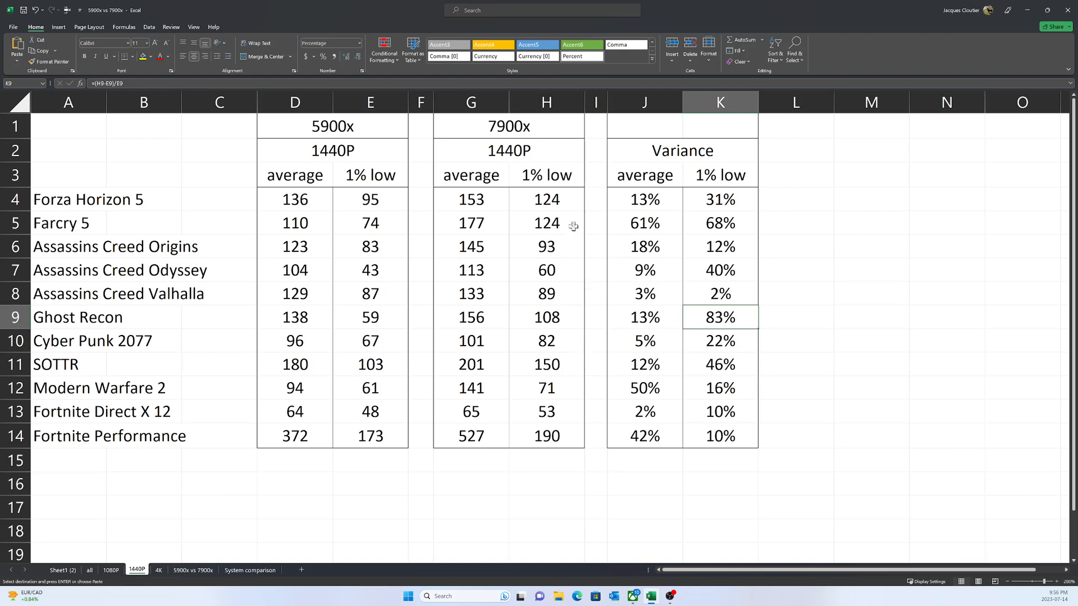
mouse_move(494, 175)
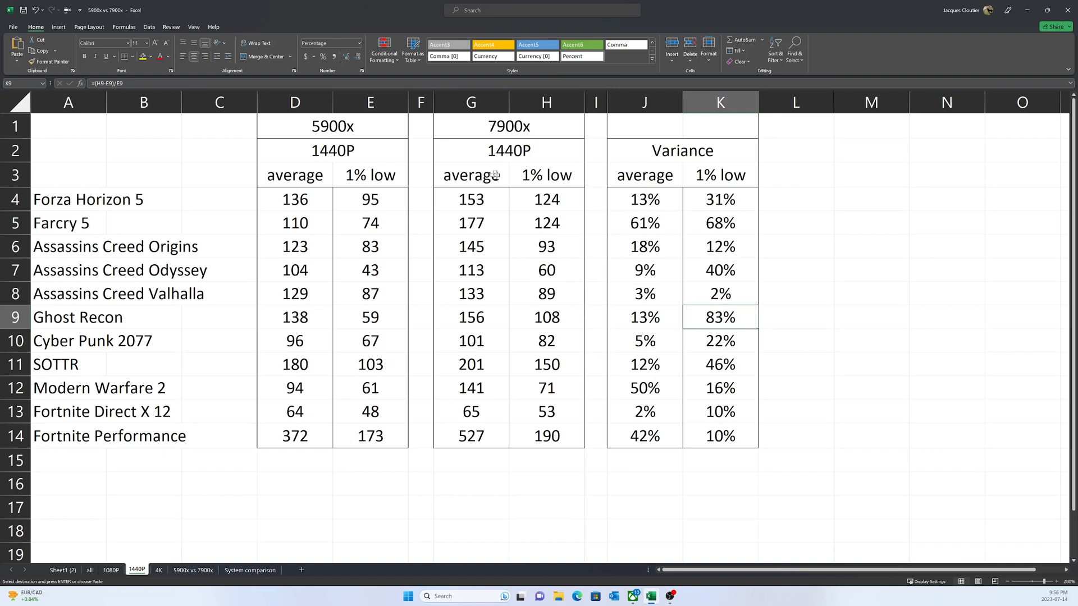
mouse_move(468, 398)
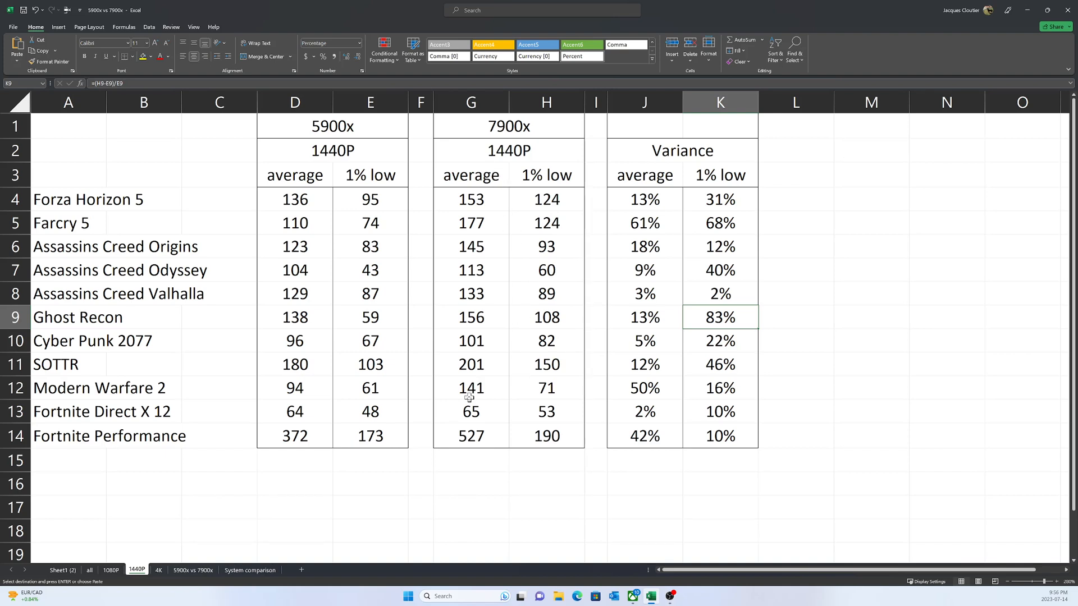
mouse_move(199, 391)
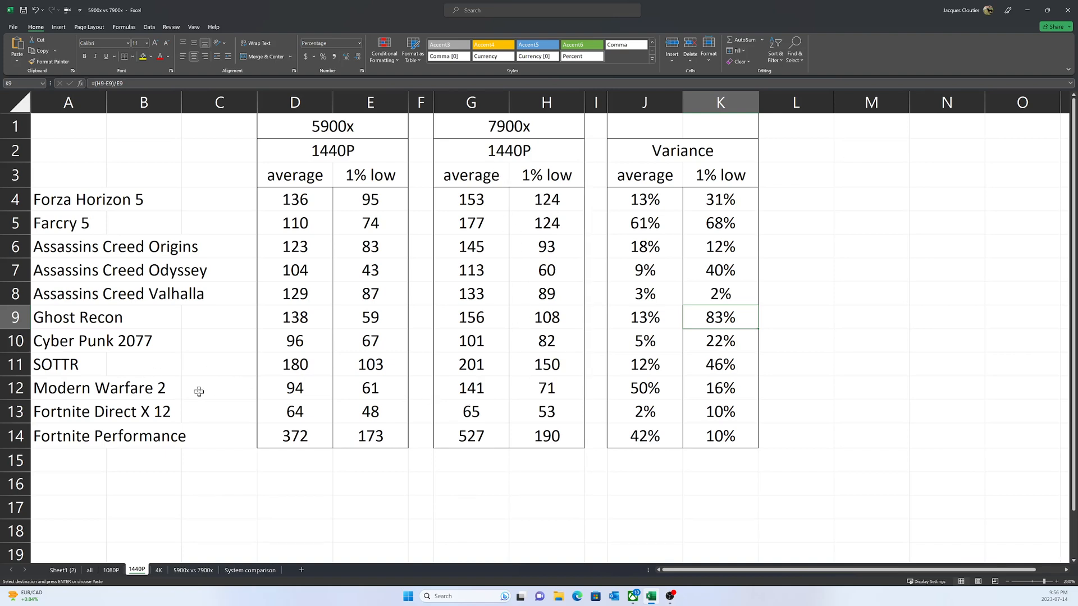
left_click(644, 387)
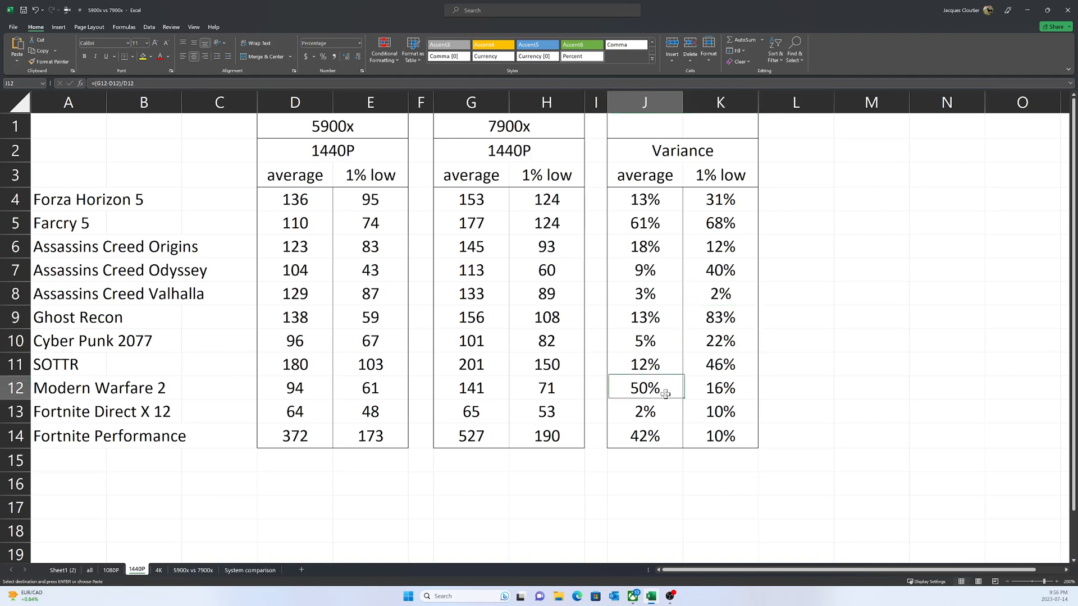
left_click(720, 387)
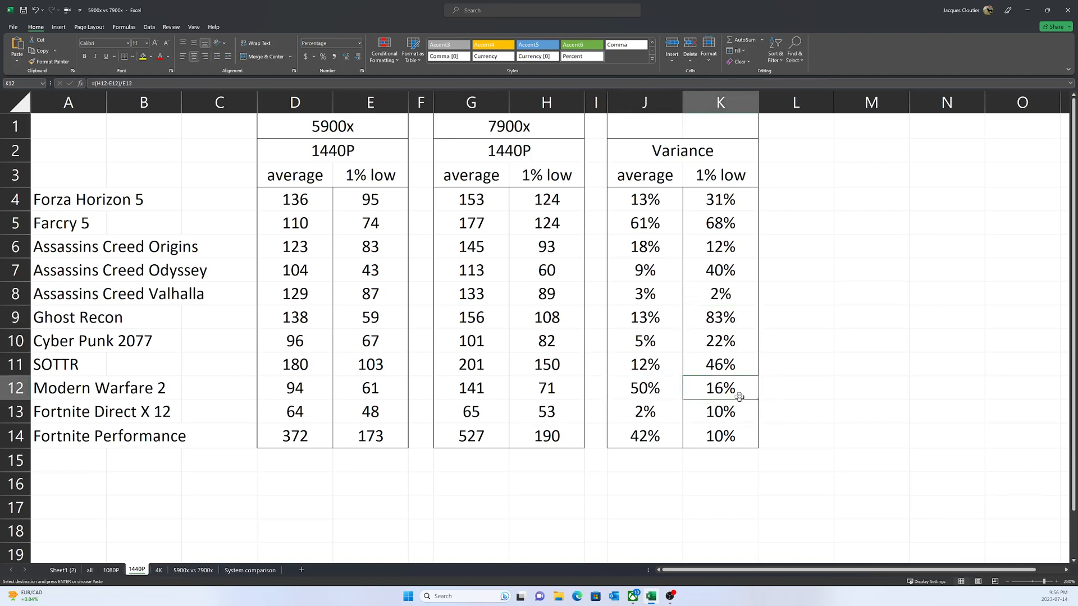
mouse_move(481, 422)
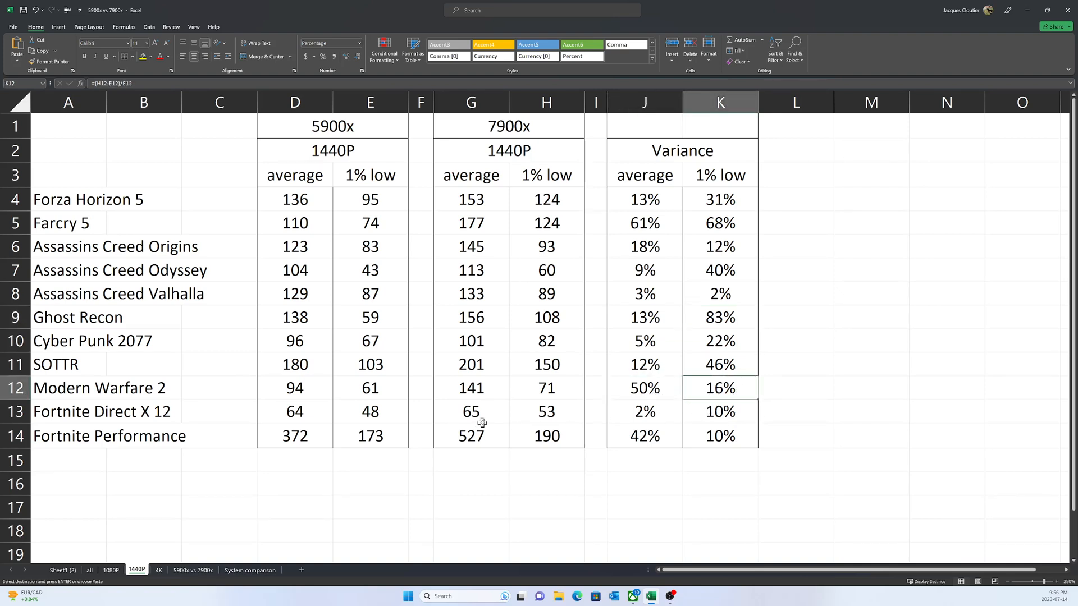
mouse_move(526, 416)
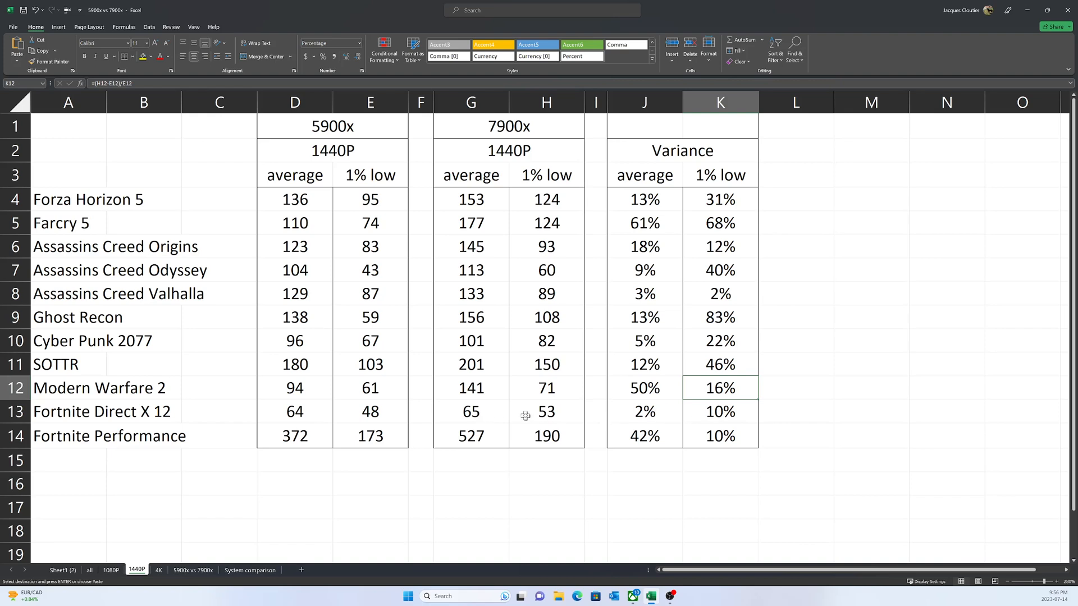
mouse_move(723, 417)
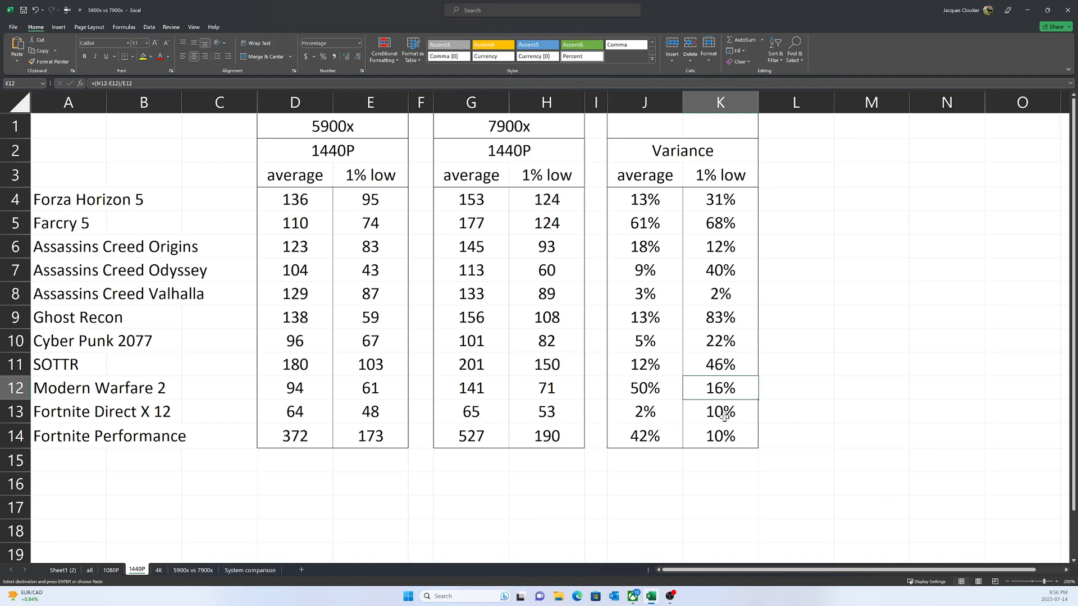
left_click(719, 411)
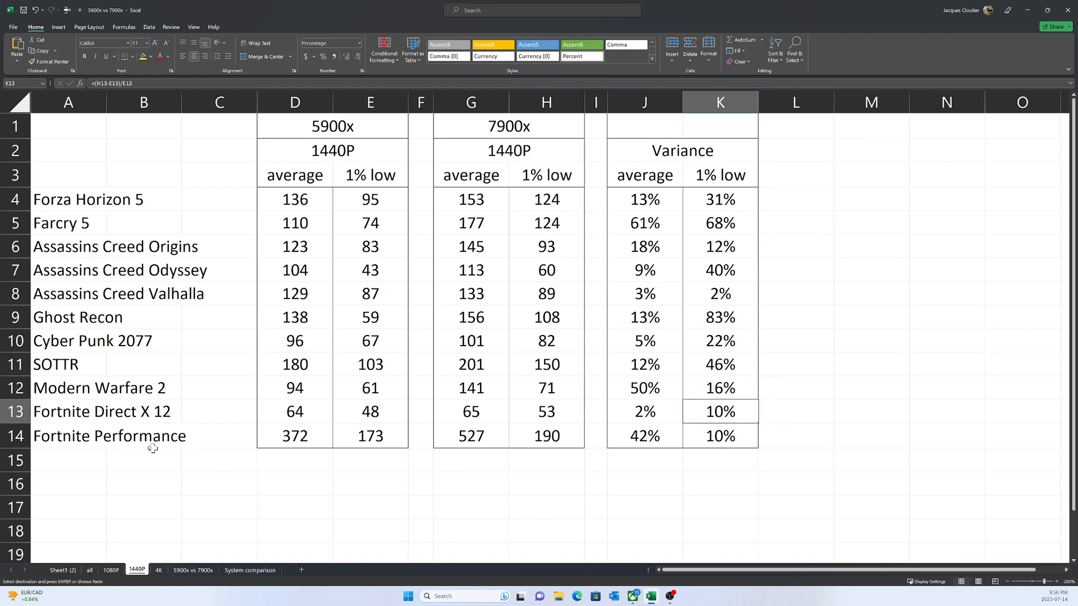
mouse_move(151, 446)
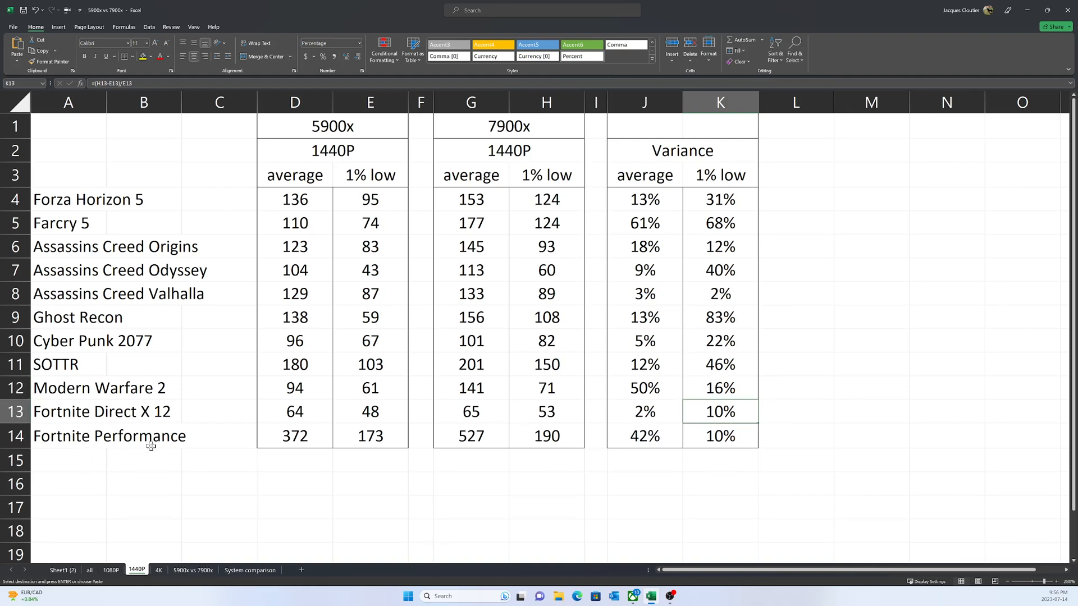
mouse_move(598, 446)
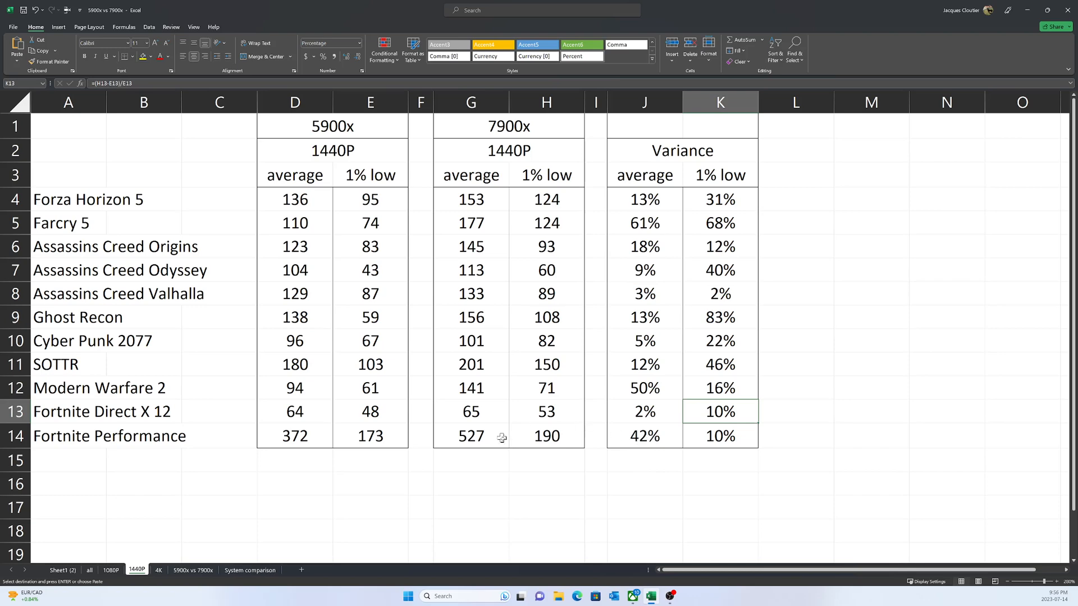
mouse_move(162, 561)
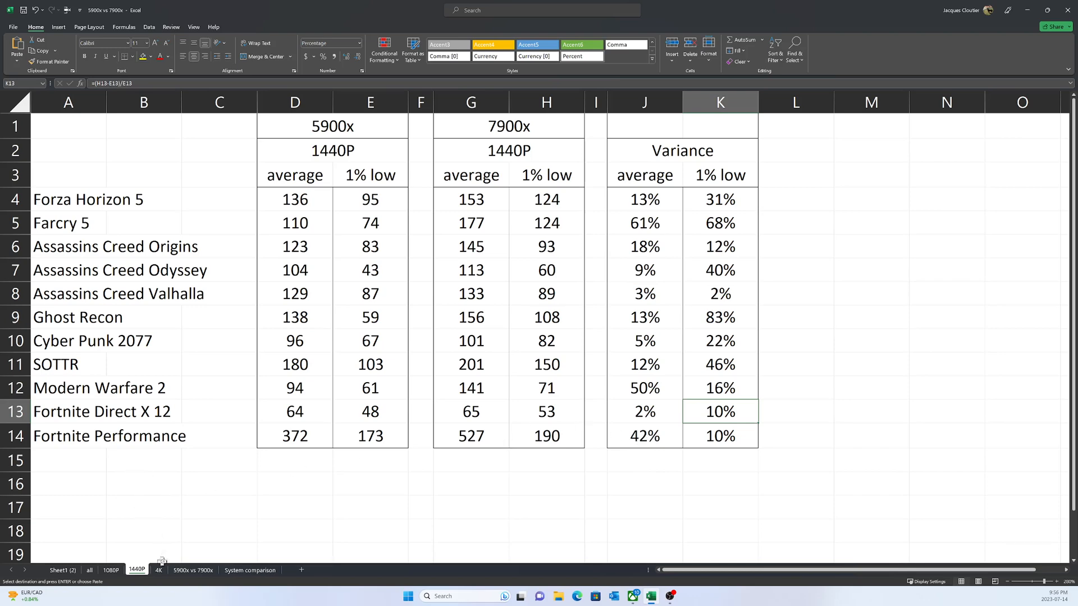
- Inspect the 4K average variance formulas for SOTTR, Assassins Creed Valhalla and Farcry 5
left_click(158, 569)
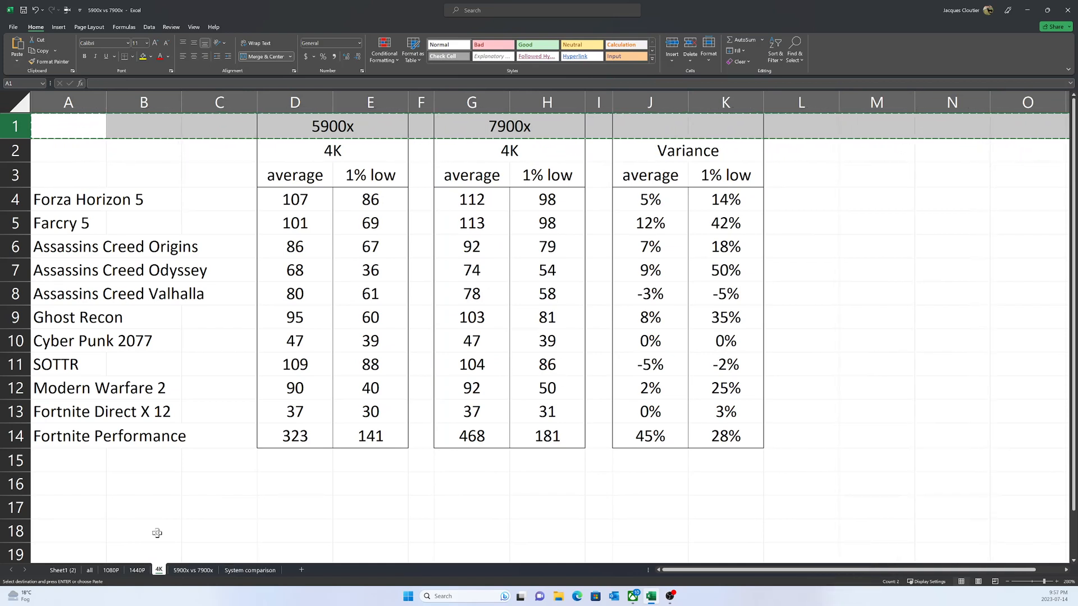
mouse_move(199, 406)
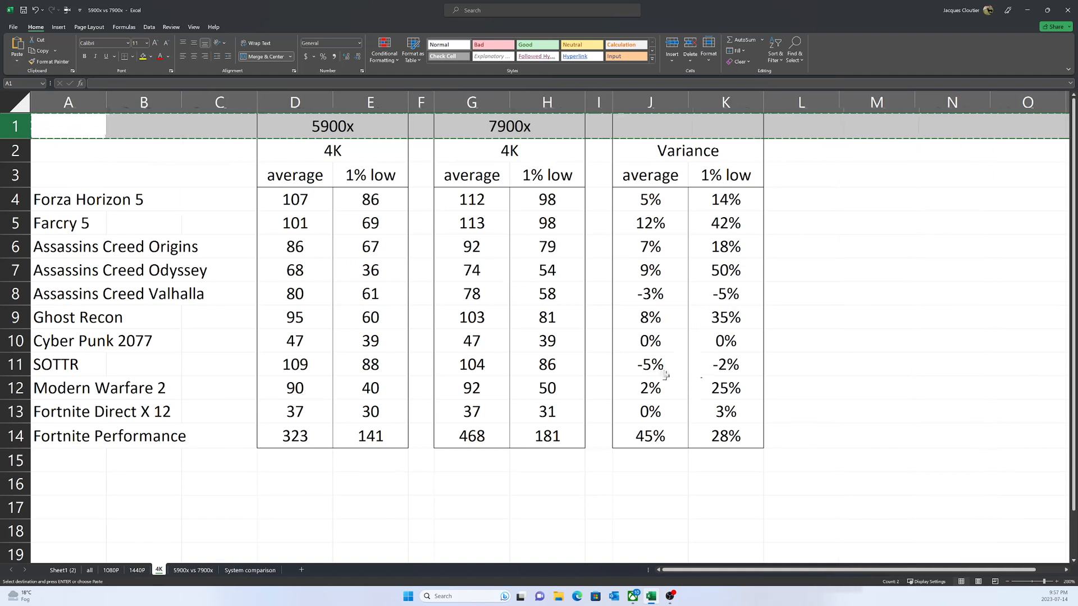
left_click(724, 364)
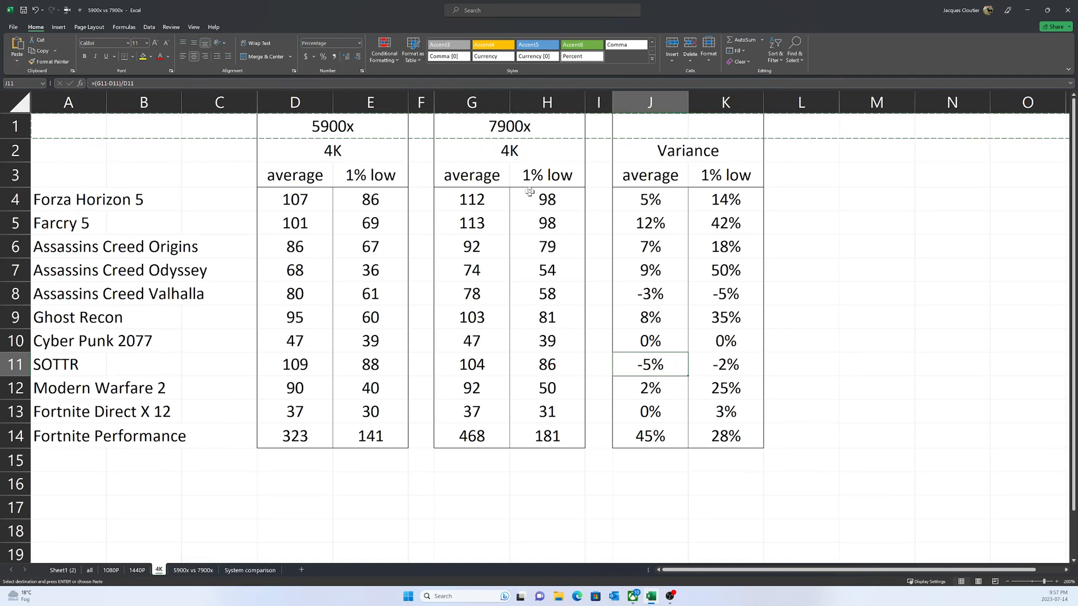
mouse_move(483, 361)
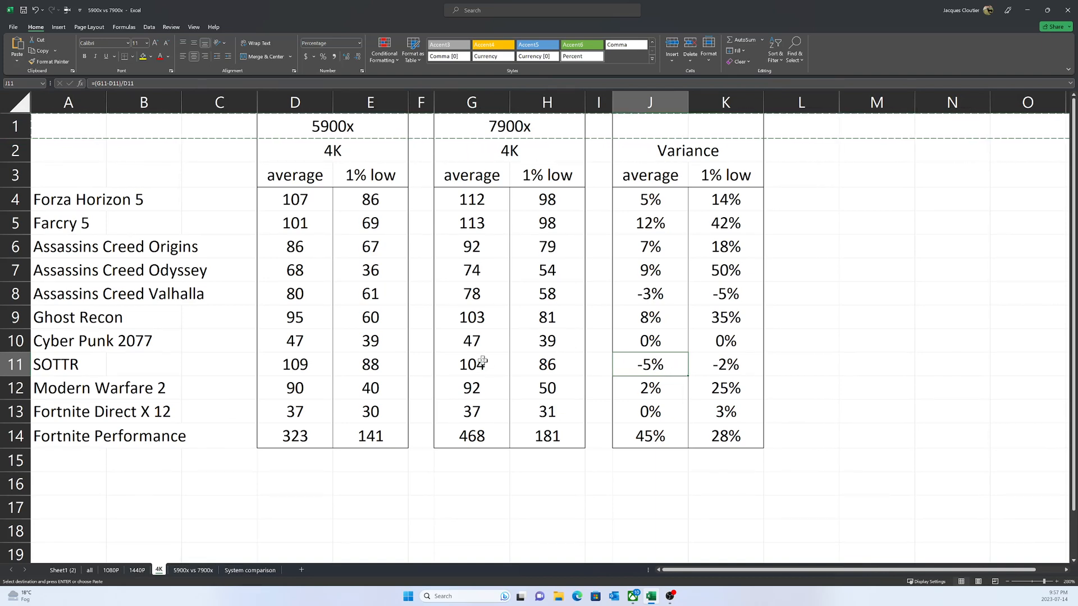
mouse_move(665, 364)
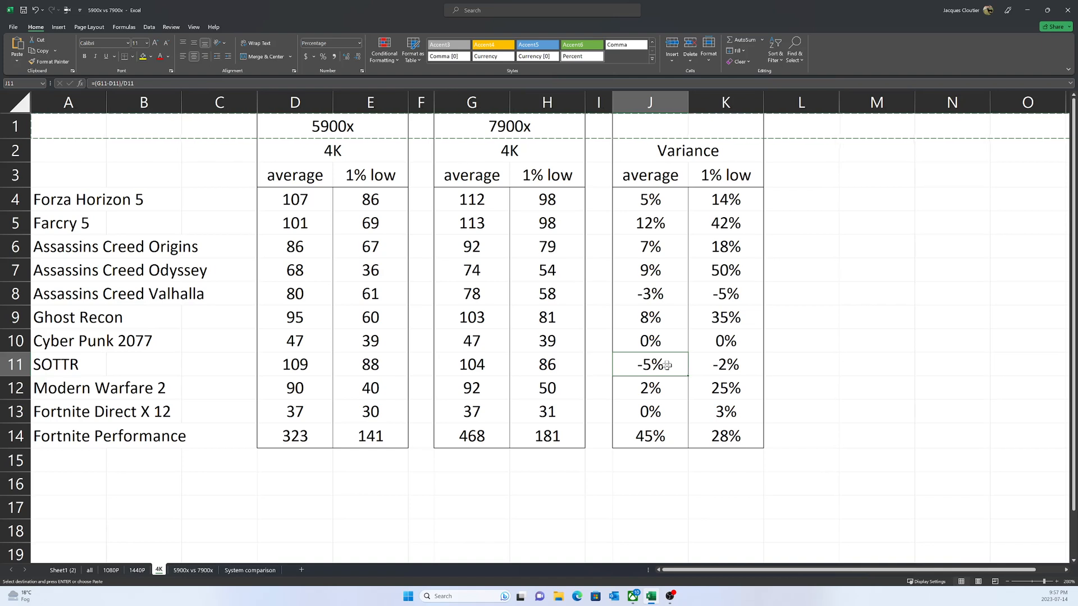
left_click(649, 294)
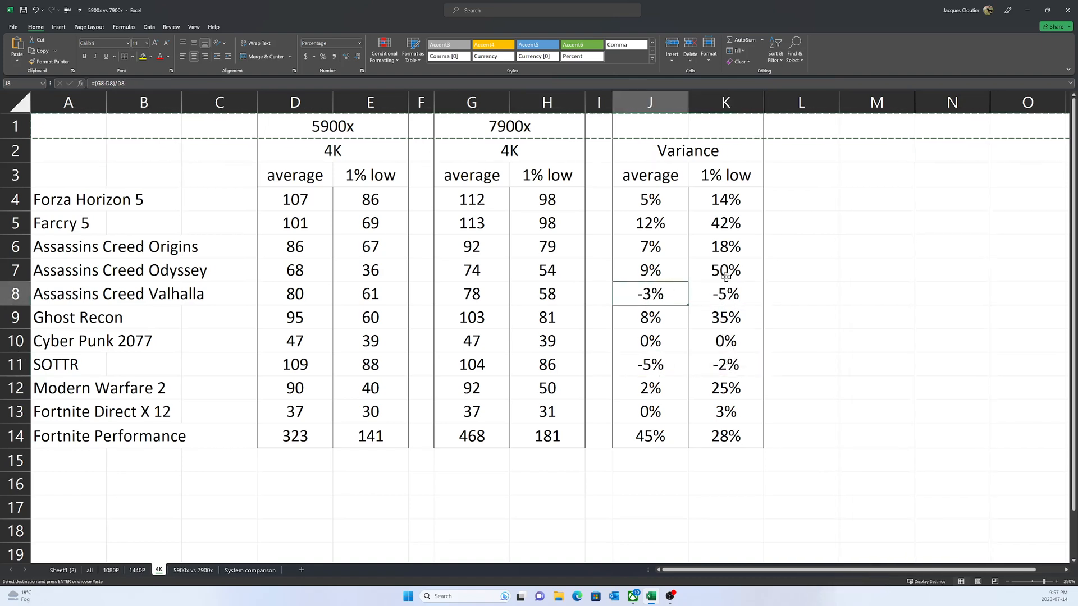
mouse_move(630, 246)
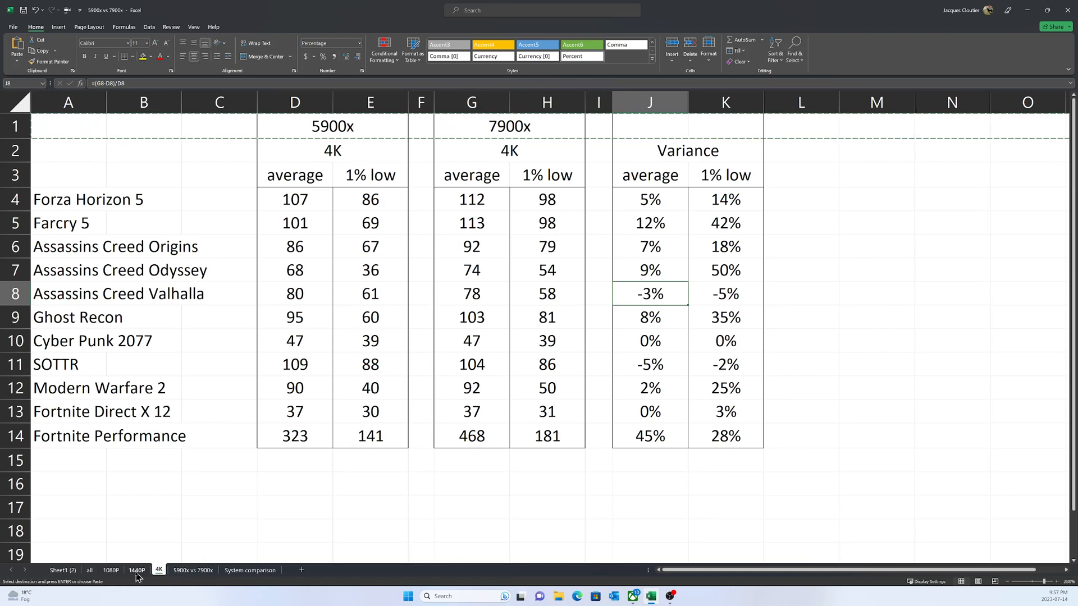
left_click(137, 569)
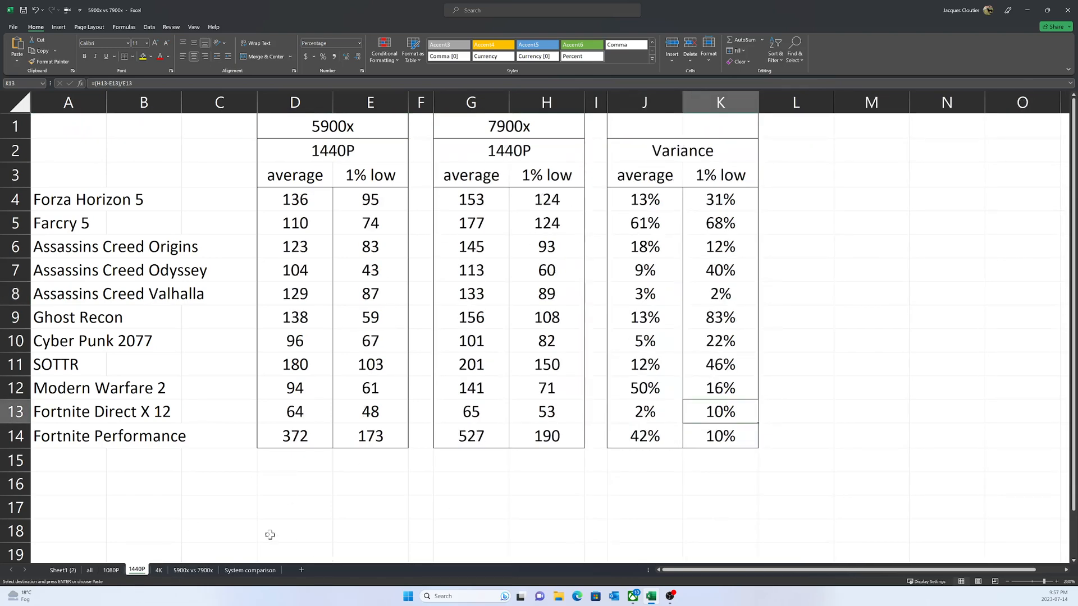
left_click(158, 569)
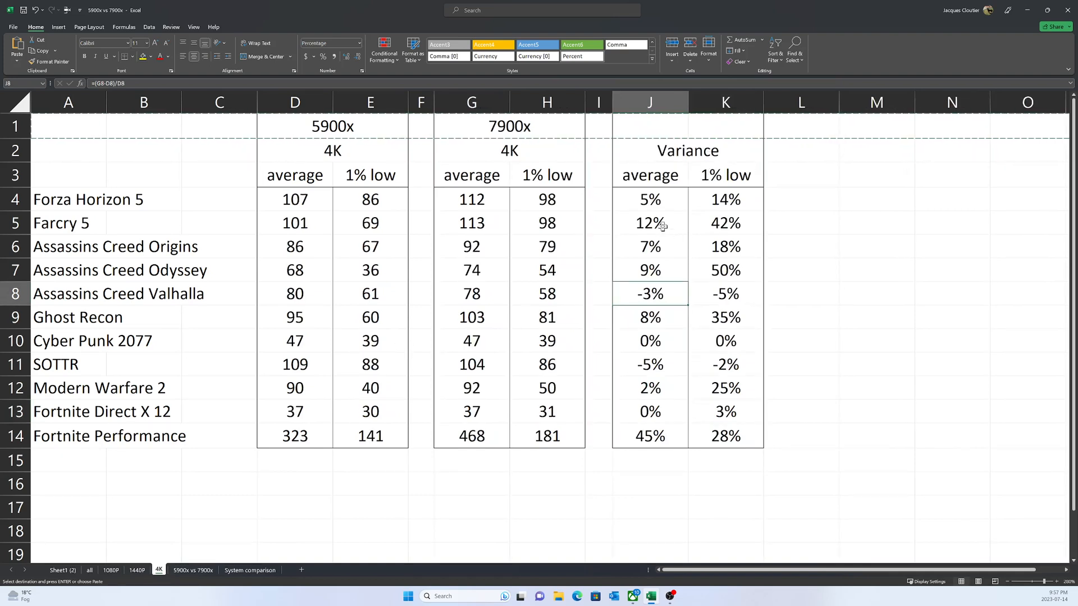
mouse_move(735, 227)
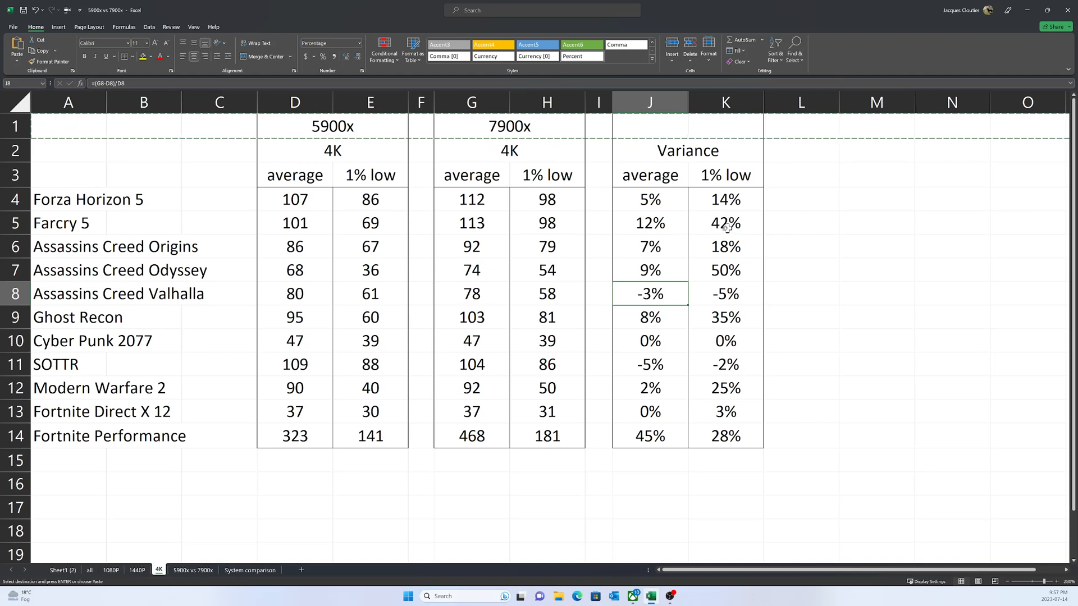
left_click(649, 223)
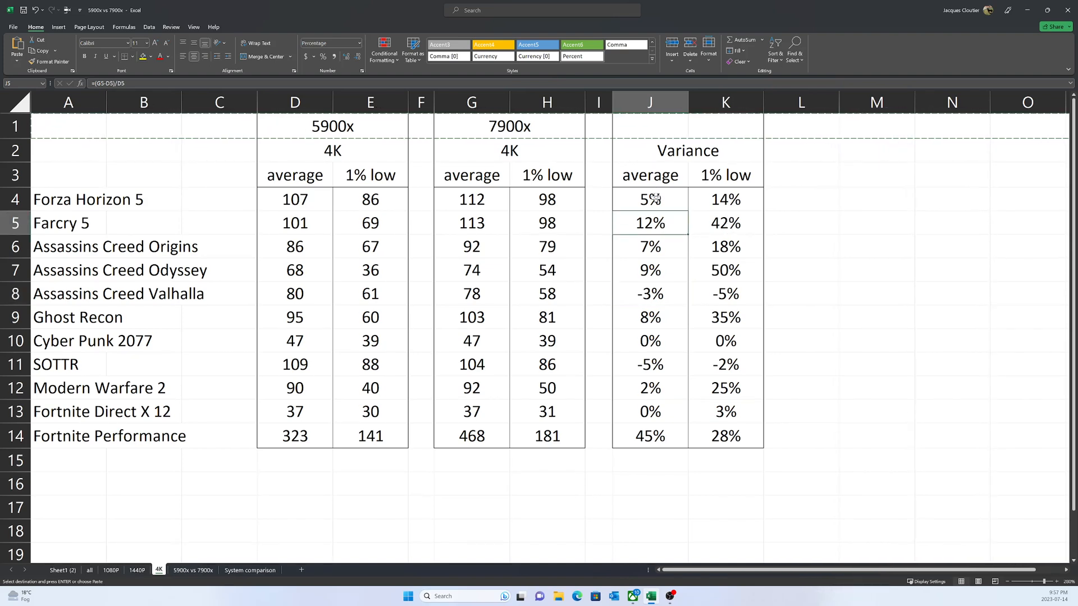
- Select J4:J7, the first four games' 4K average variances
left_click_drag(649, 199, 649, 269)
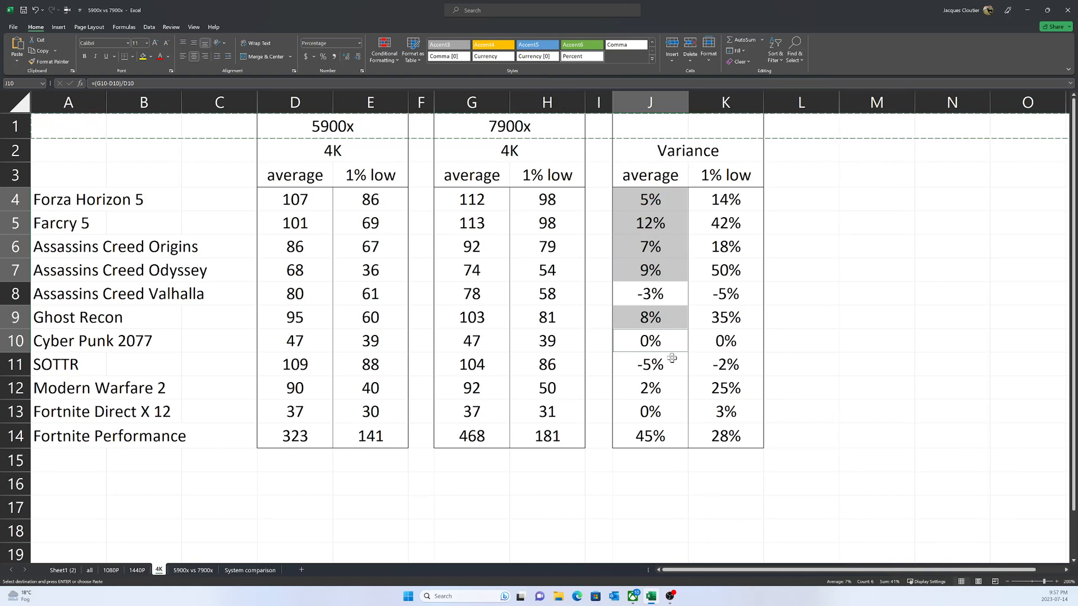
mouse_move(640, 269)
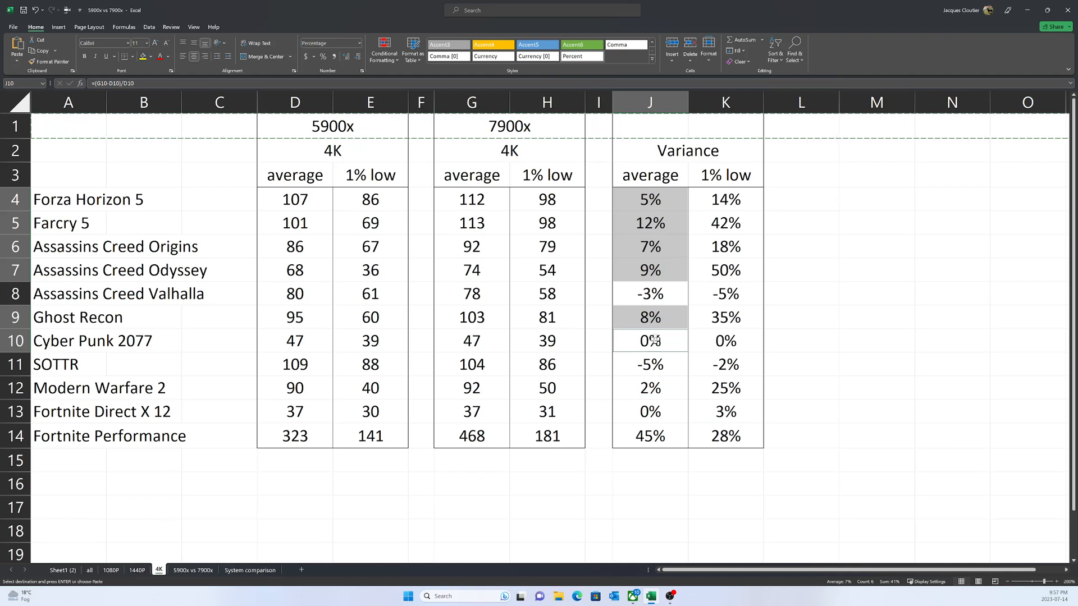
mouse_move(425, 230)
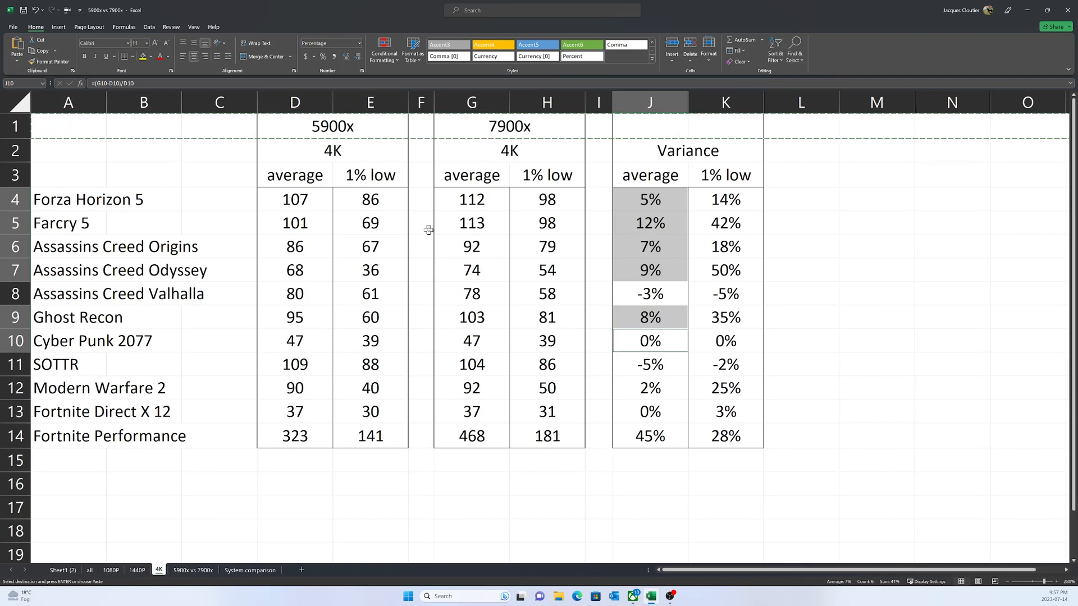
mouse_move(465, 223)
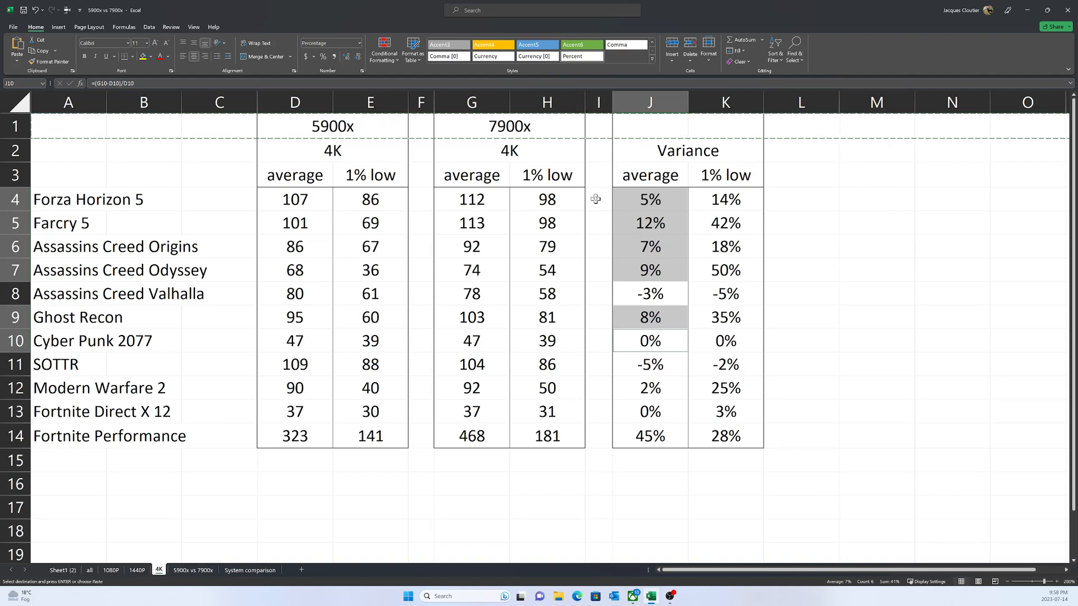
mouse_move(692, 290)
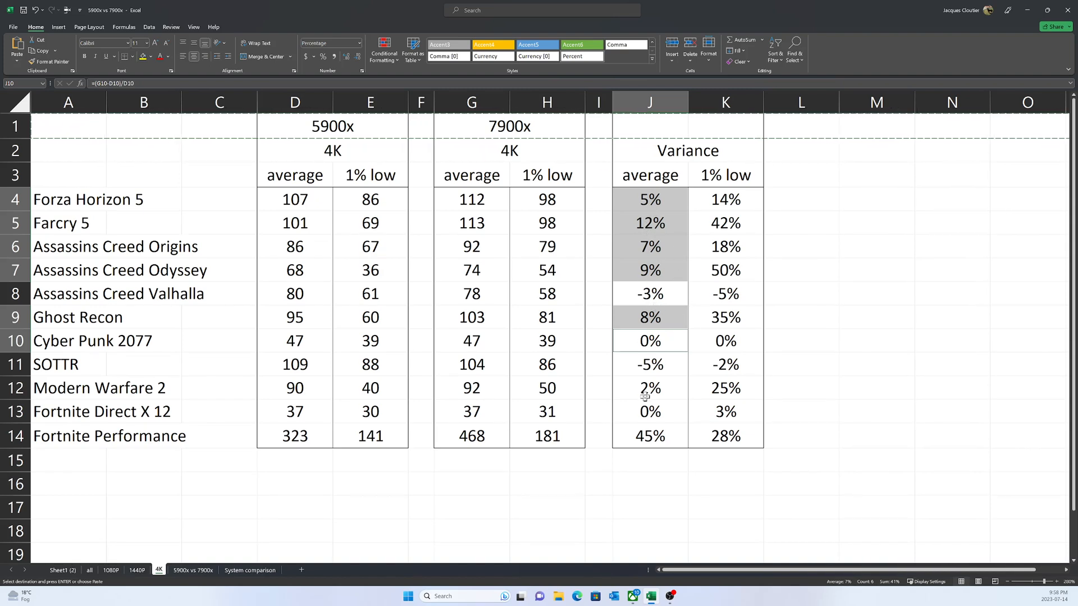
mouse_move(670, 440)
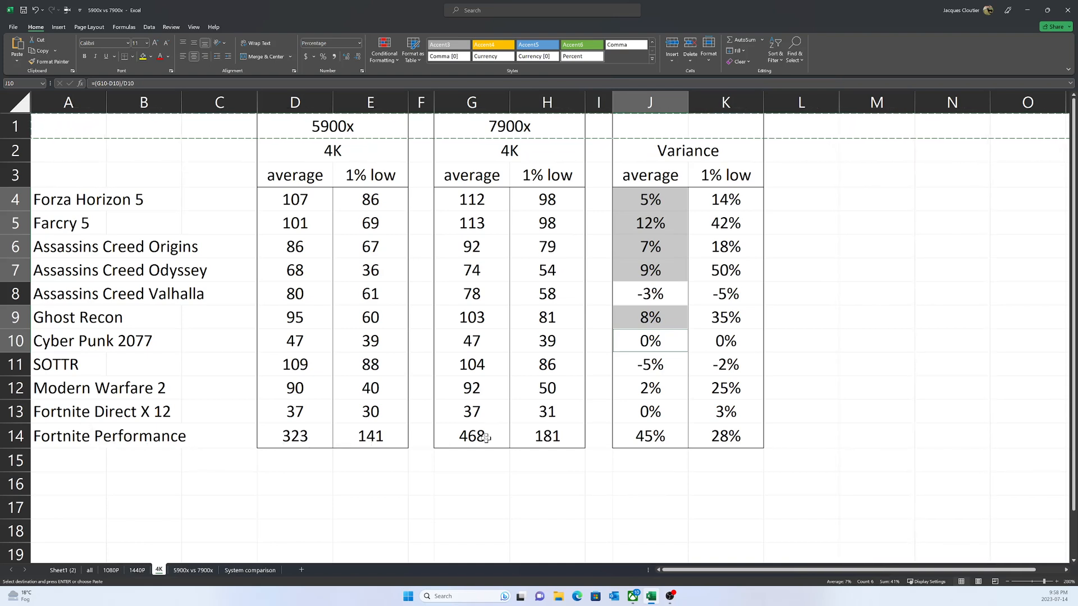
mouse_move(554, 441)
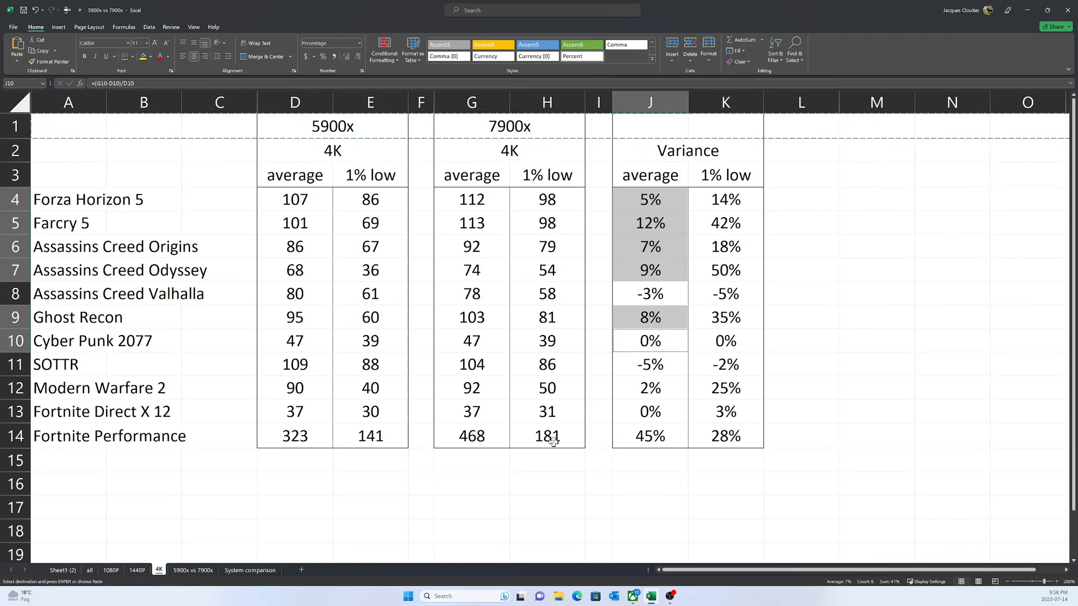
left_click(649, 435)
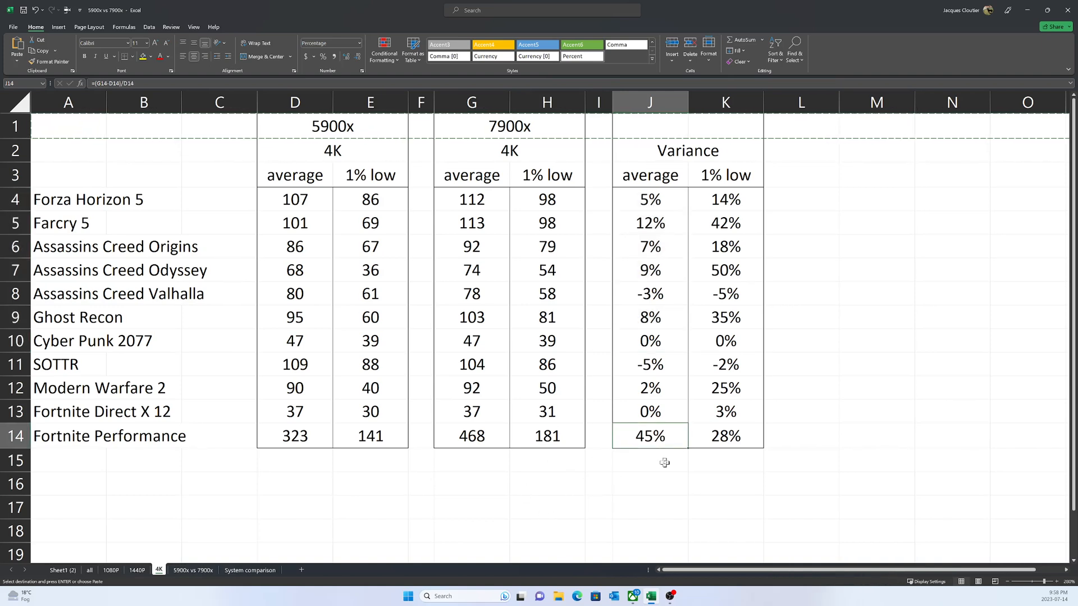
left_click(725, 436)
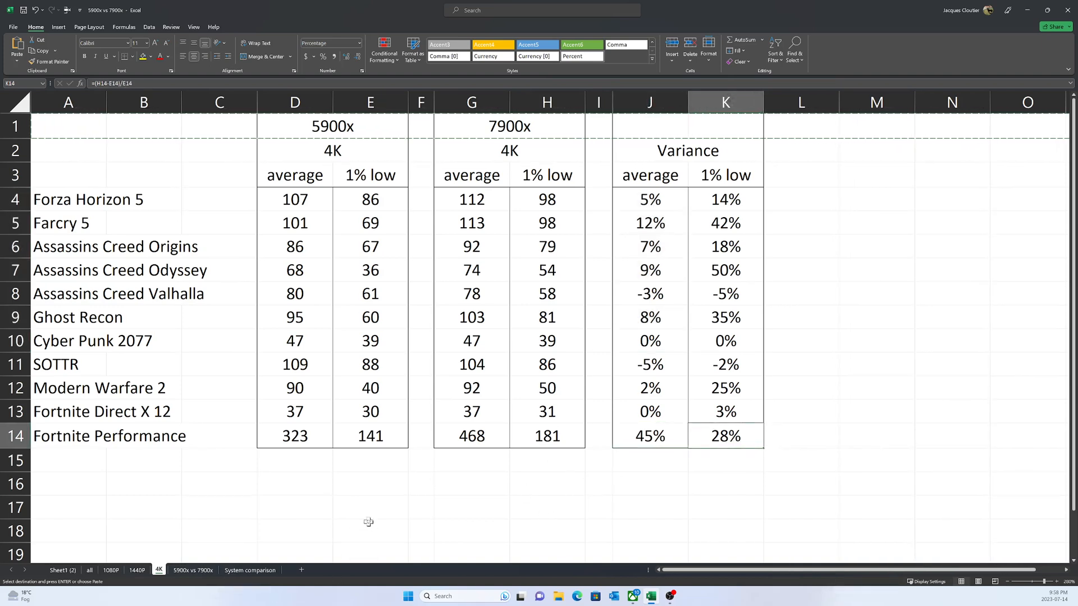
mouse_move(550, 391)
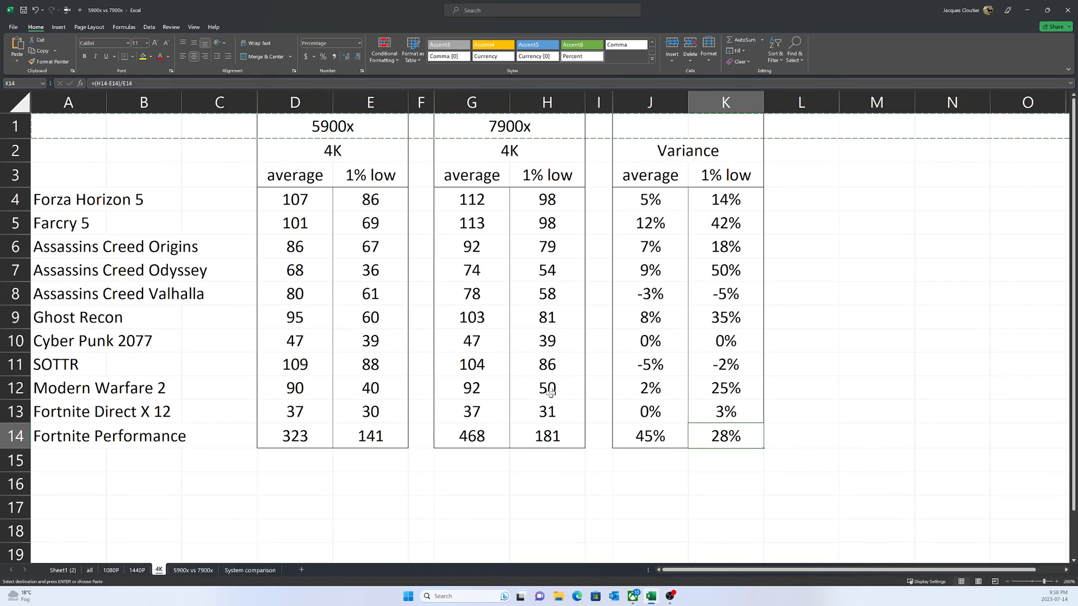
mouse_move(550, 391)
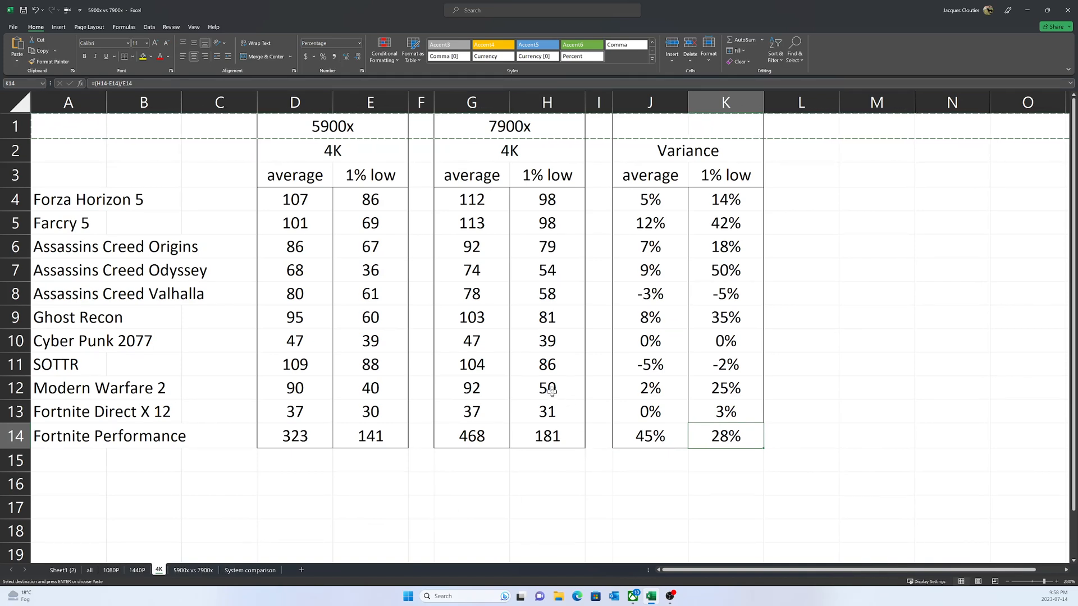